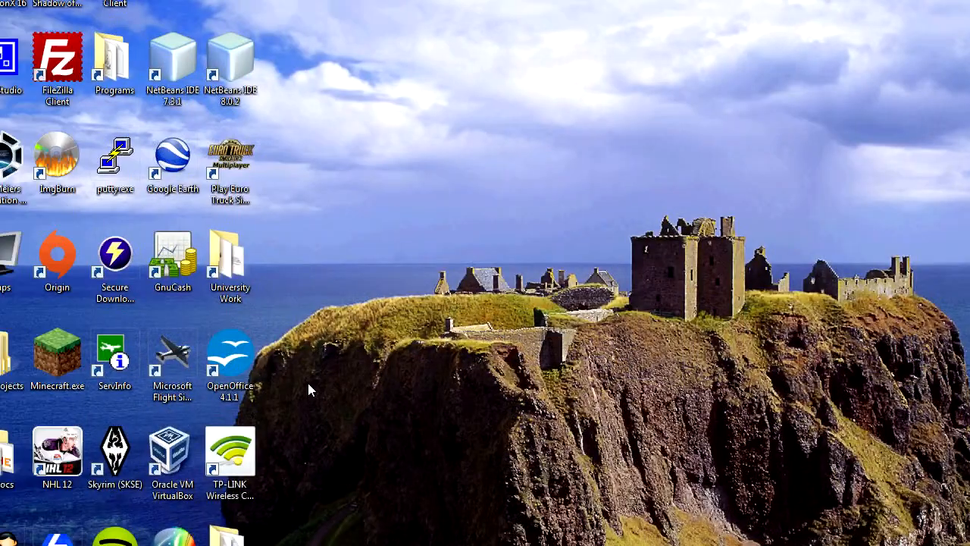
mouse_move(327, 258)
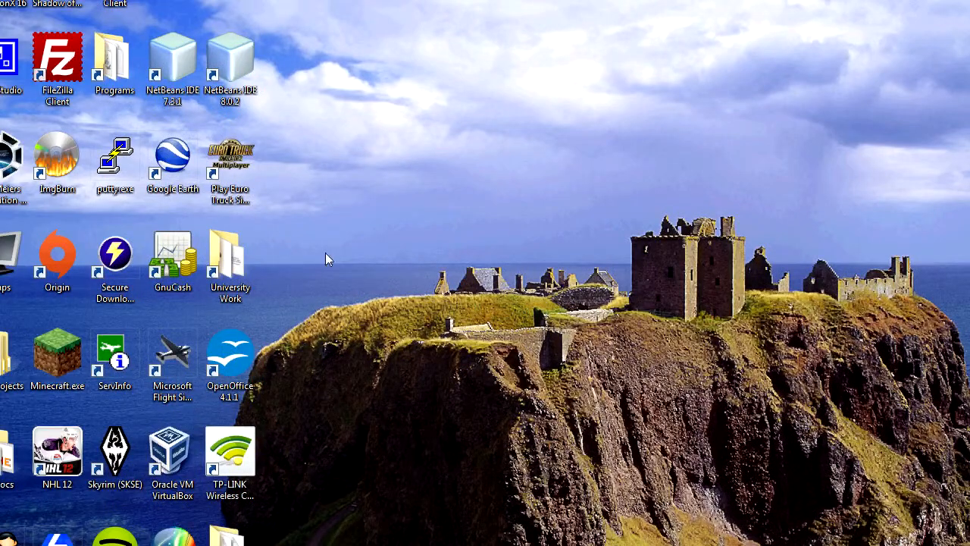
Launch NetBeans IDE 8.0.2 from the desktop shortcut and wait for it to load.
scroll(up, 3)
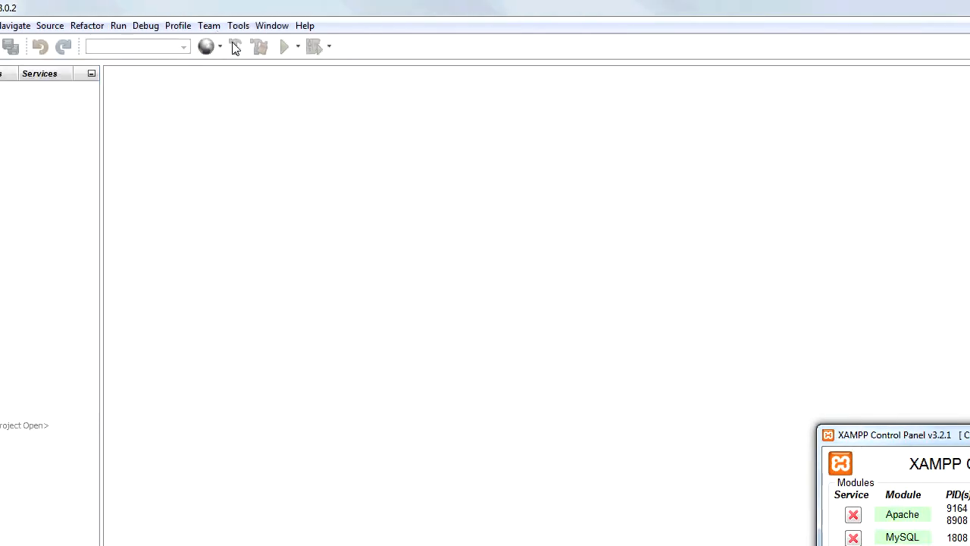
Open MyFirstProject and expand its Source Files to show the algorithms folder and PHP files.
click(10, 24)
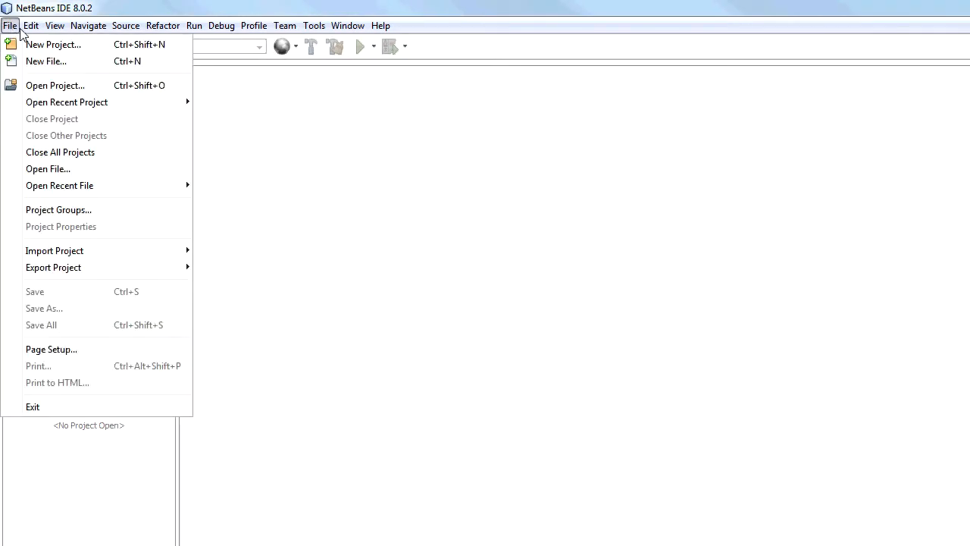
mouse_move(12, 28)
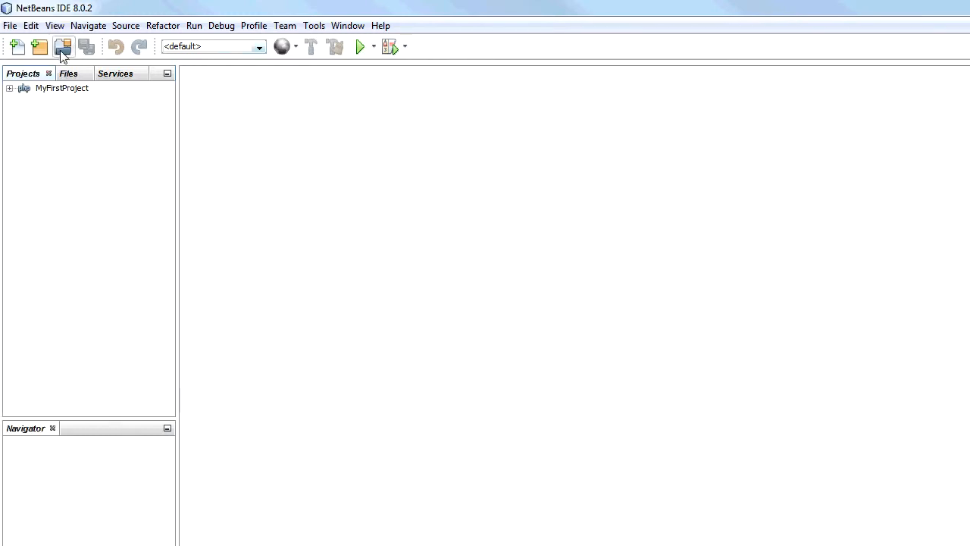
click(9, 88)
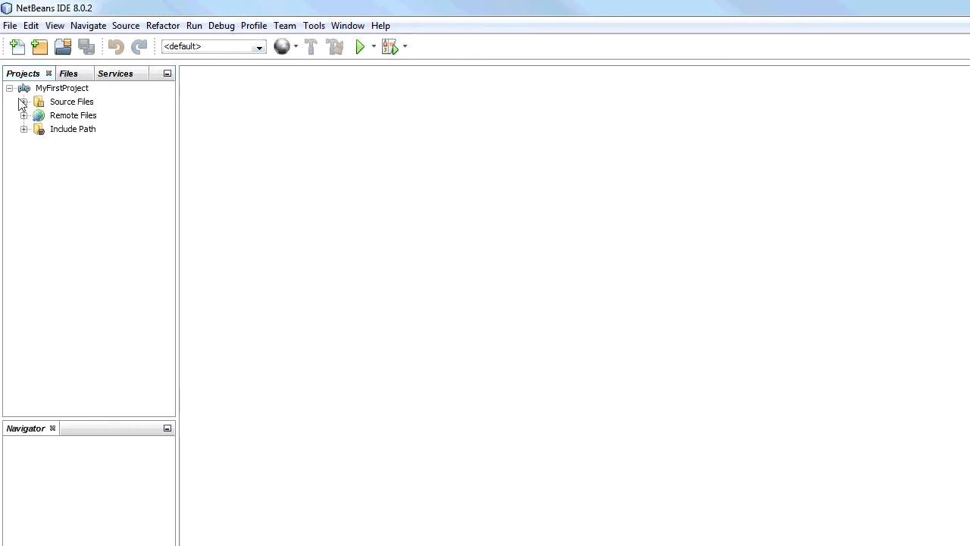
click(24, 102)
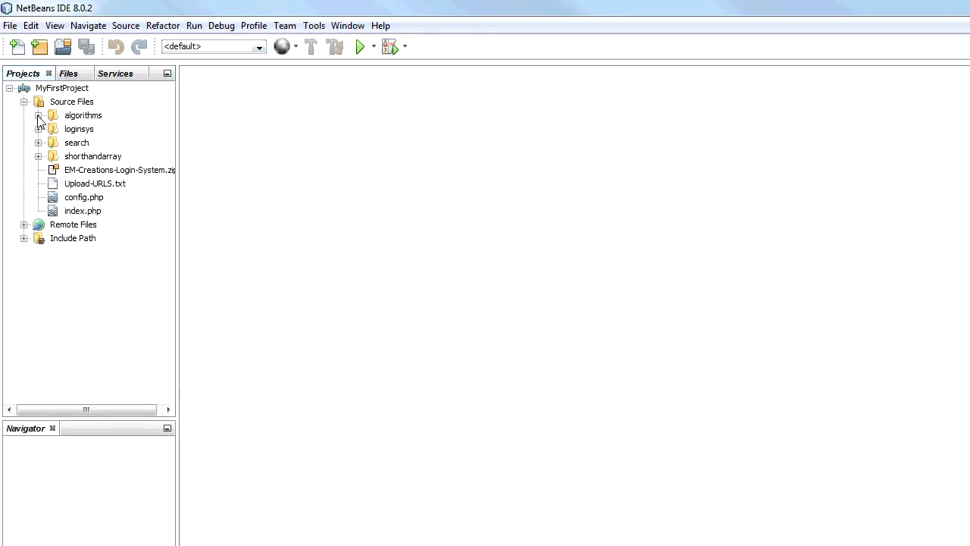
Create a new PHP file named sorts inside the algorithms folder.
right_click(82, 116)
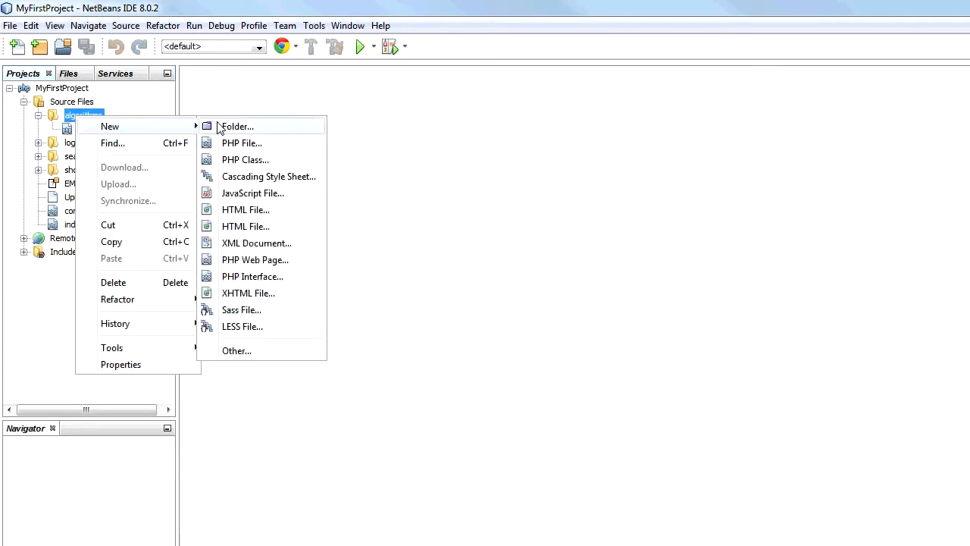
click(241, 143)
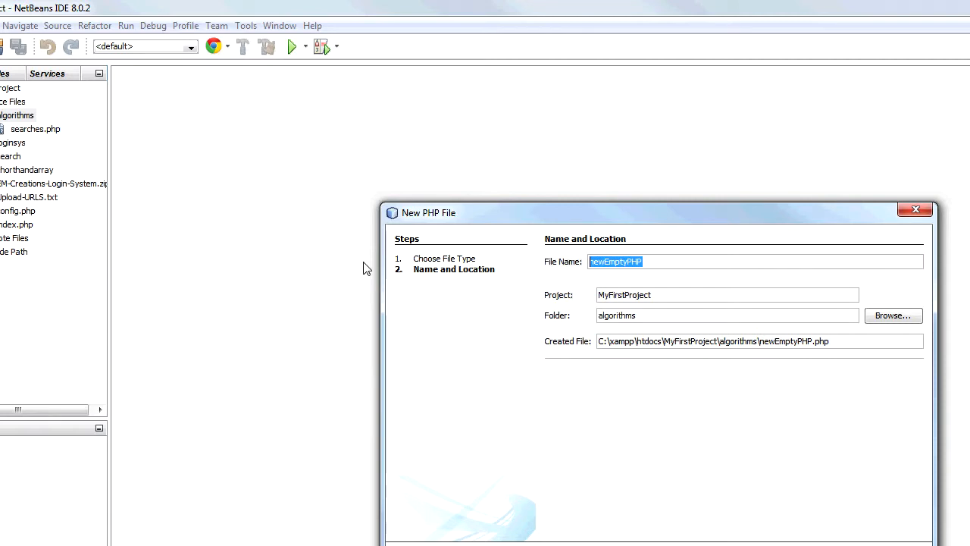
text(sorts)
text(print($)
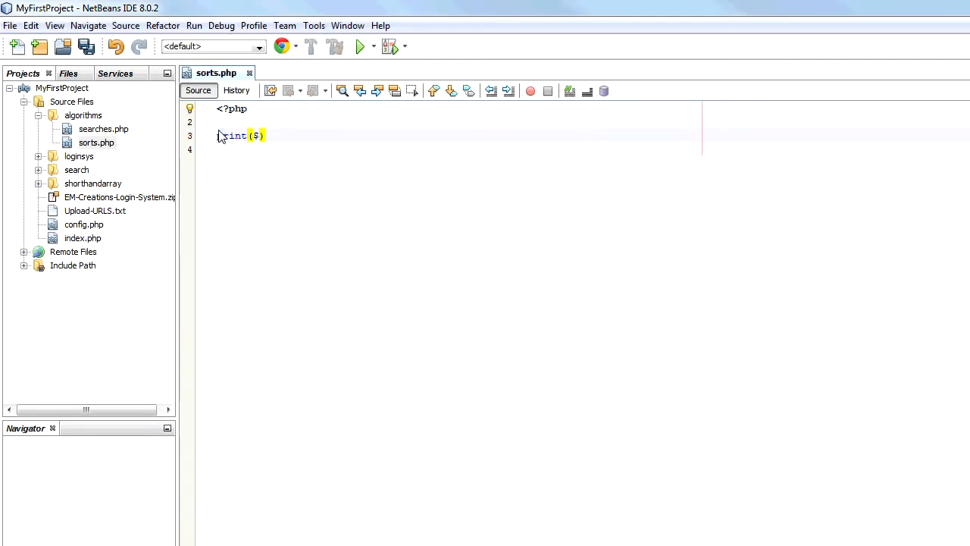
Add print("Hey"); below the <?php tag in sorts.php.
text("He)
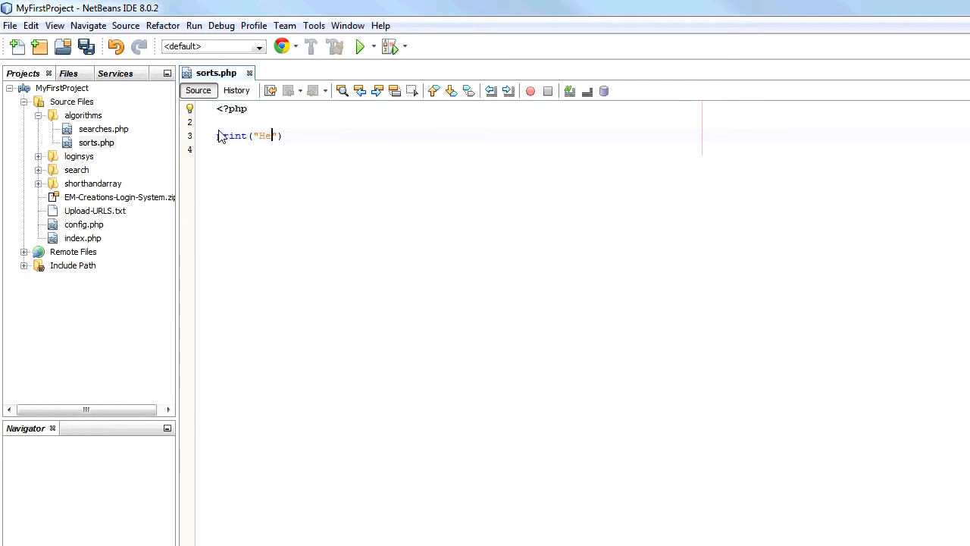
text(y");)
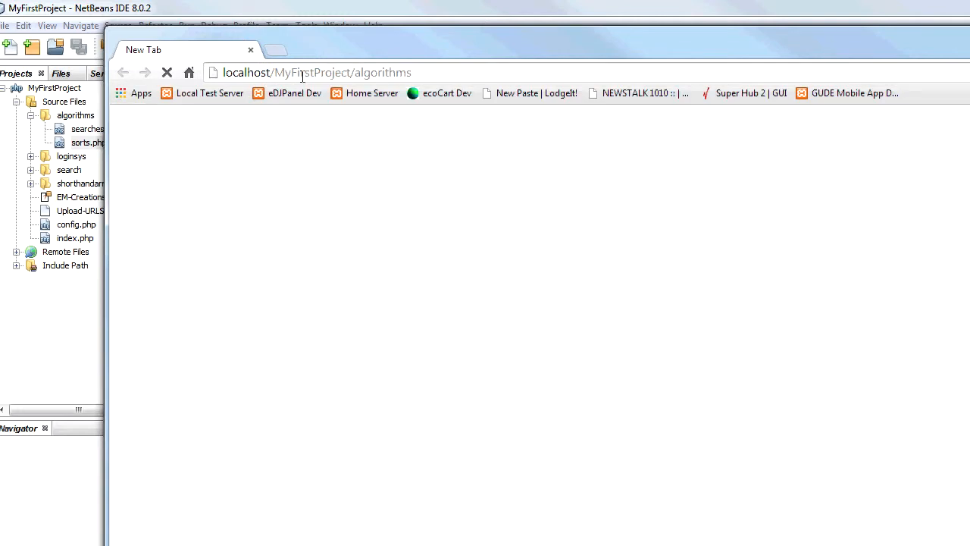
Edit the localhost/MyFirstProject/algorithms address in the Chrome address bar.
click(315, 73)
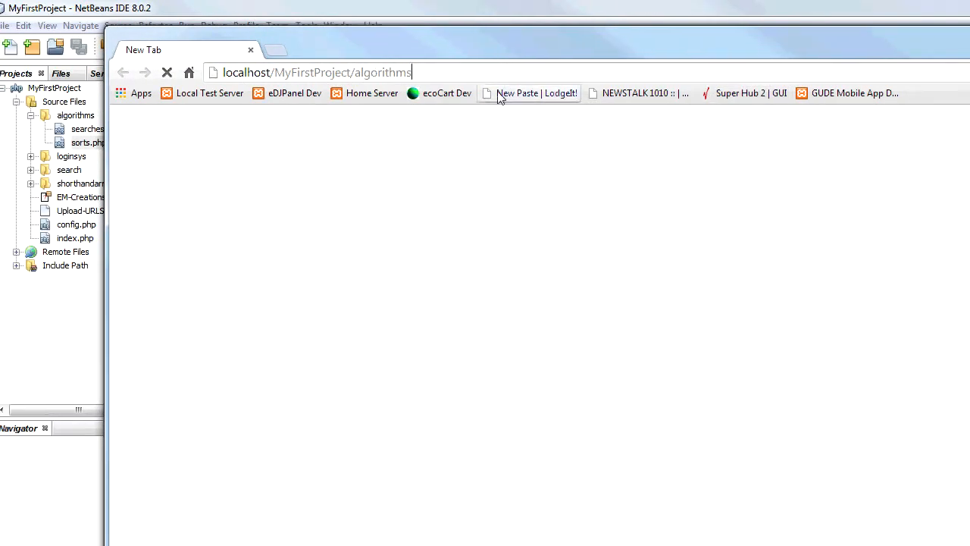
mouse_move(494, 73)
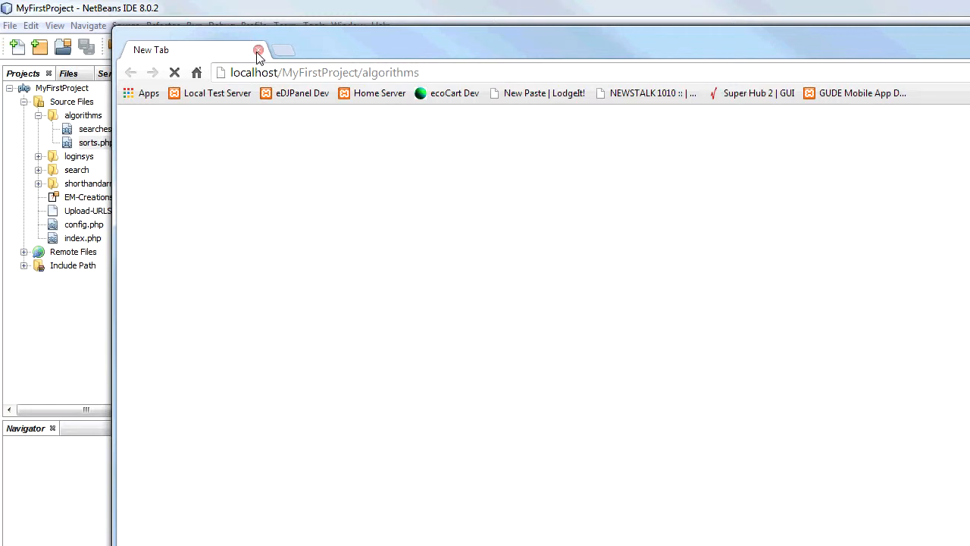
mouse_move(461, 42)
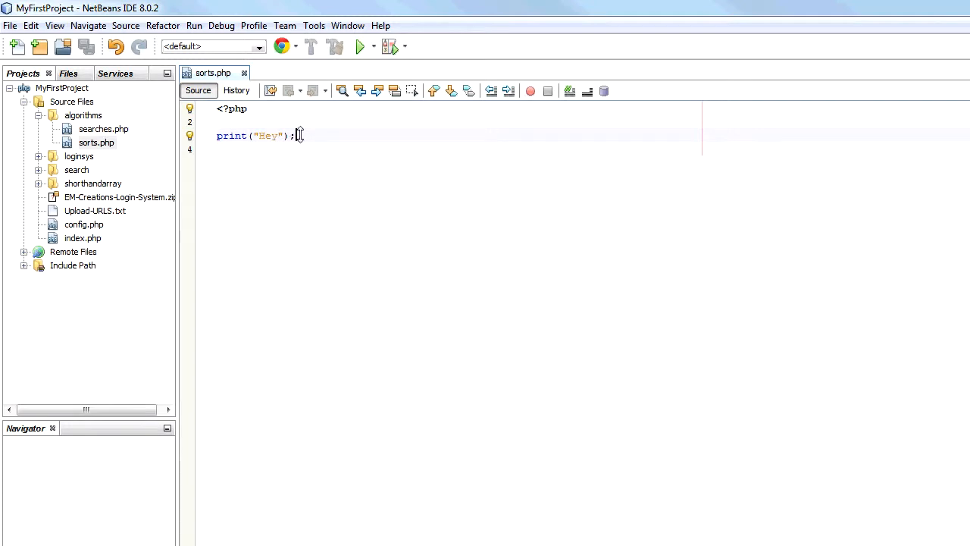
mouse_move(349, 138)
text(O(log))
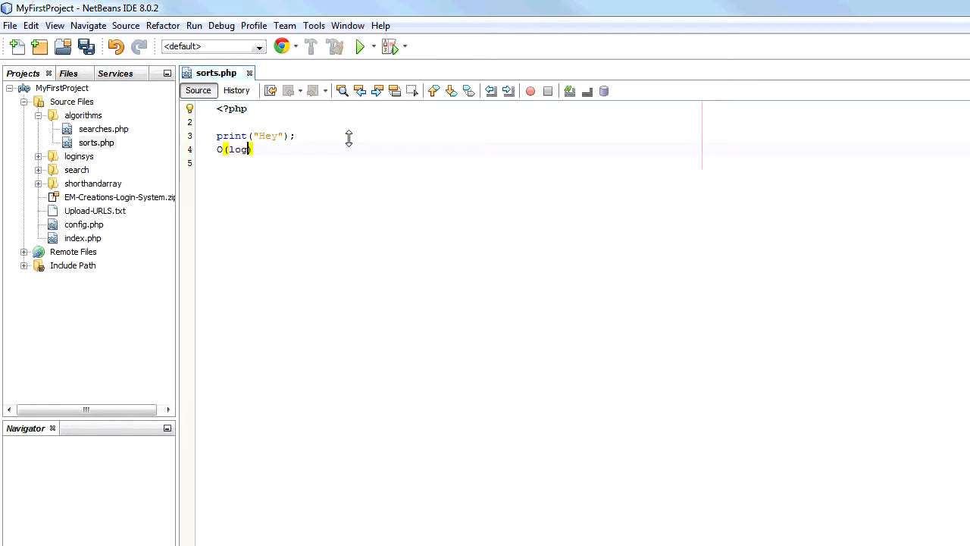
Delete the print line and scratch notes, leaving only the opening <?php tag.
key(Backspace)
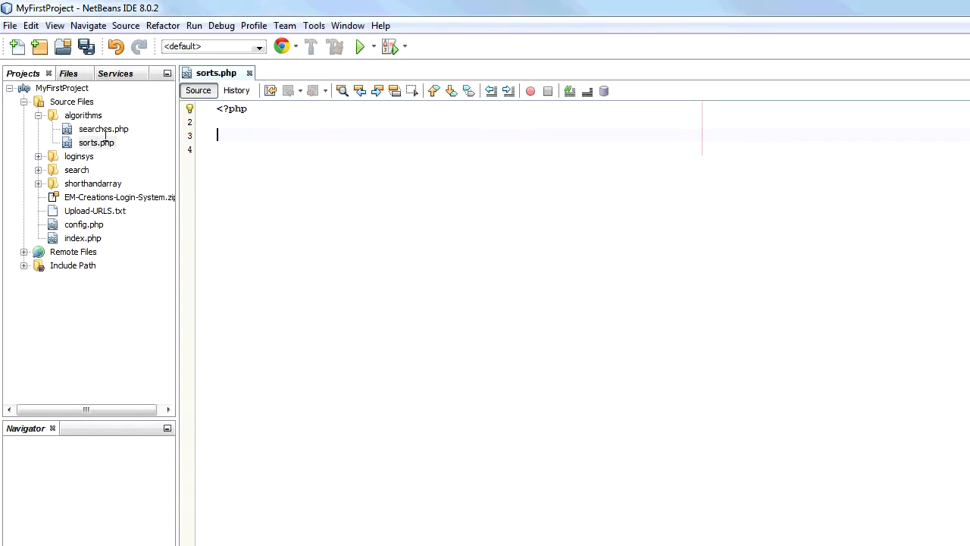
Declare function generateArr() starting with an empty array $a = [].
text(fu)
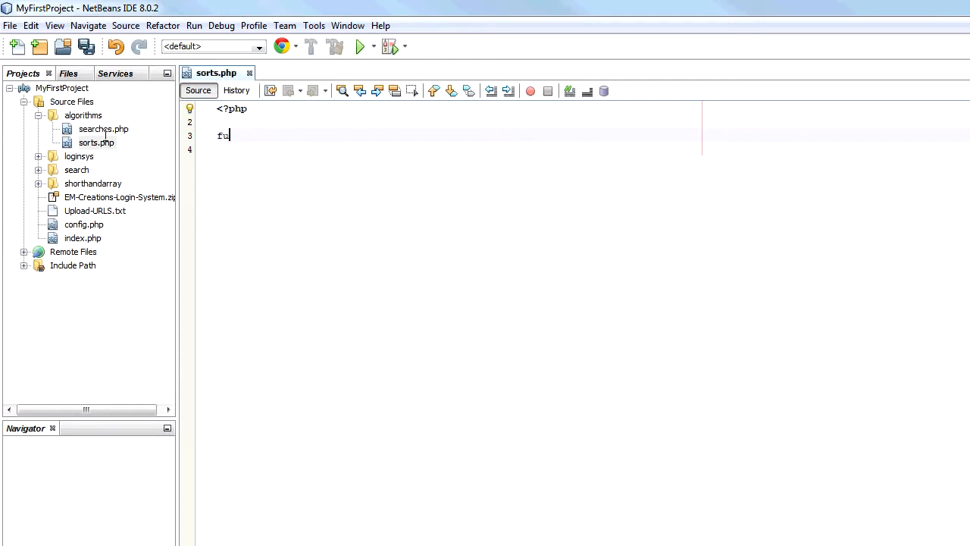
text(nction g)
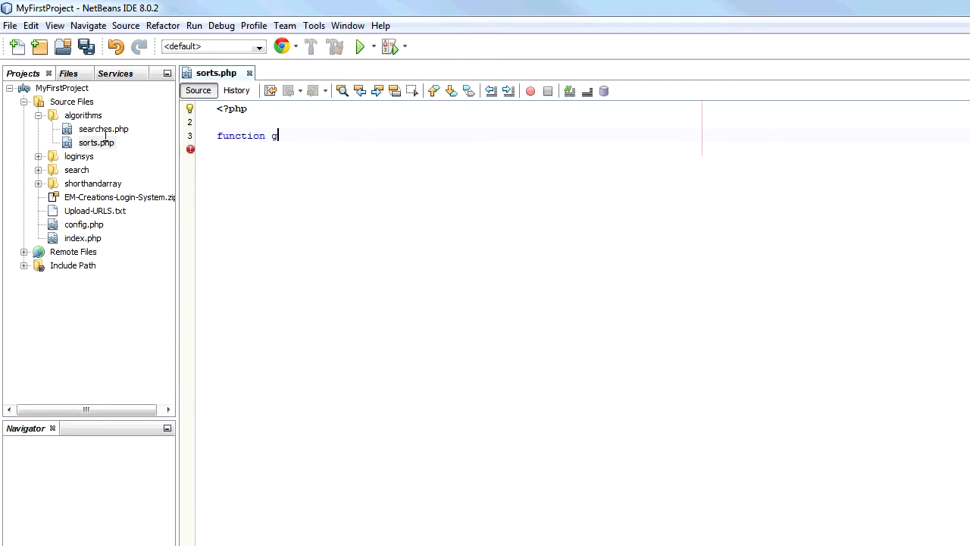
text(enerateArr)
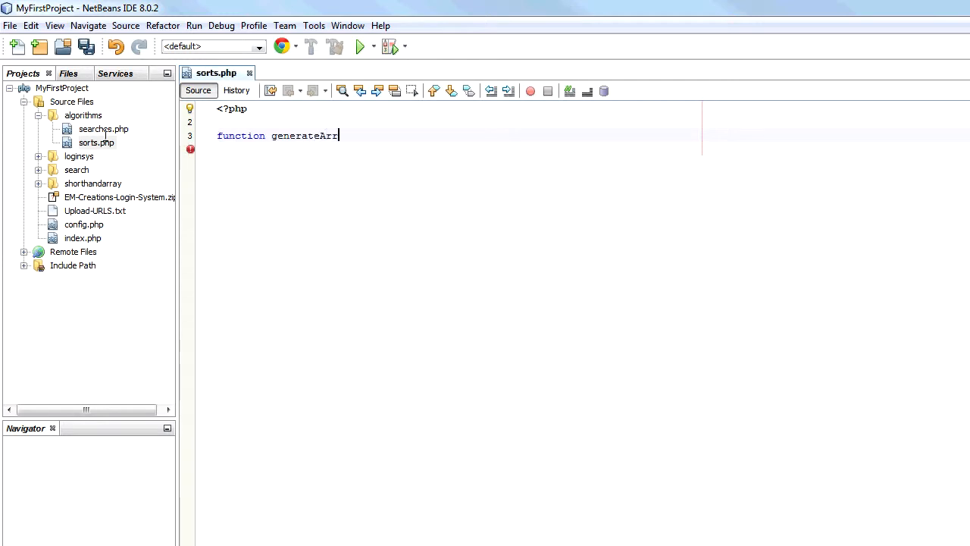
text(())
text({)
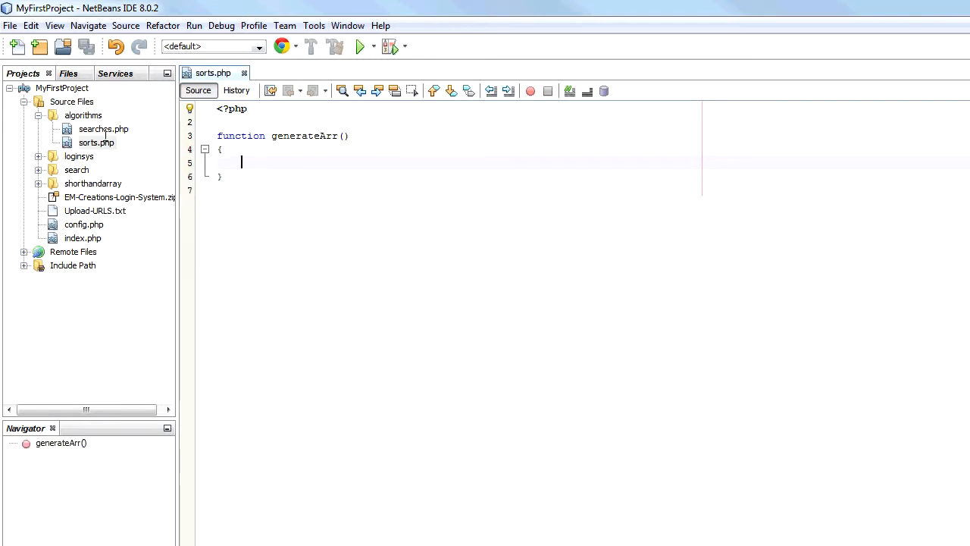
text($a = [];)
text(f)
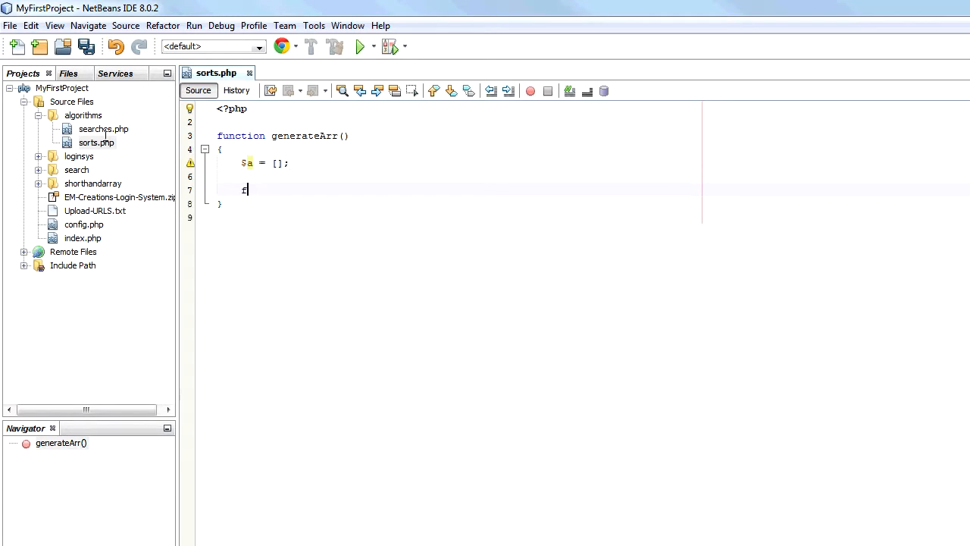
Write a for loop from 0 to 10 that appends rand(0, 100) to $a.
text(or ($i)
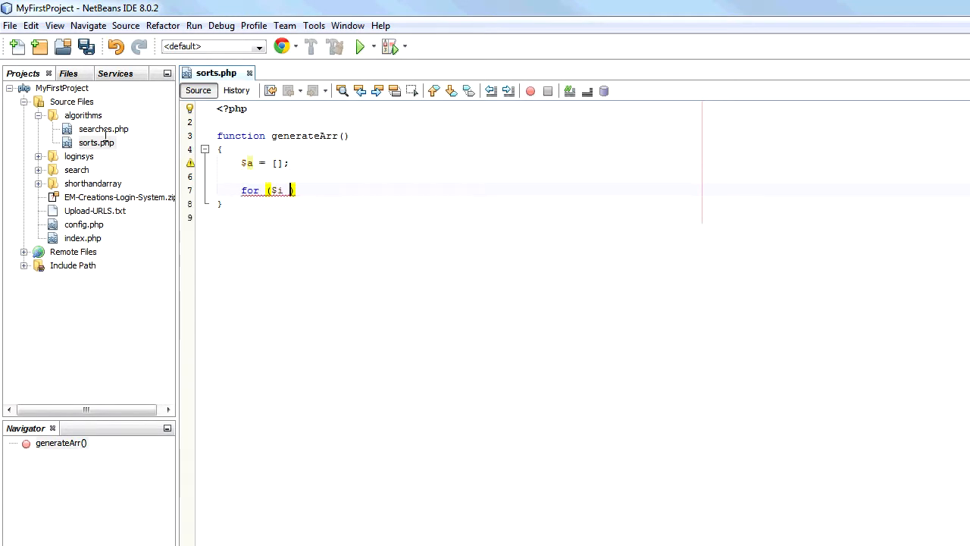
text(= 0; $i)
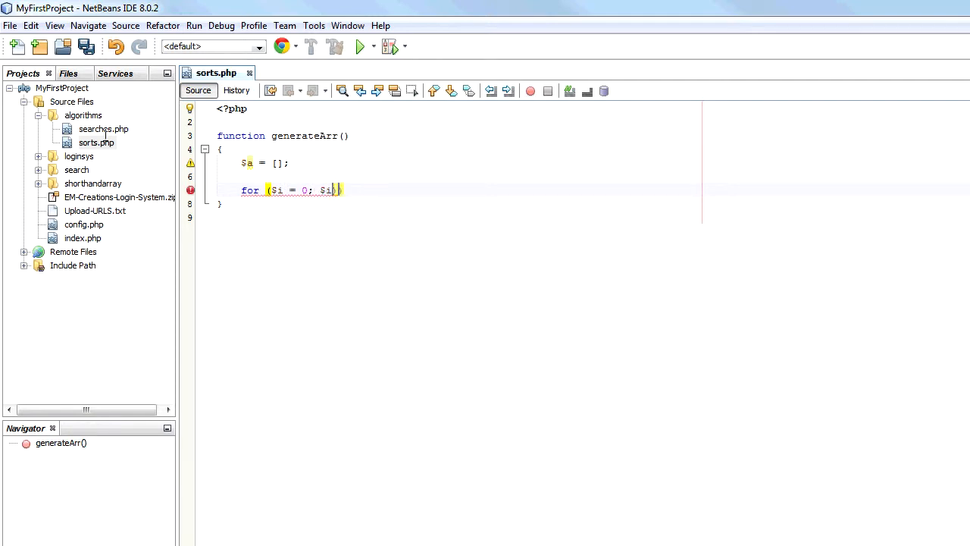
text(< 10;)
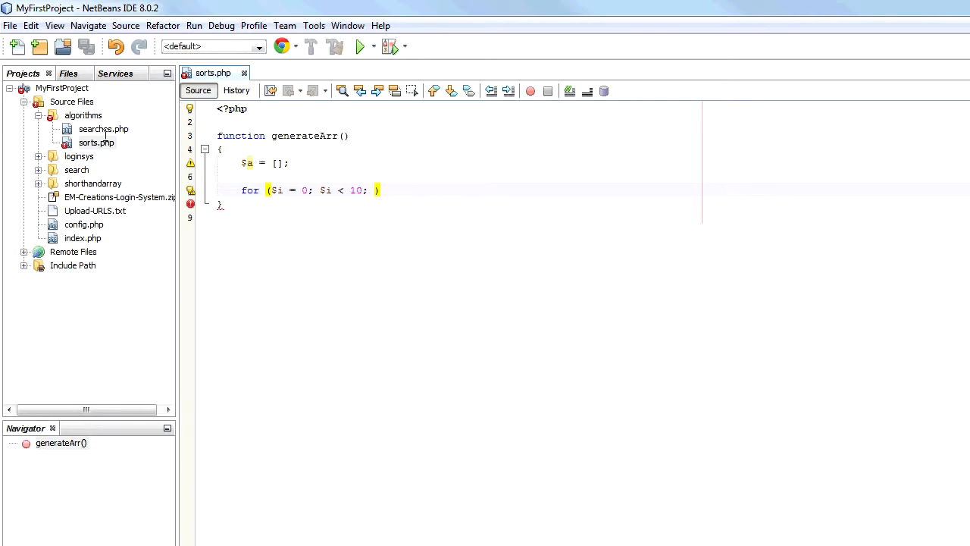
text($i++) {)
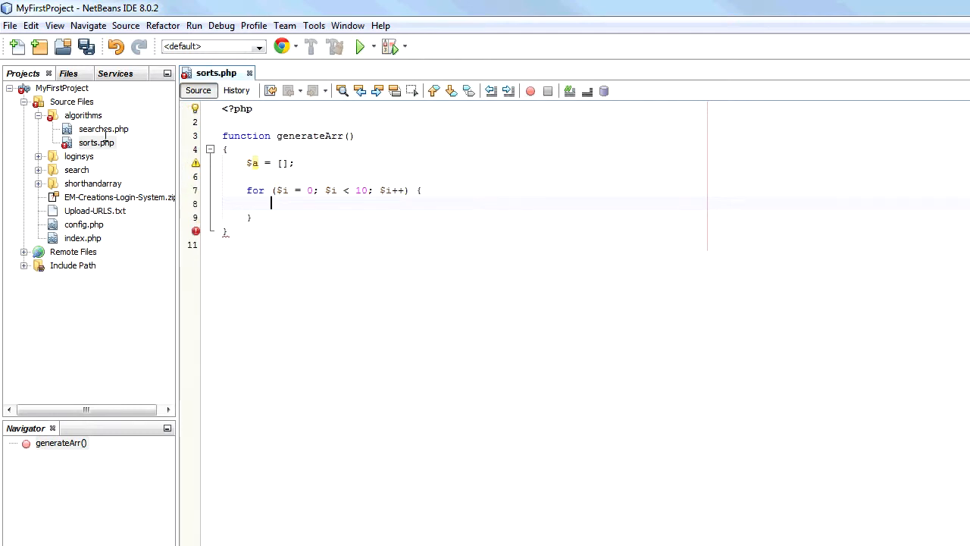
text($a[] =)
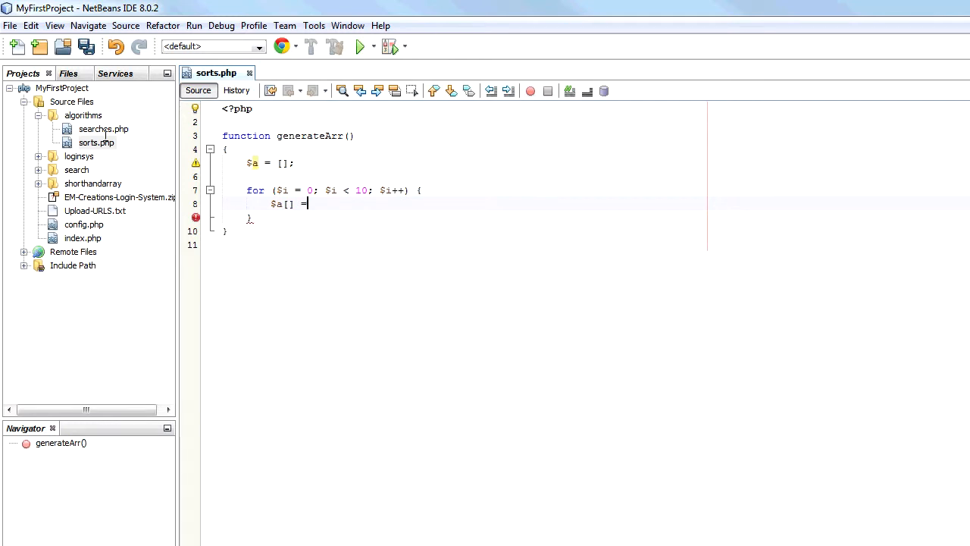
text(rand(0)
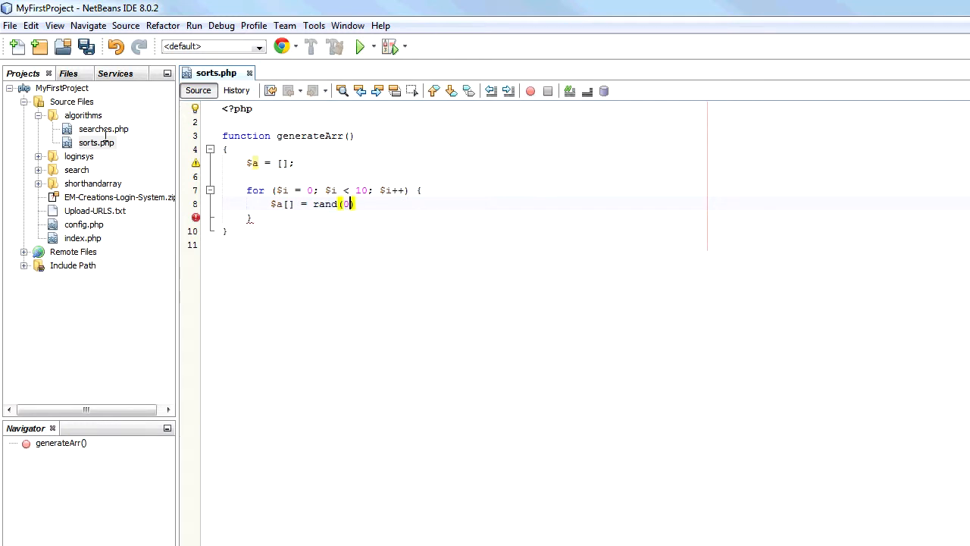
text(, 100);)
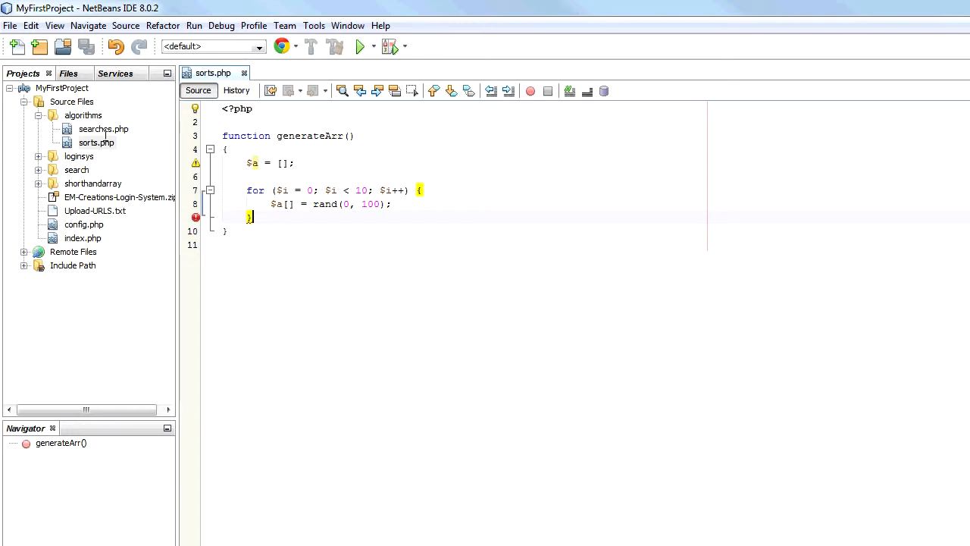
Return $a from the function and begin a print_r( call above it.
text(return $a)
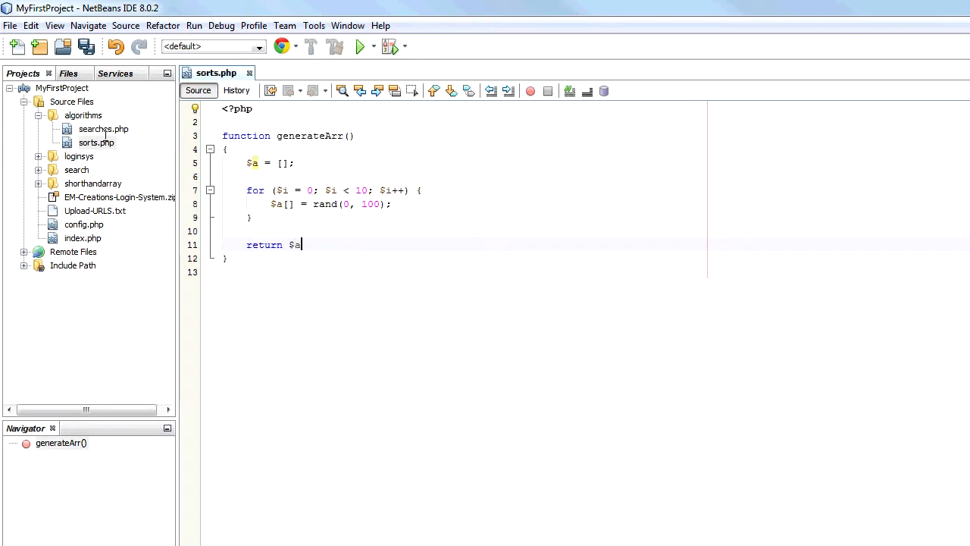
text(;)
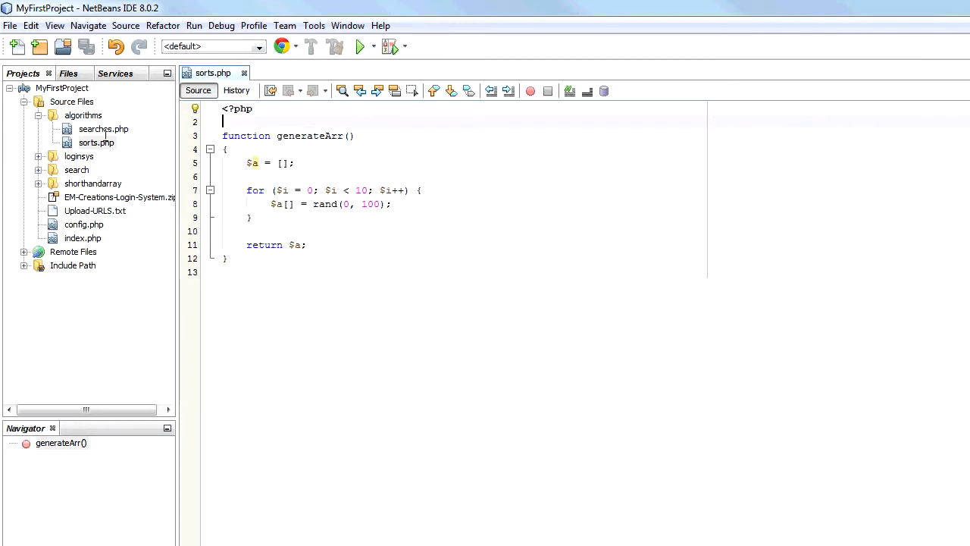
text(print_r()
text($arr)
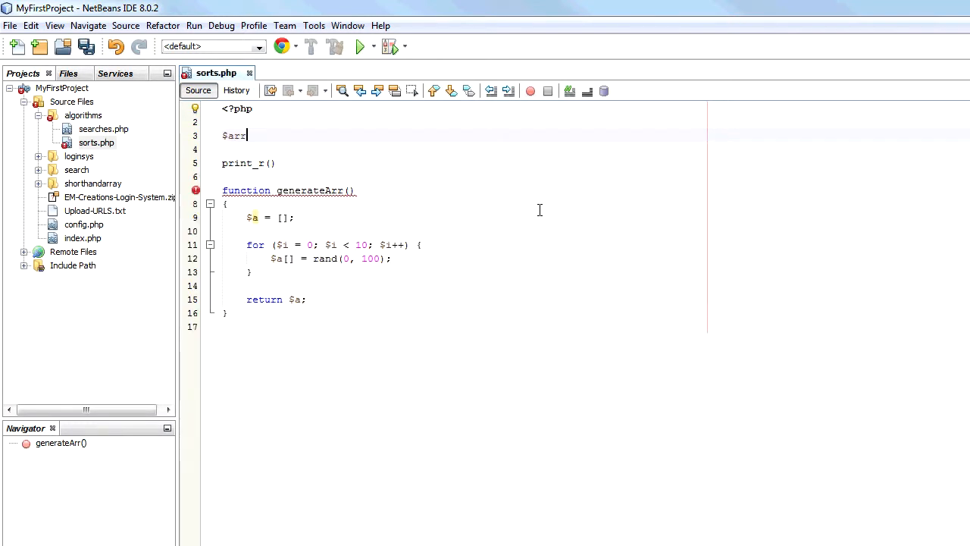
Assign $arr = generateArr(); via autocomplete and pass $arr to print_r.
text(=)
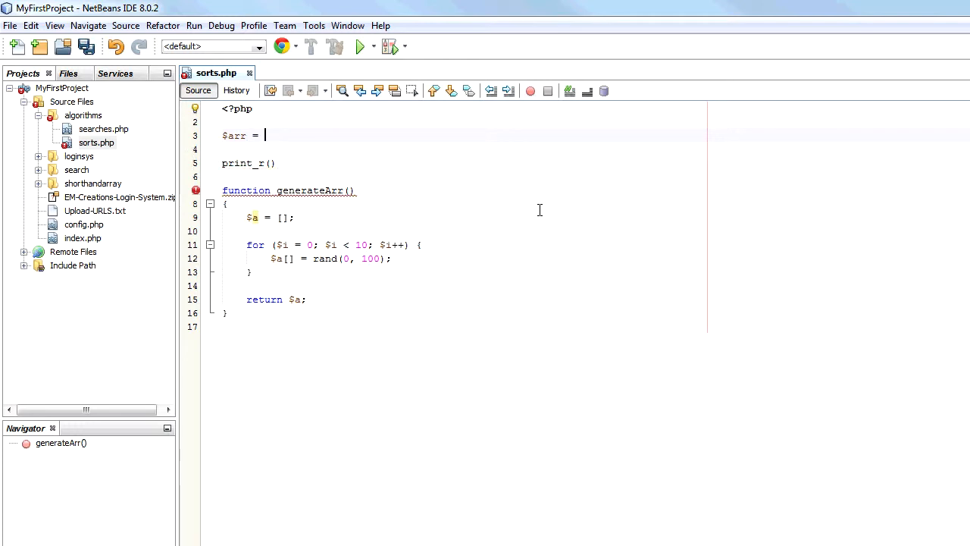
text(generateArr()
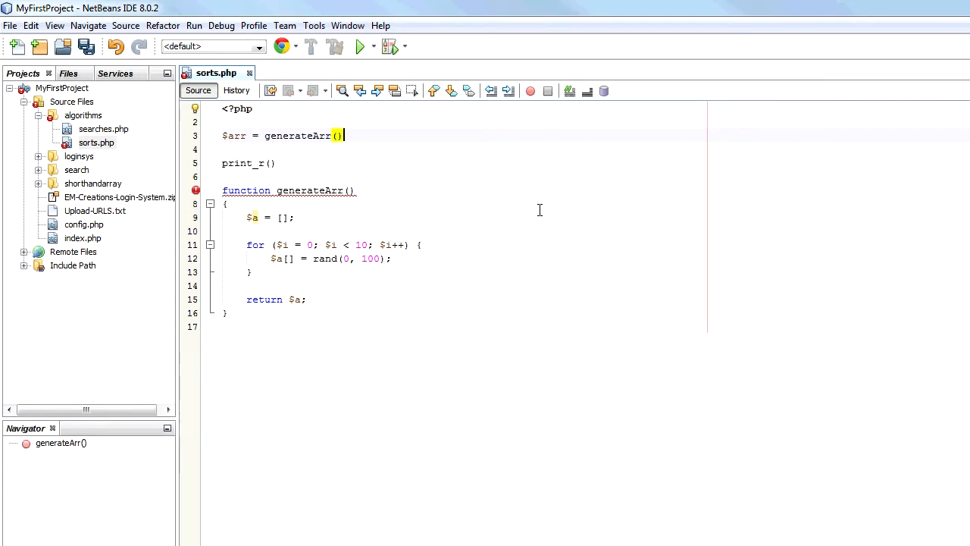
text(;)
click(250, 164)
text($arr)
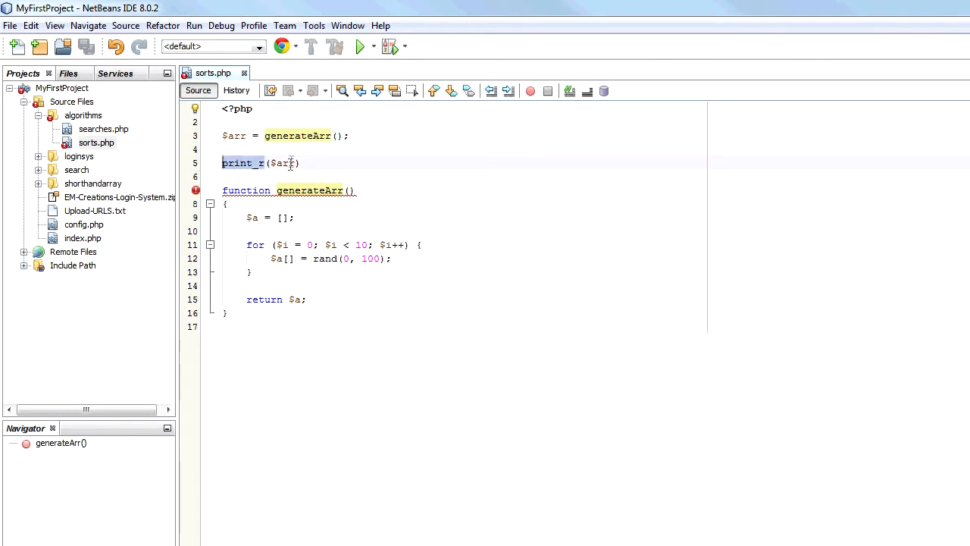
click(358, 45)
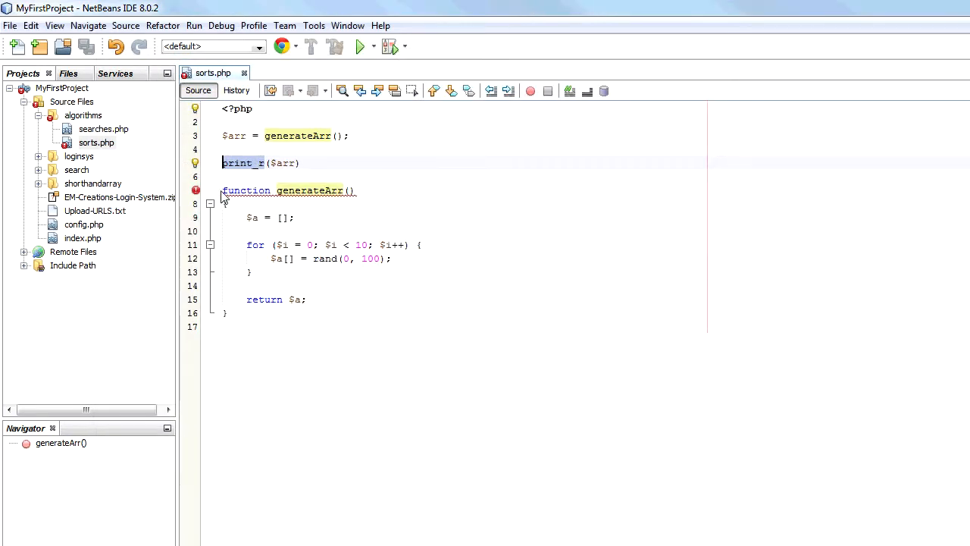
click(354, 190)
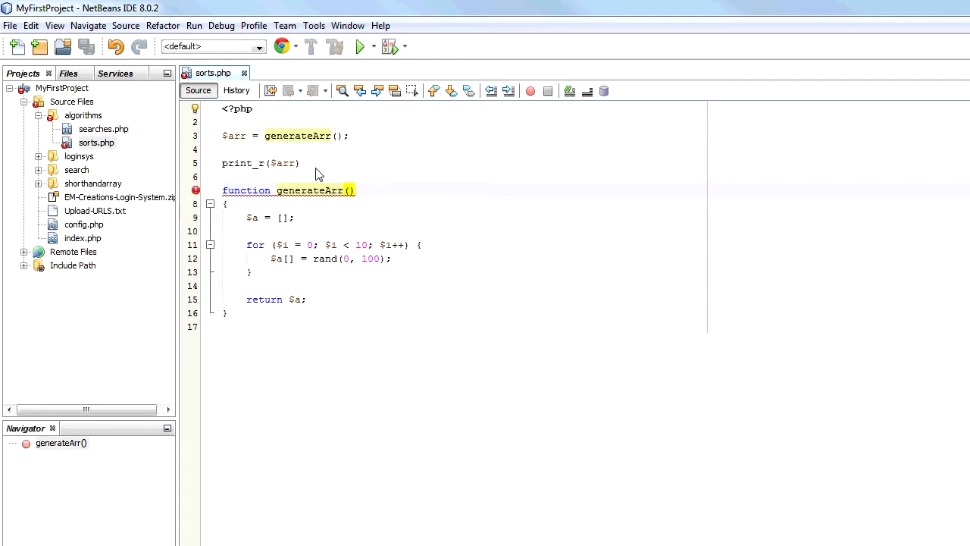
mouse_move(316, 182)
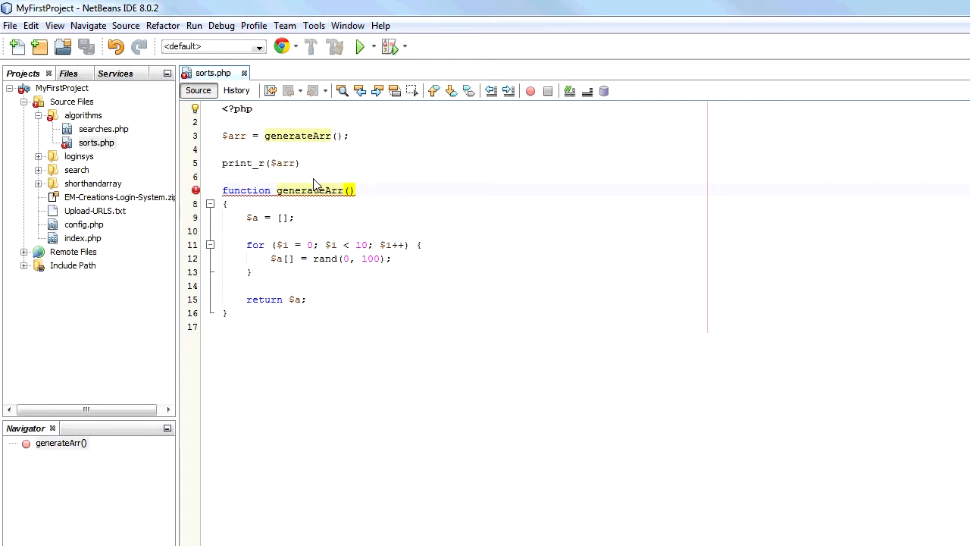
mouse_move(269, 197)
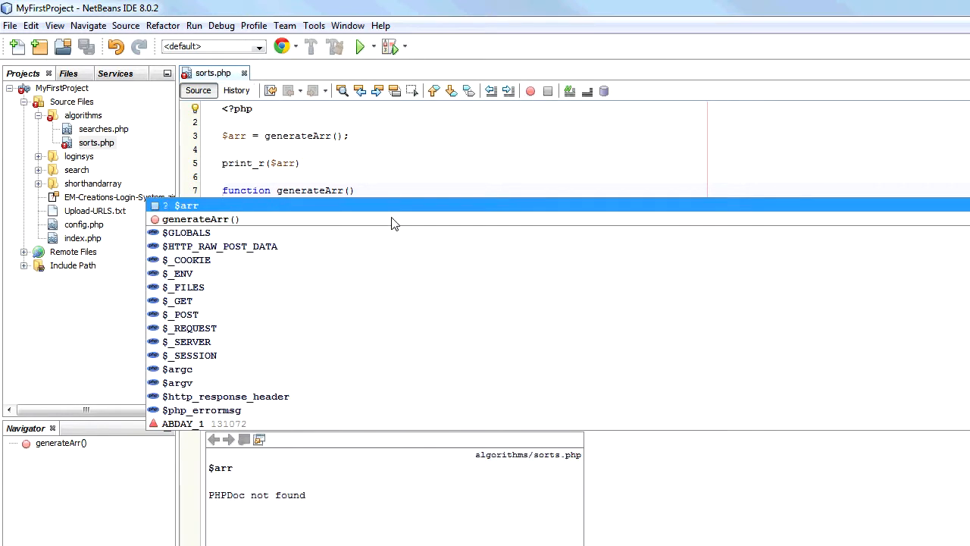
mouse_move(407, 228)
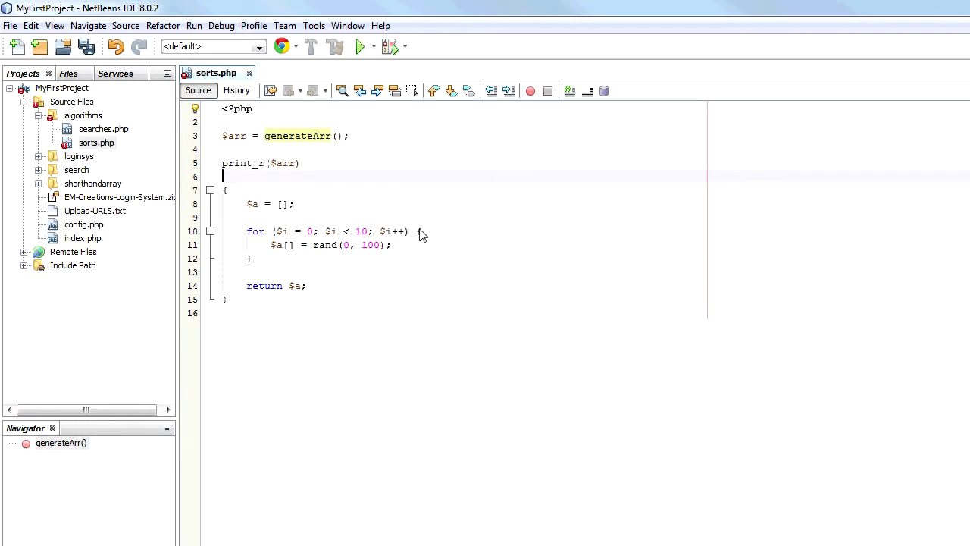
text(function generateArr()
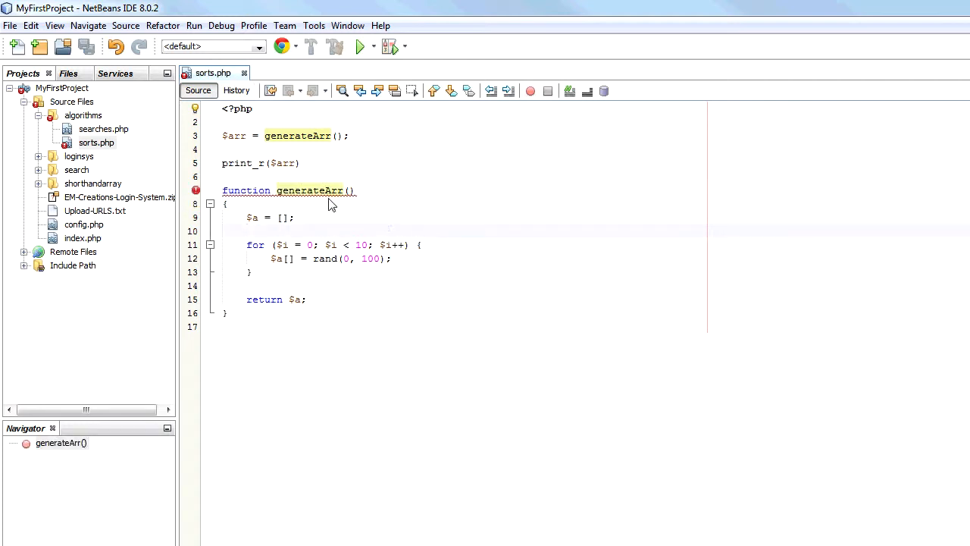
mouse_move(348, 190)
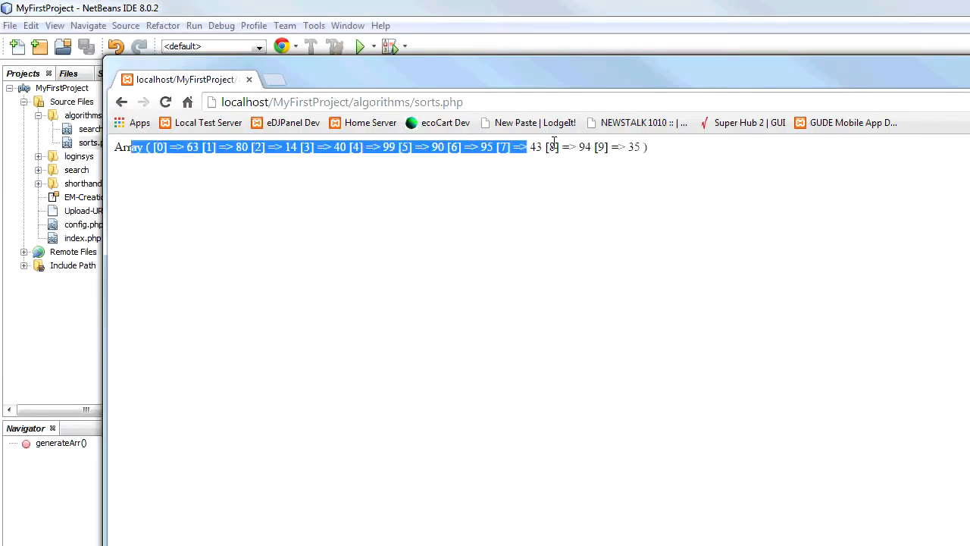
Reload sorts.php in Chrome twice to see fresh random arrays, then return to NetBeans.
click(231, 147)
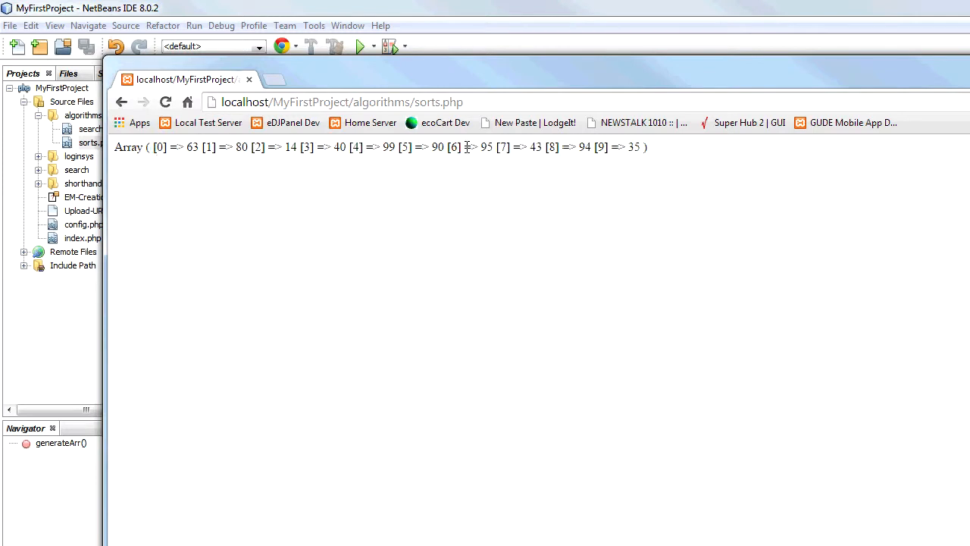
mouse_move(373, 237)
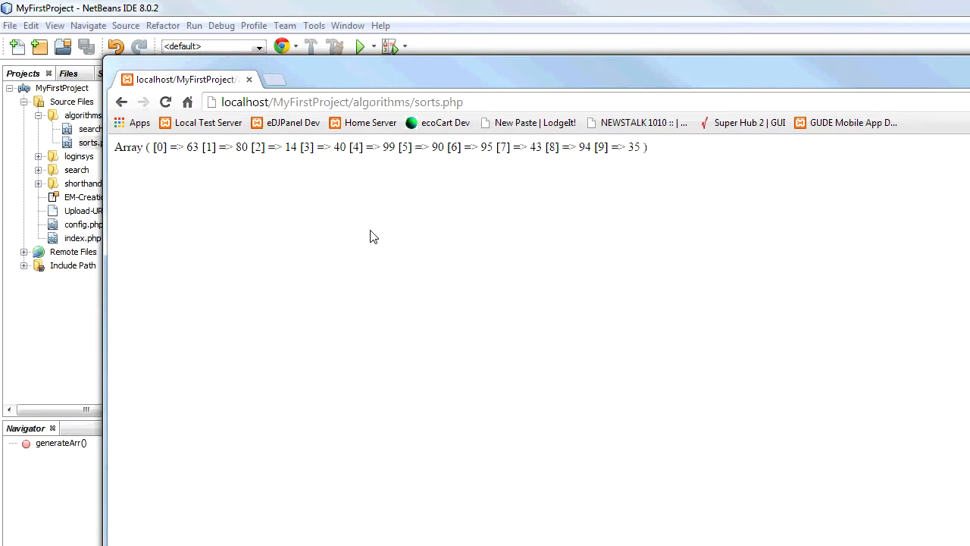
click(165, 101)
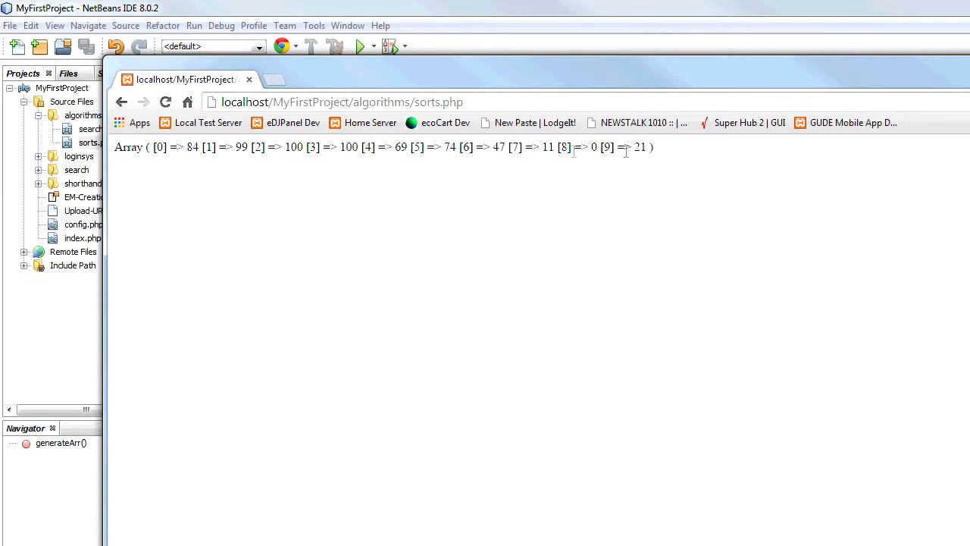
click(165, 101)
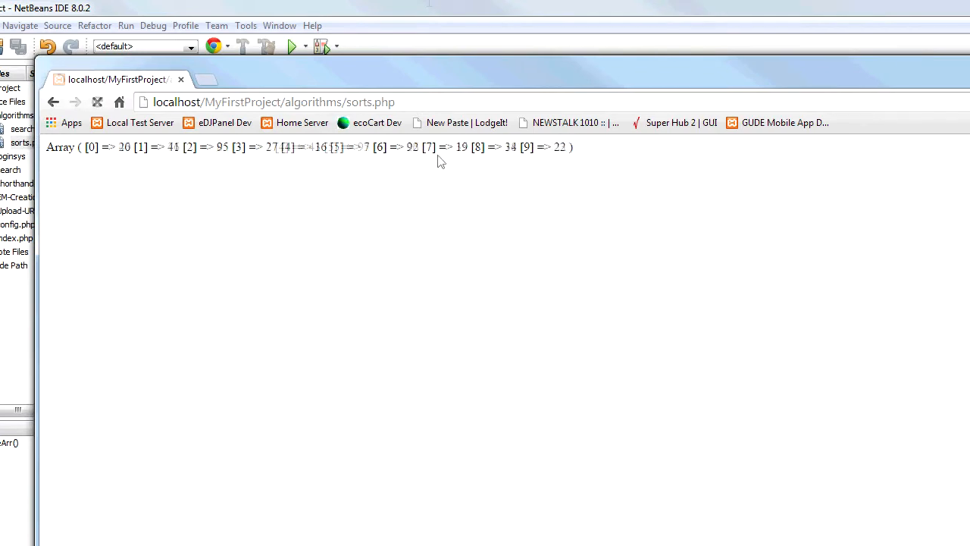
click(97, 103)
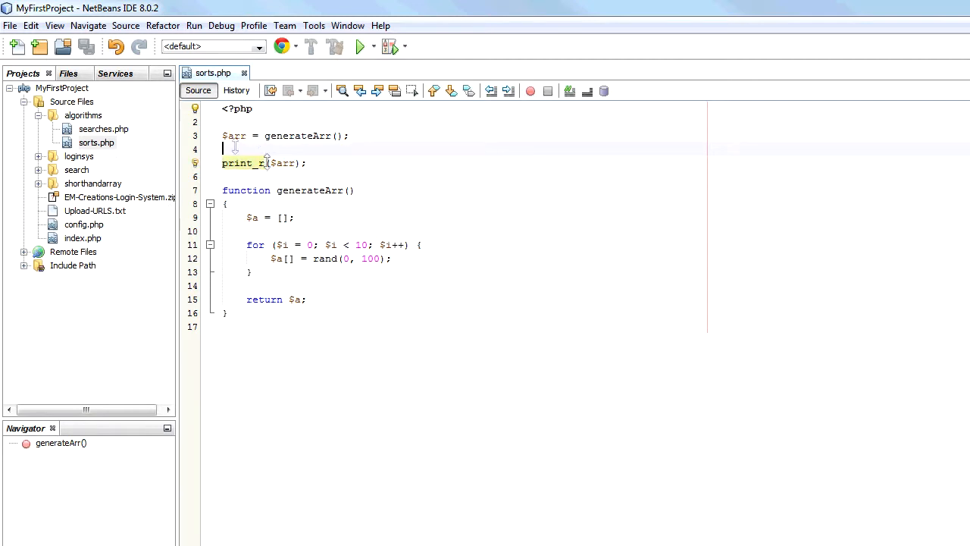
Add print("UNSORTED ARRAY:<br />"); above the print_r line.
text(print();)
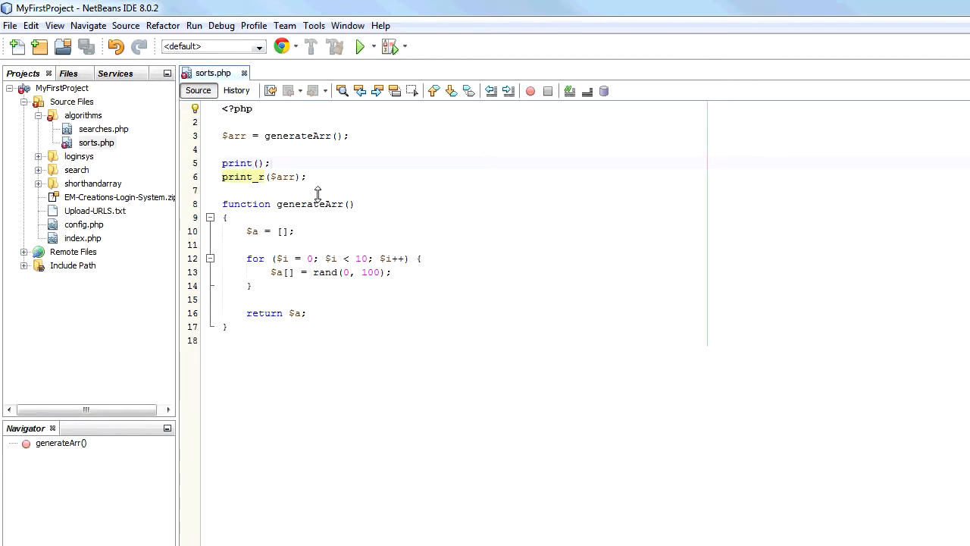
text("UNSORT")
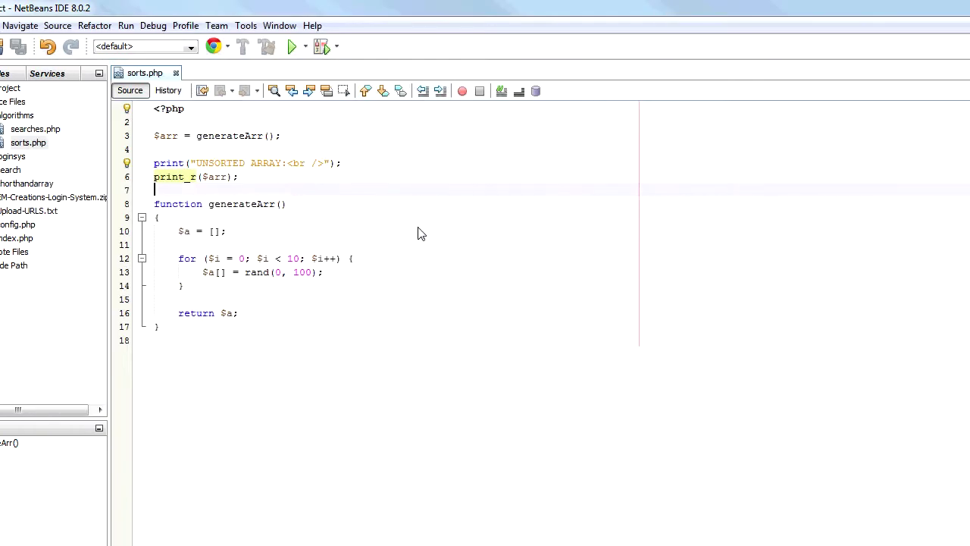
mouse_move(393, 191)
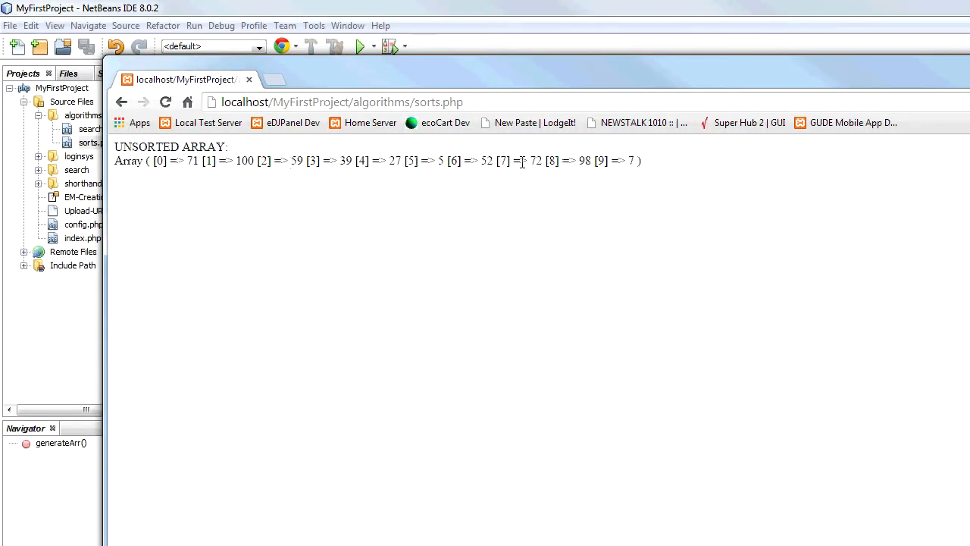
Reload sorts.php in Chrome to confirm the UNSORTED ARRAY heading prints above the random numbers.
double_click(194, 160)
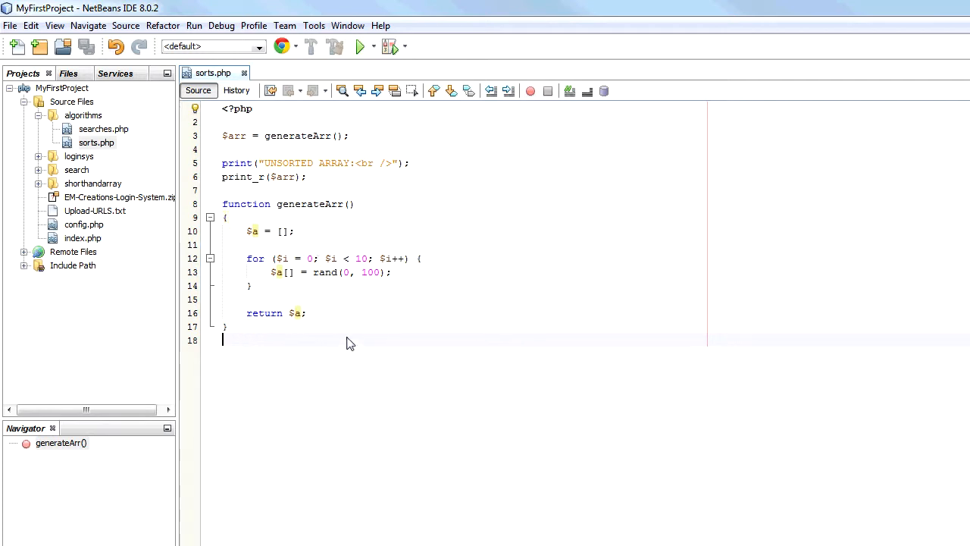
mouse_move(345, 348)
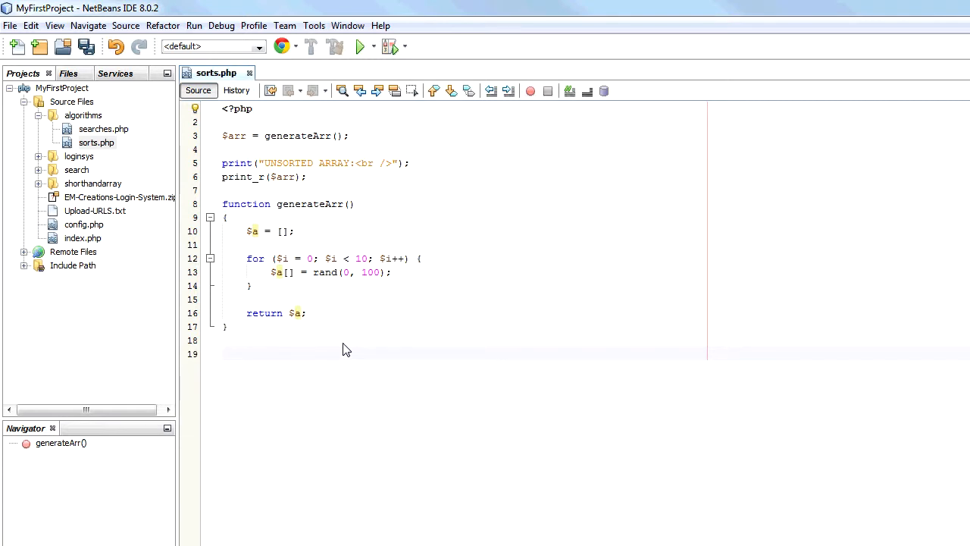
Place the cursor on the empty line 19 below the generateArr function in sorts.php.
click(227, 353)
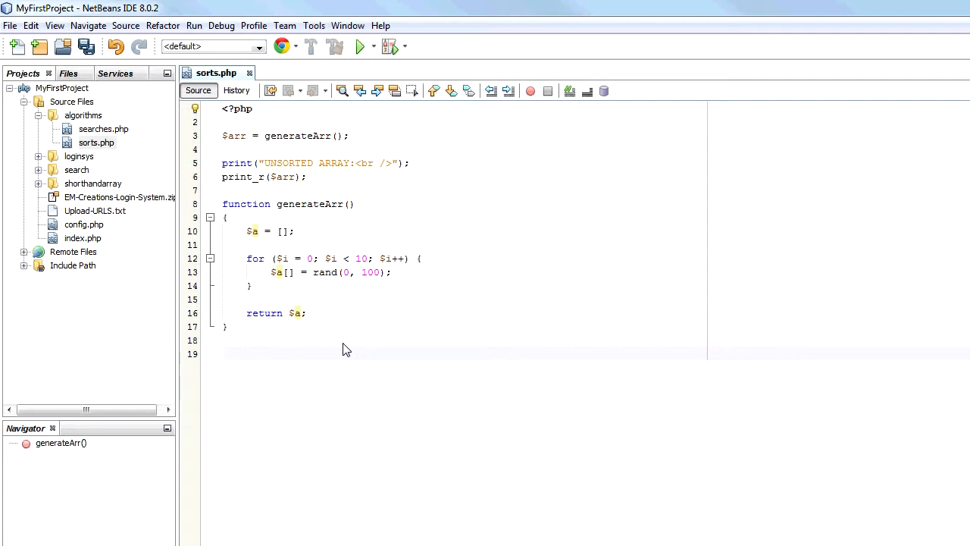
click(223, 353)
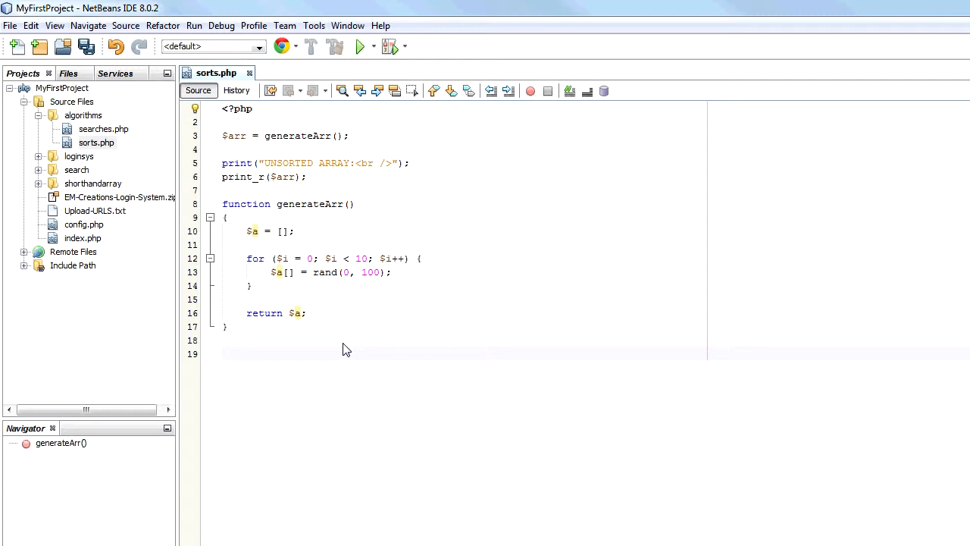
click(221, 353)
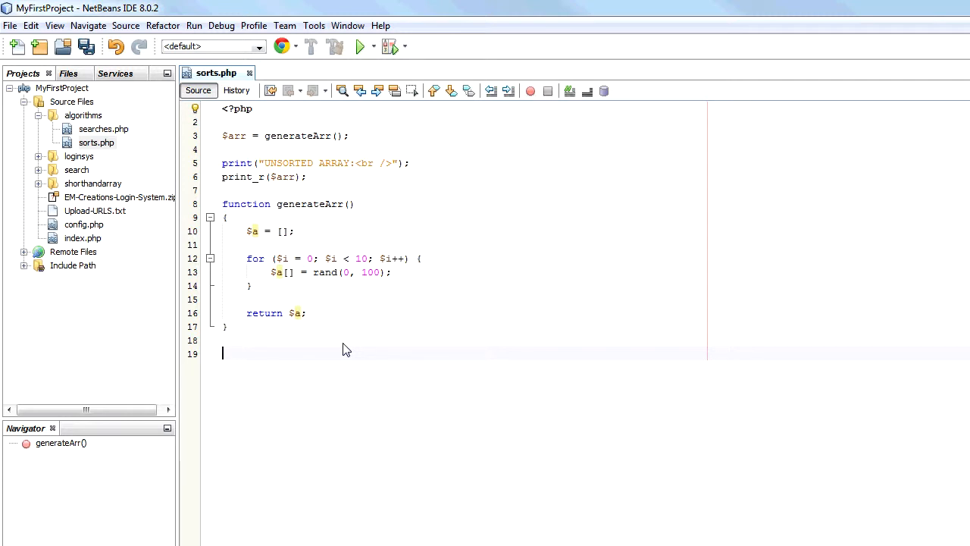
mouse_move(349, 340)
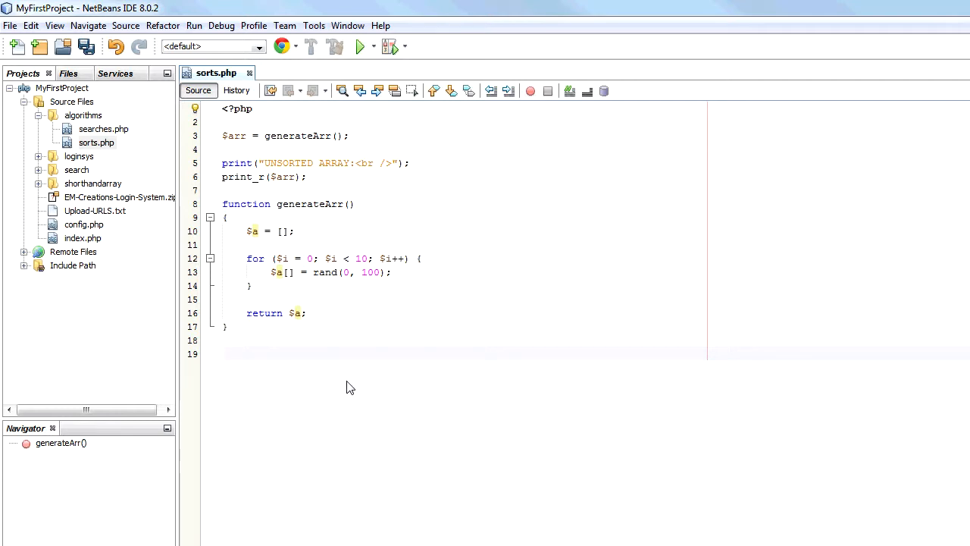
click(291, 355)
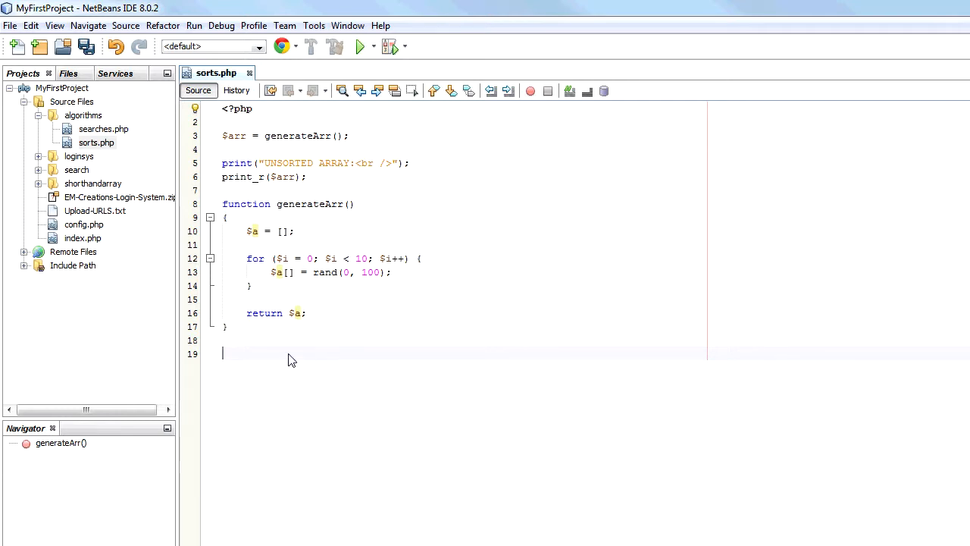
Begin the declaration 'function quickSort(&$array, ...' with the by-reference $array parameter.
text(function)
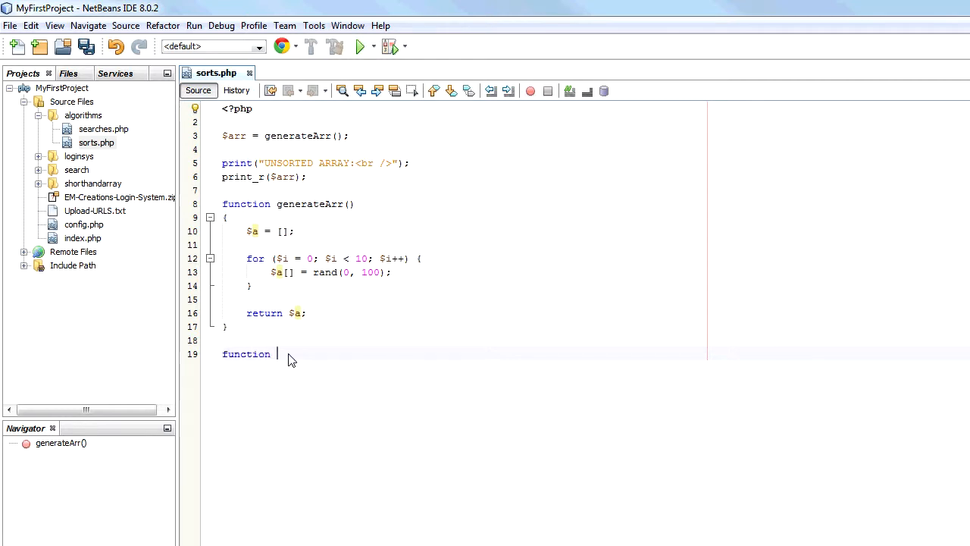
text(quickSort)
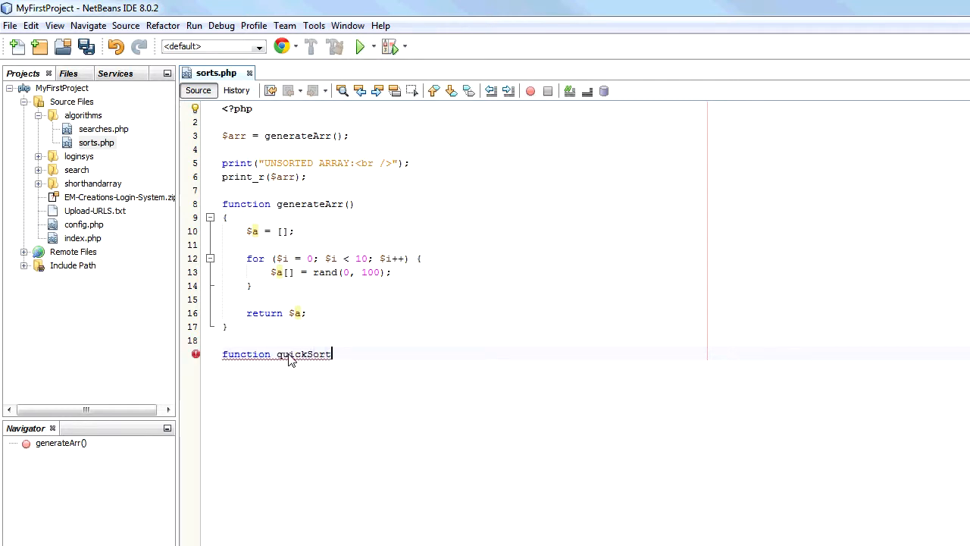
text(())
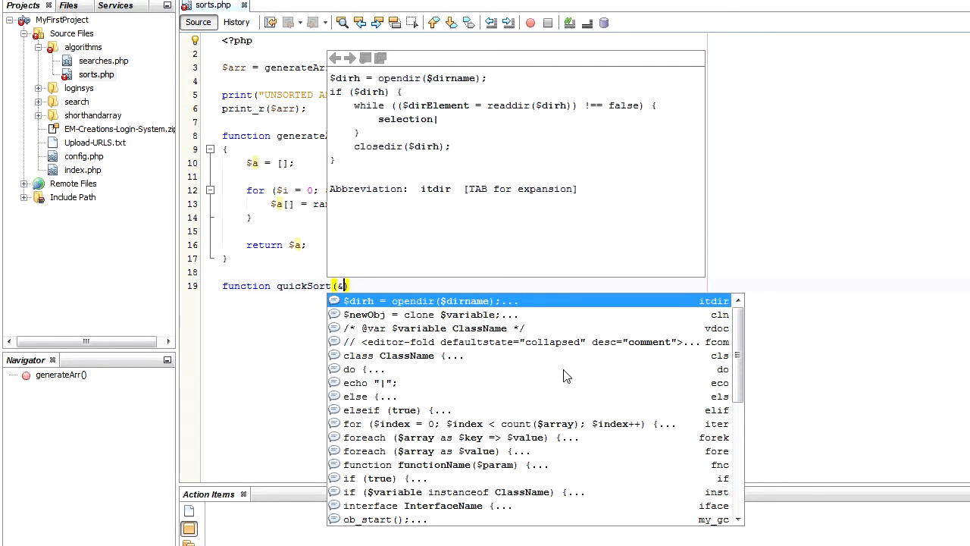
text($array)
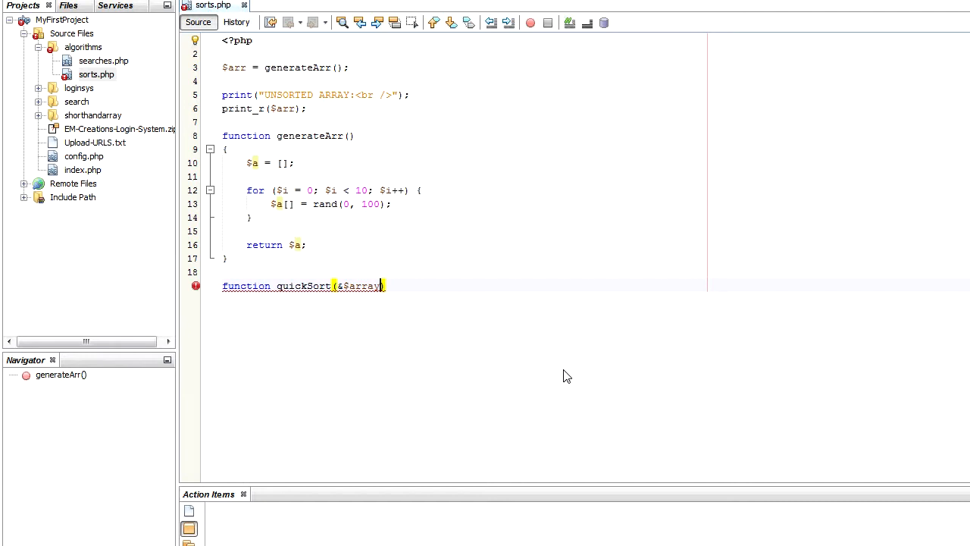
text(,)
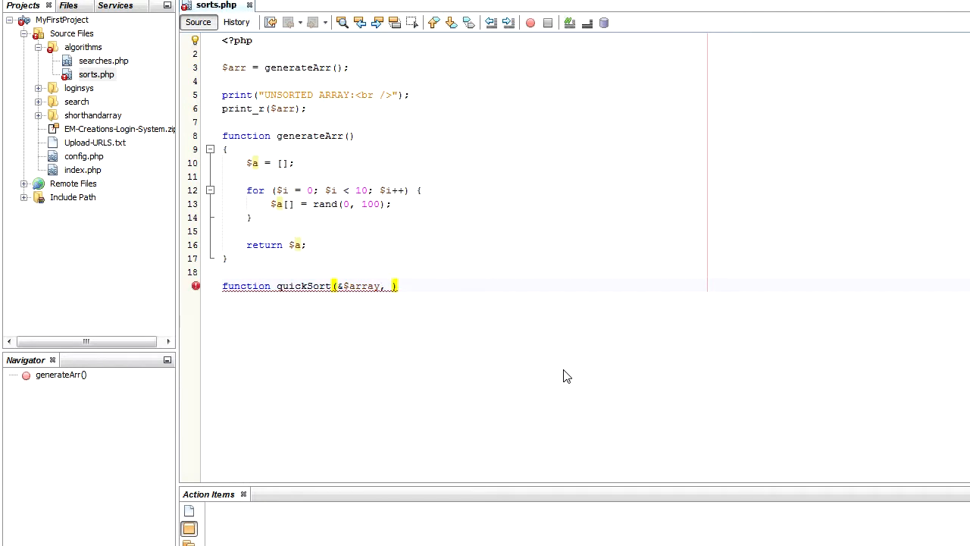
double_click(360, 285)
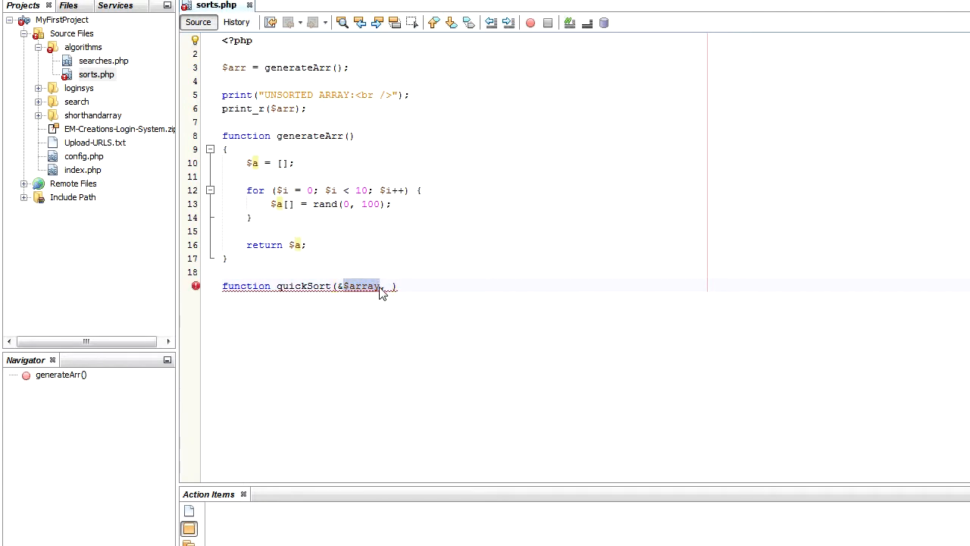
mouse_move(345, 291)
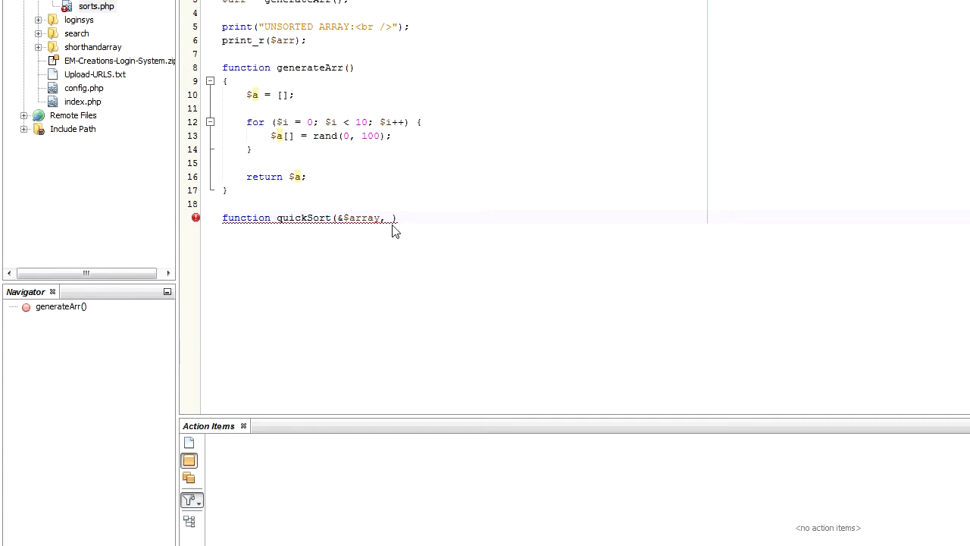
Complete the signature with $lowOrig and $highOrig parameters and an empty body.
text($)
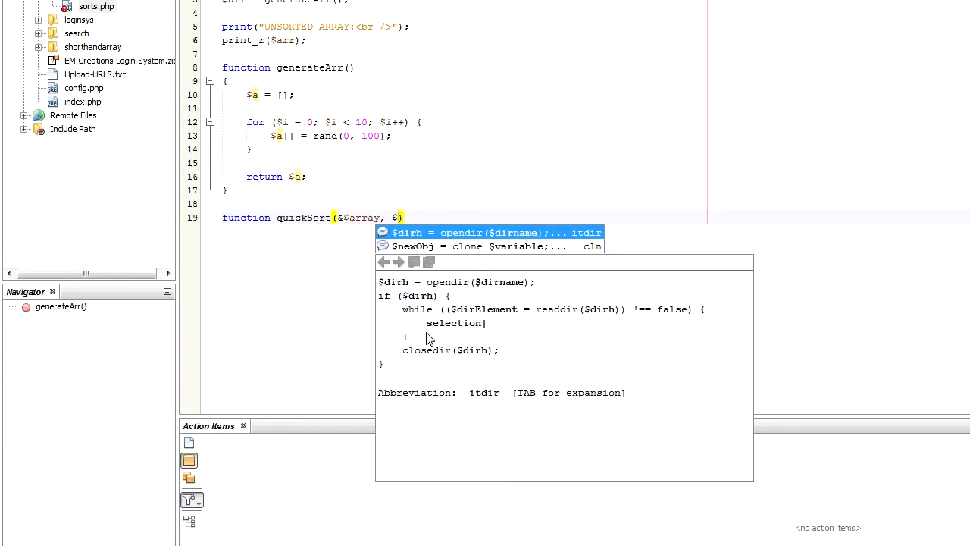
text(lowOrig, $high)
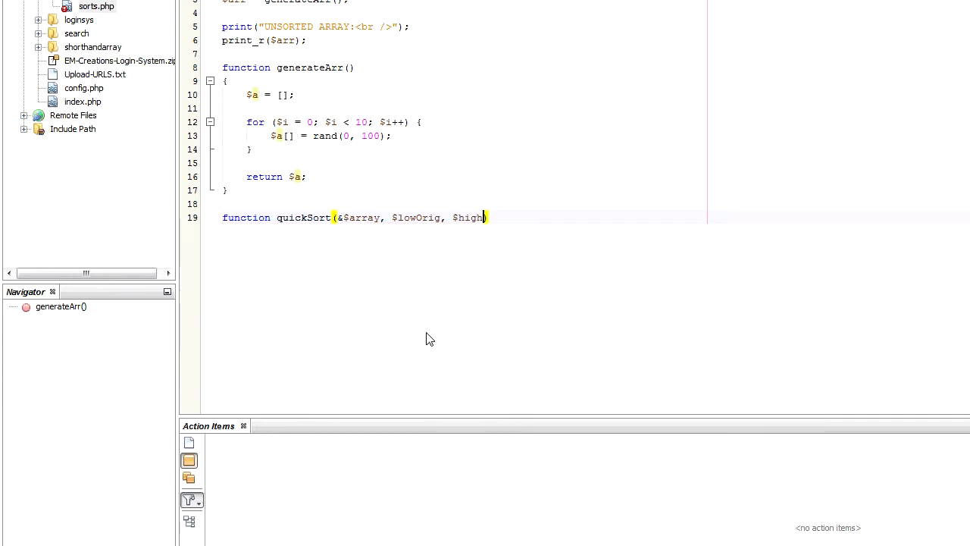
text(Orig))
text({)
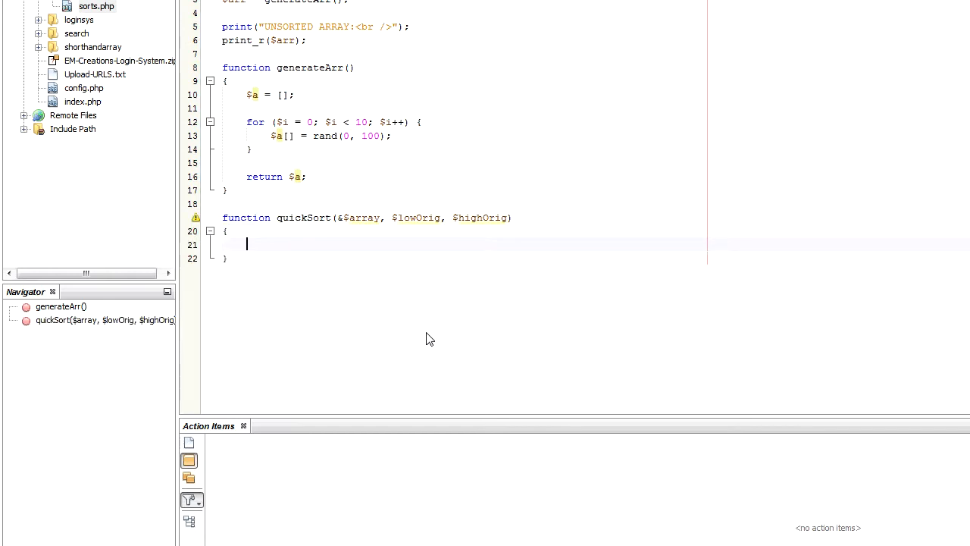
mouse_move(328, 278)
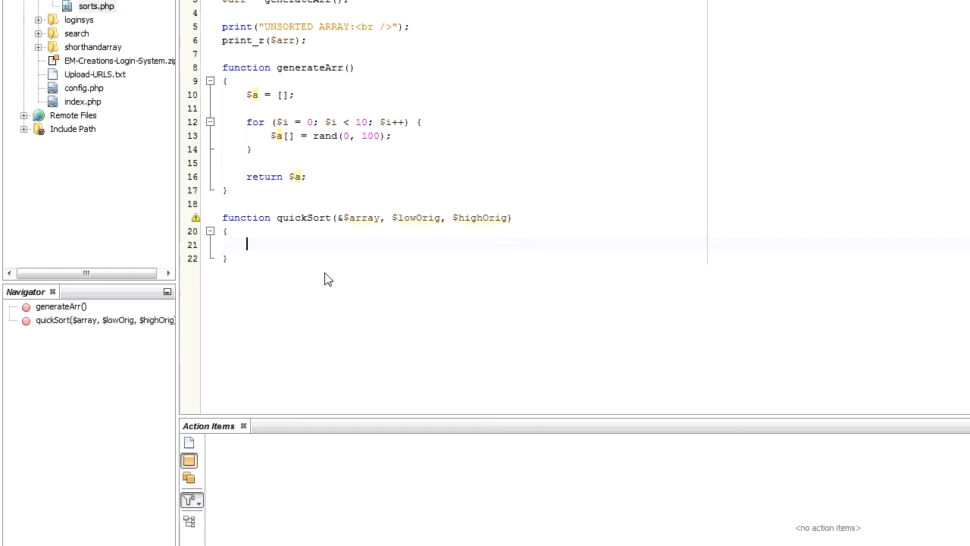
Add the guard 'if (sizeof($array) < 2) { return; }' at the start of quickSort.
text(if (sizeof($)
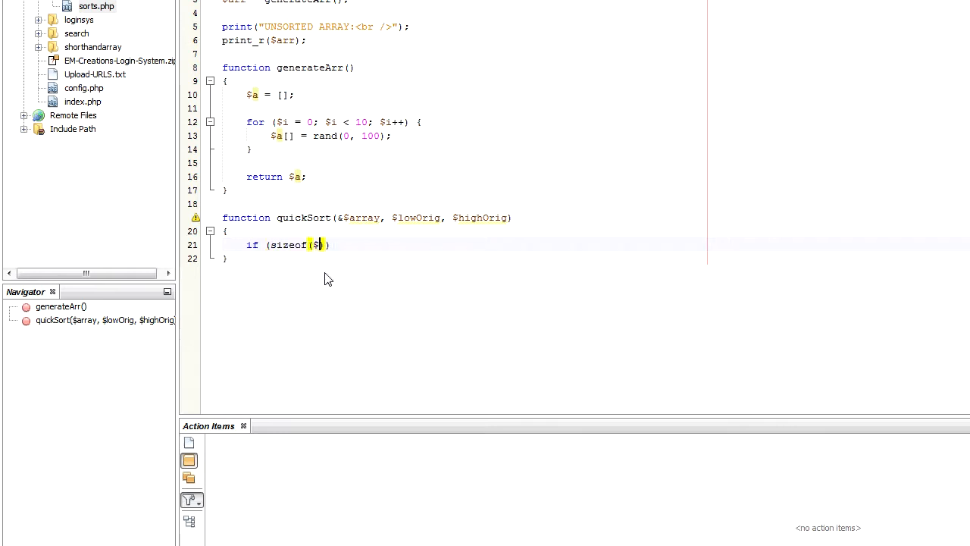
text(array)
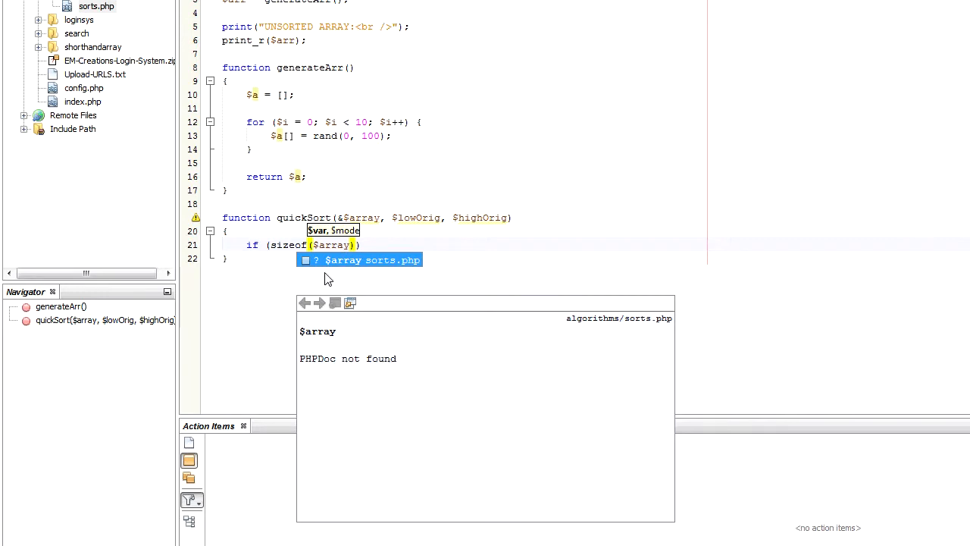
text(< 2))
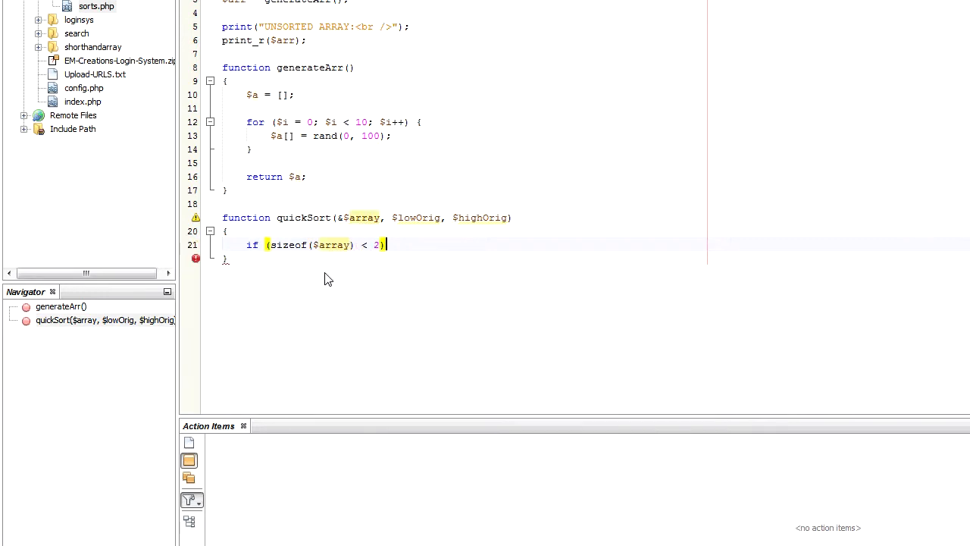
text({ return)
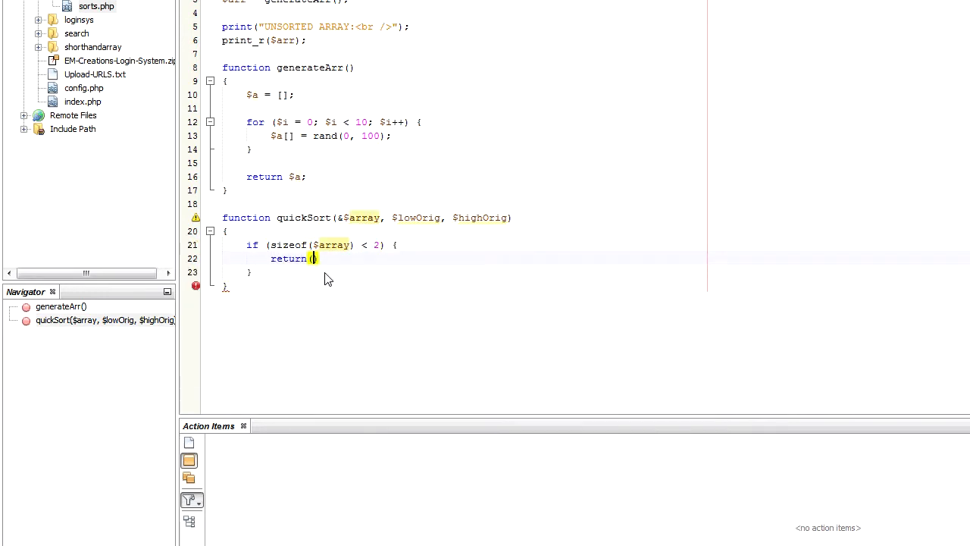
text(;)
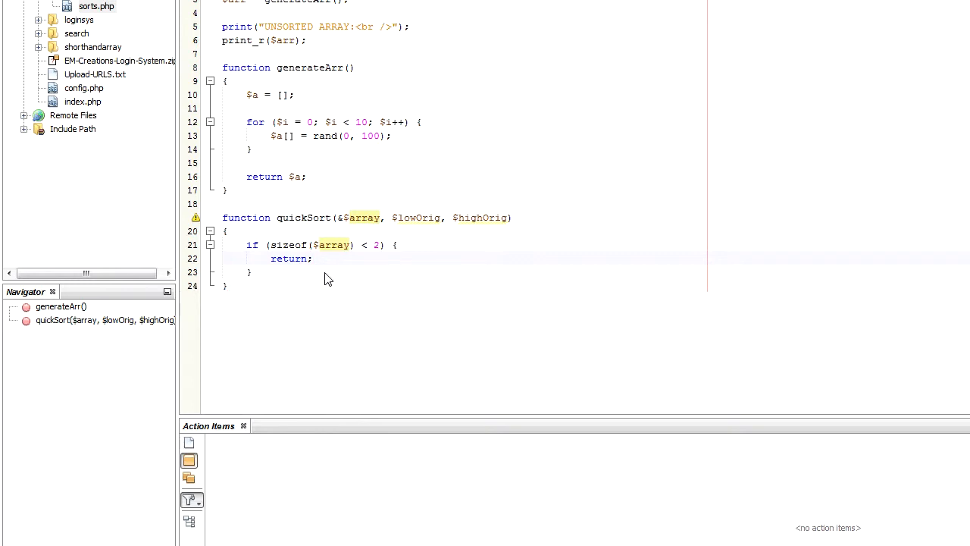
click(312, 258)
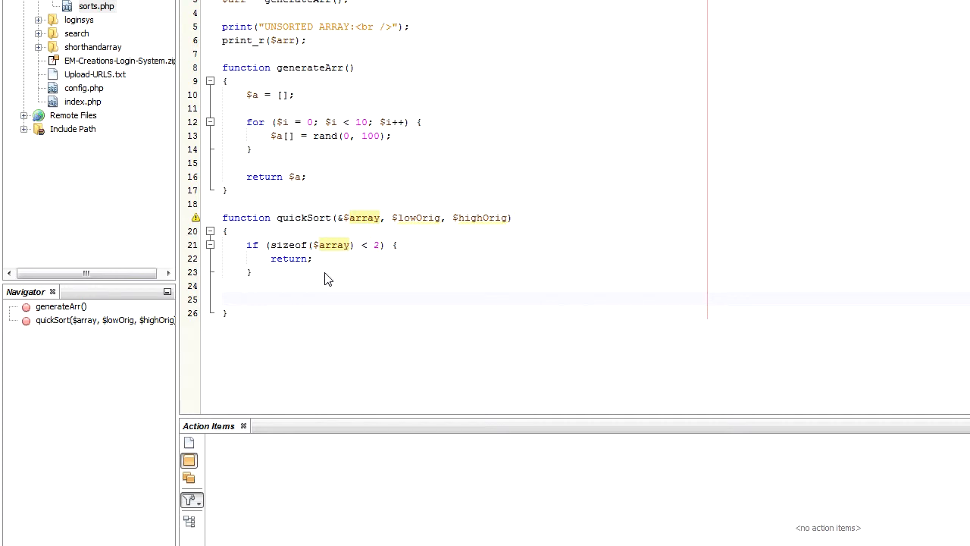
Set $pivot = $array[($lowOrig + $highOrig) / 2]; below the guard.
text($pivot =)
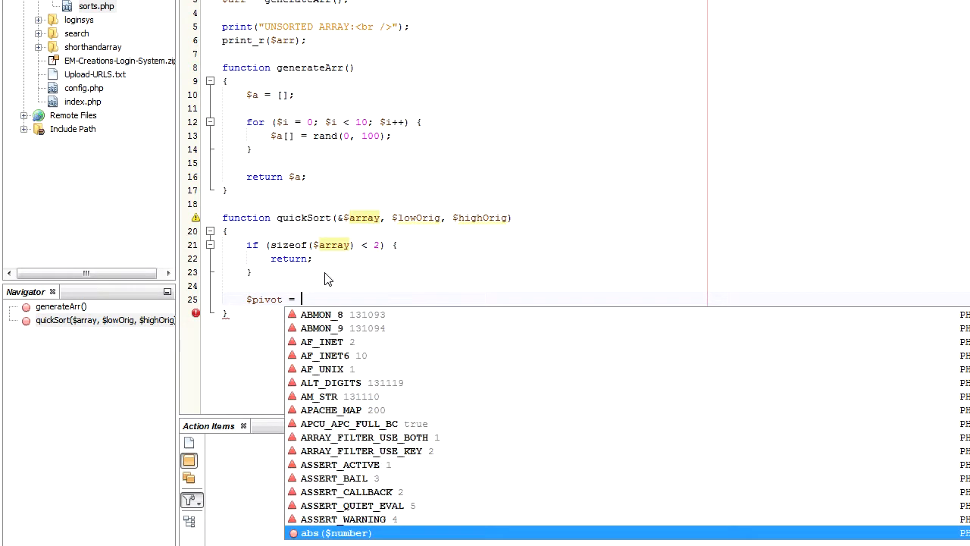
text($array)
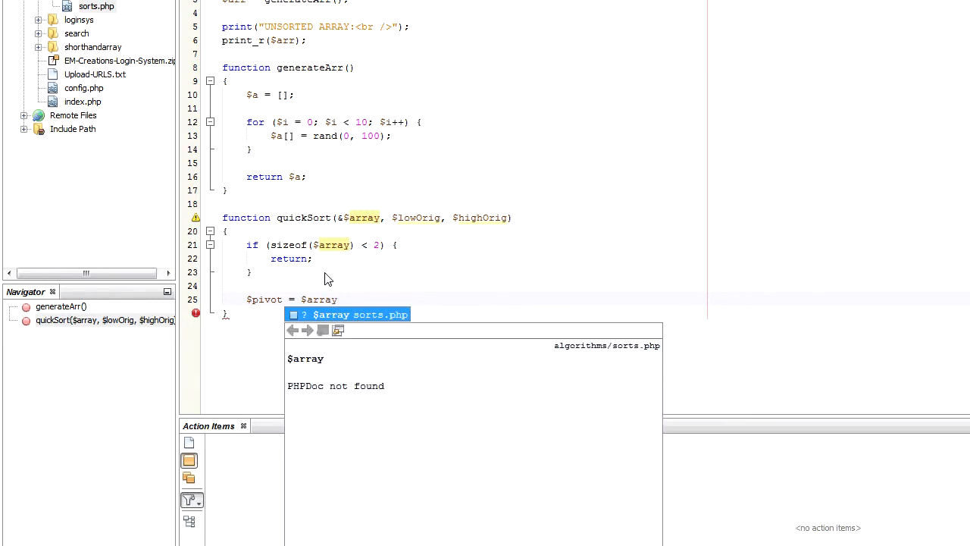
text([];)
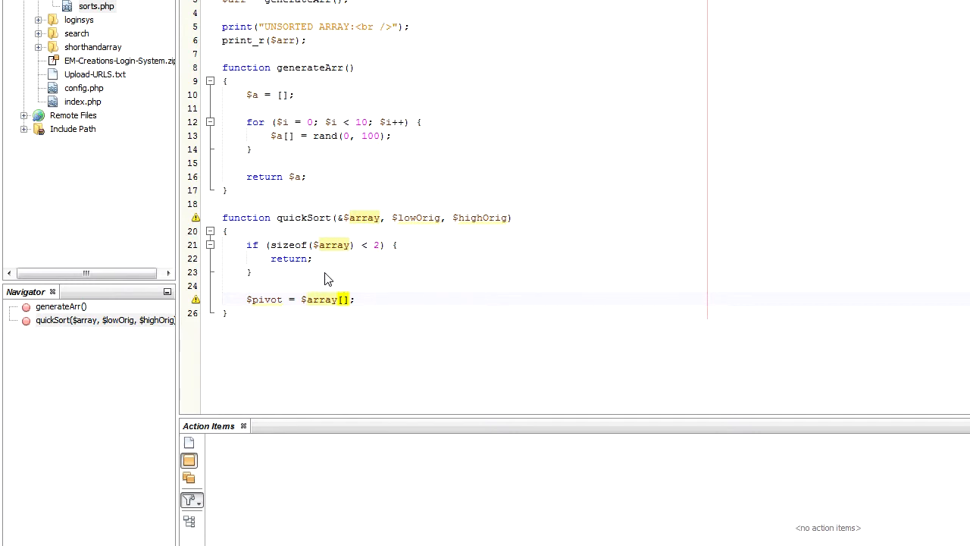
text(0)
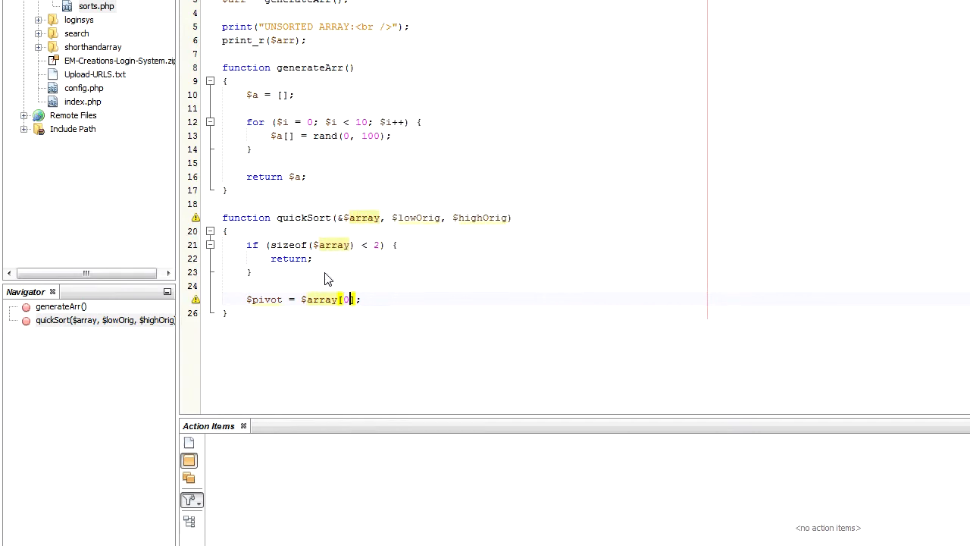
key(Backspace)
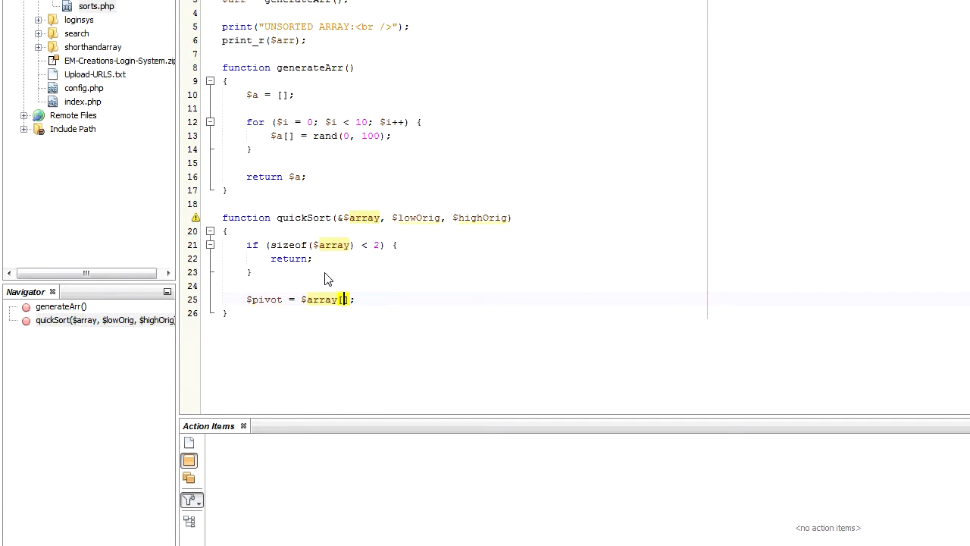
text($highOrig)
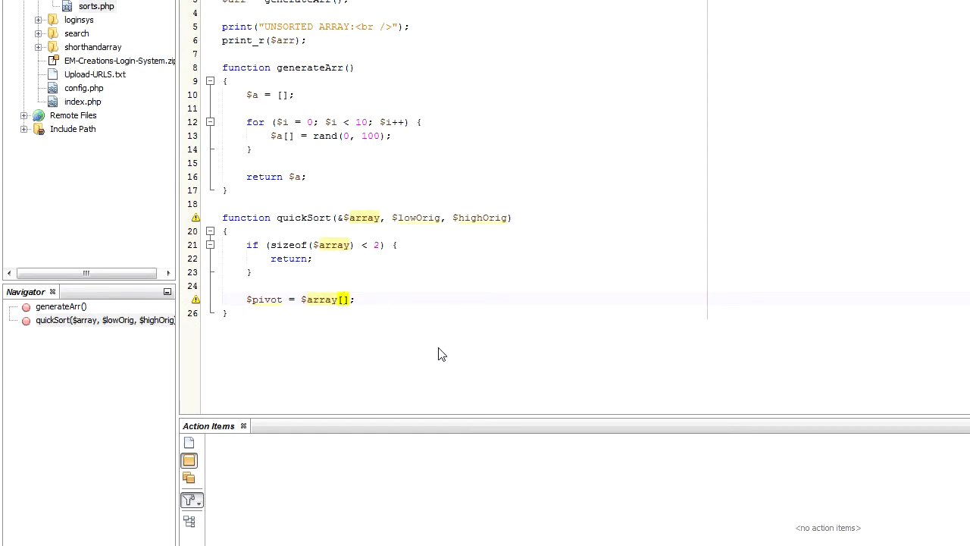
text(($lowOrig + $highOrig)
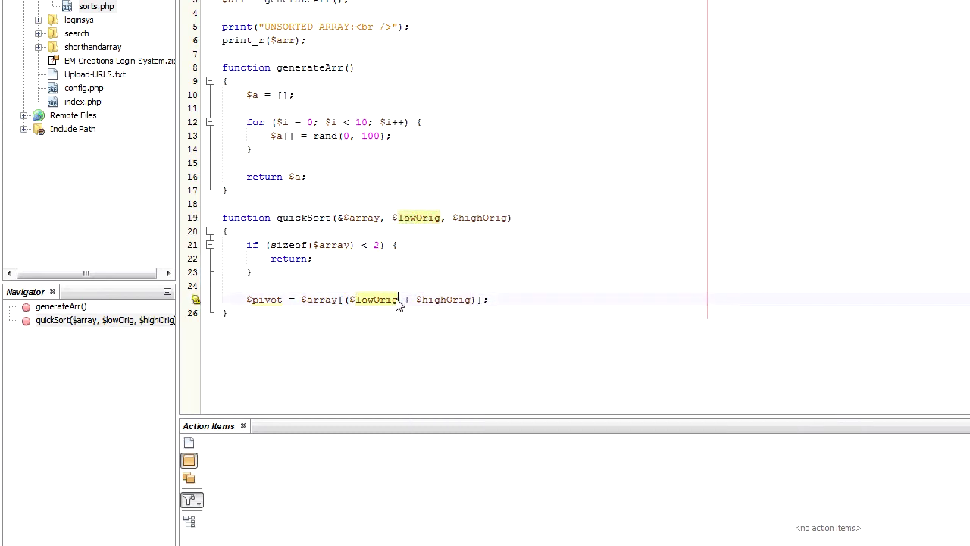
double_click(473, 219)
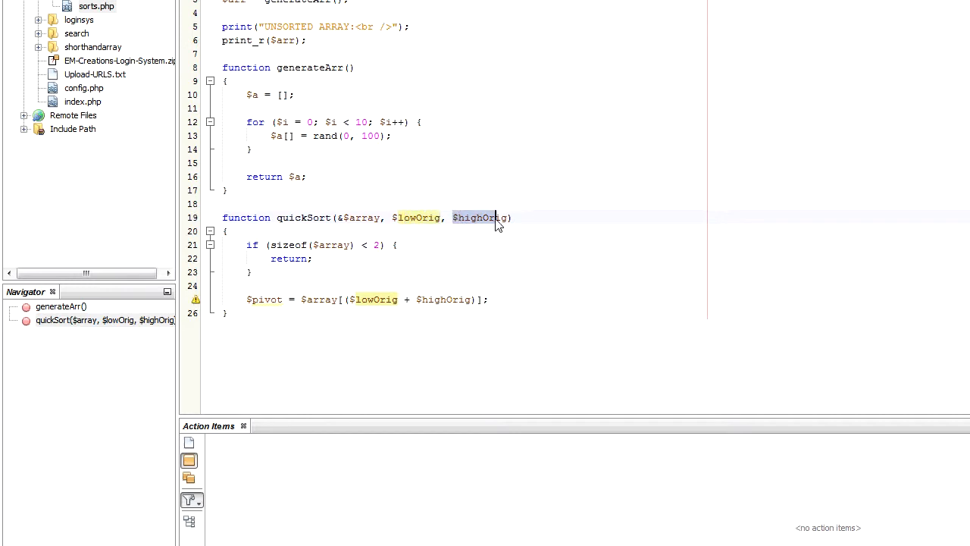
click(373, 300)
text( / 2)
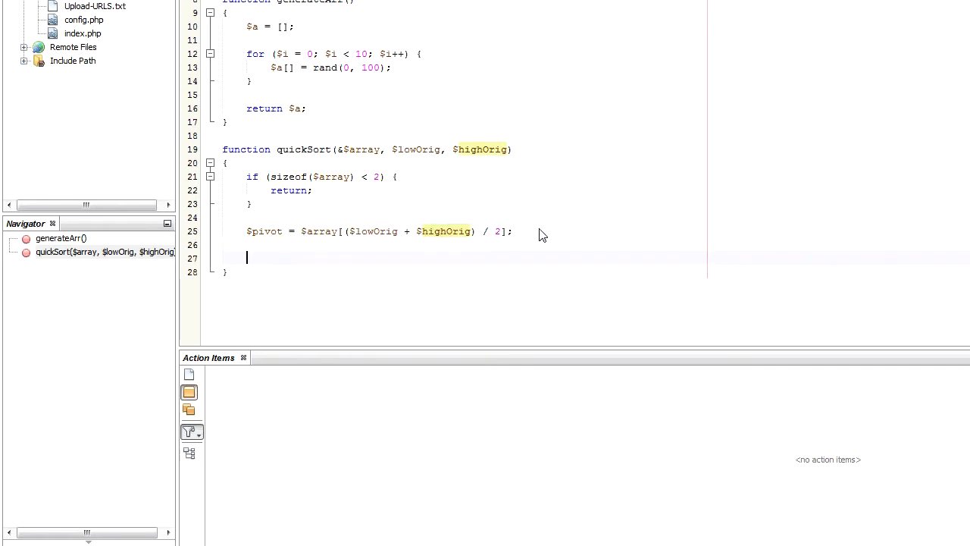
Assign $low and $high from the originals and open the outer while ($low <= $high) loop.
text($low = $lowOrig;)
text($high = $highOrig;)
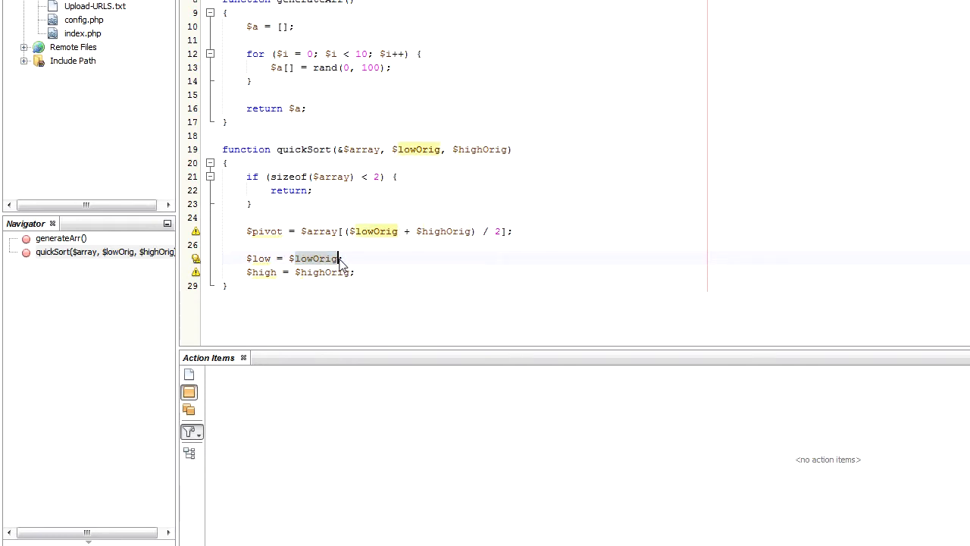
double_click(312, 258)
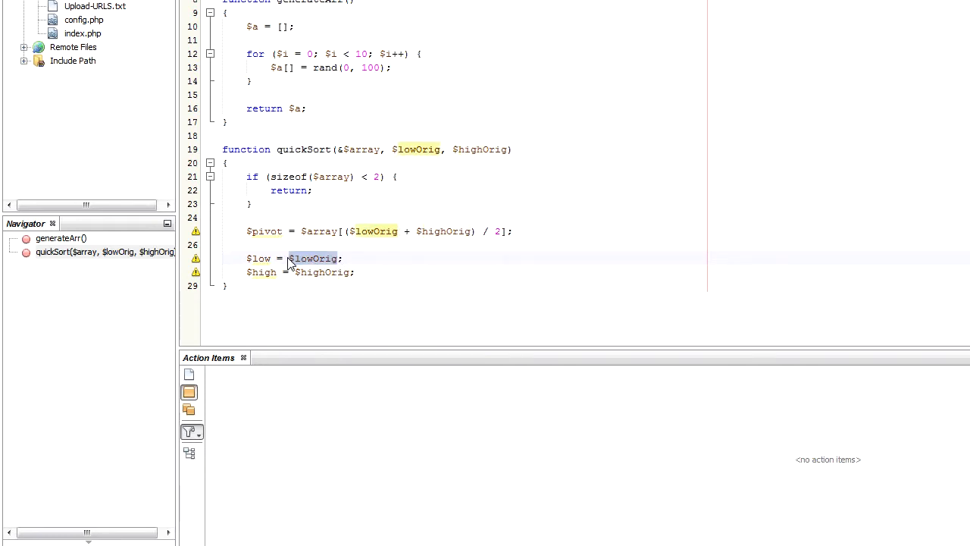
click(442, 150)
text(while)
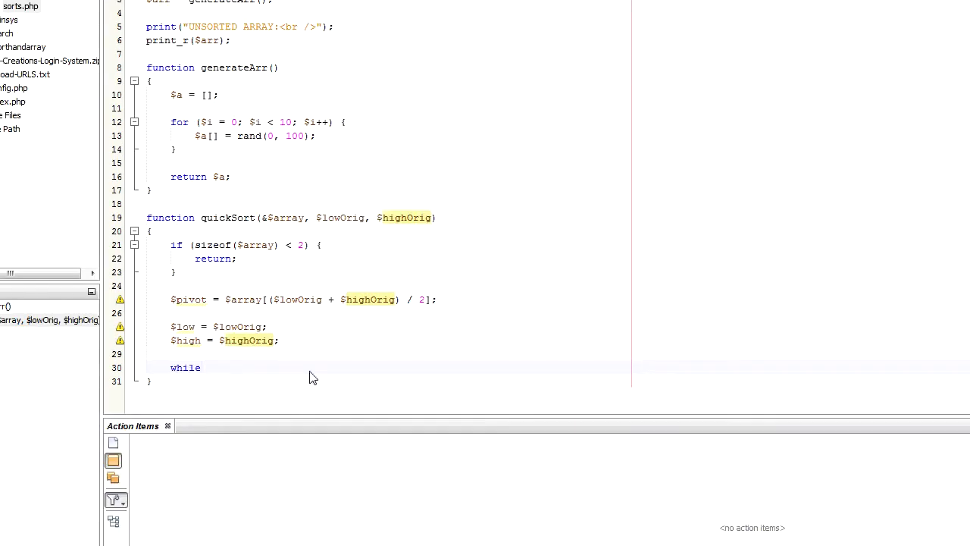
text(($low)
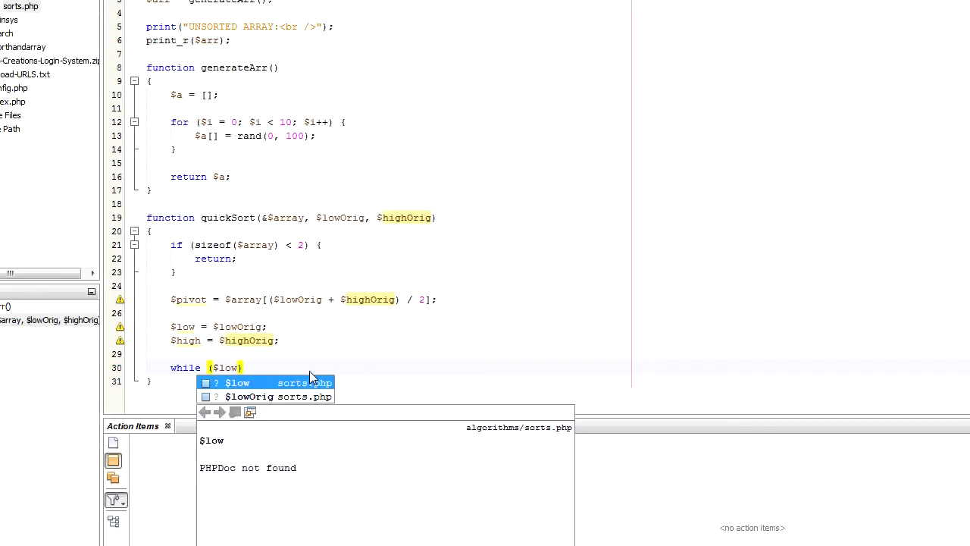
text(<= $)
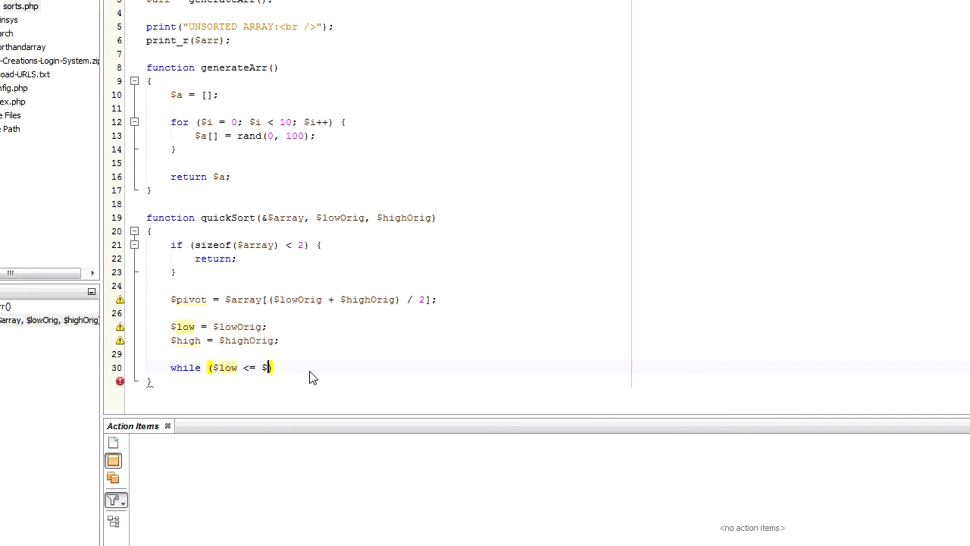
text(high))
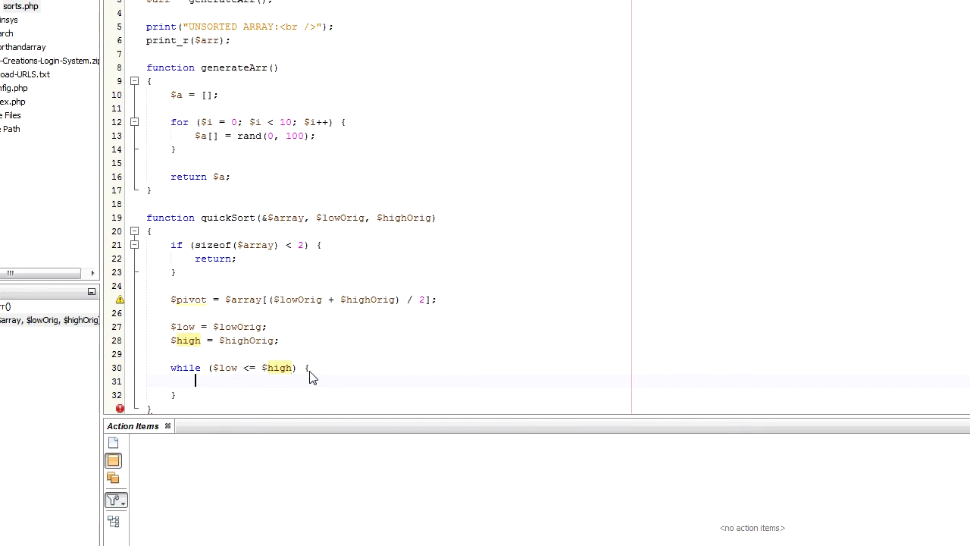
Inside it, add while ($array[$low] < $pivot) { $low++; }.
scroll(down, 3)
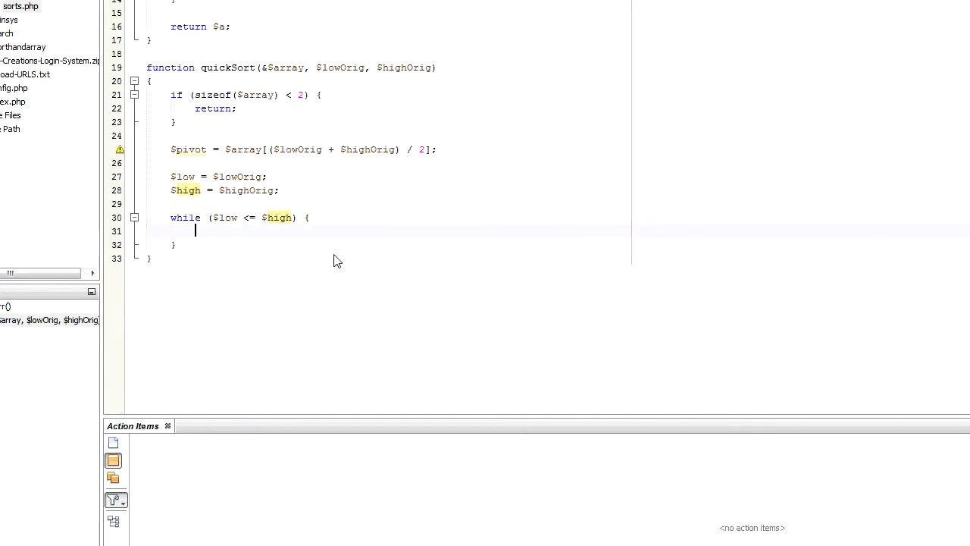
text(while ($arr)
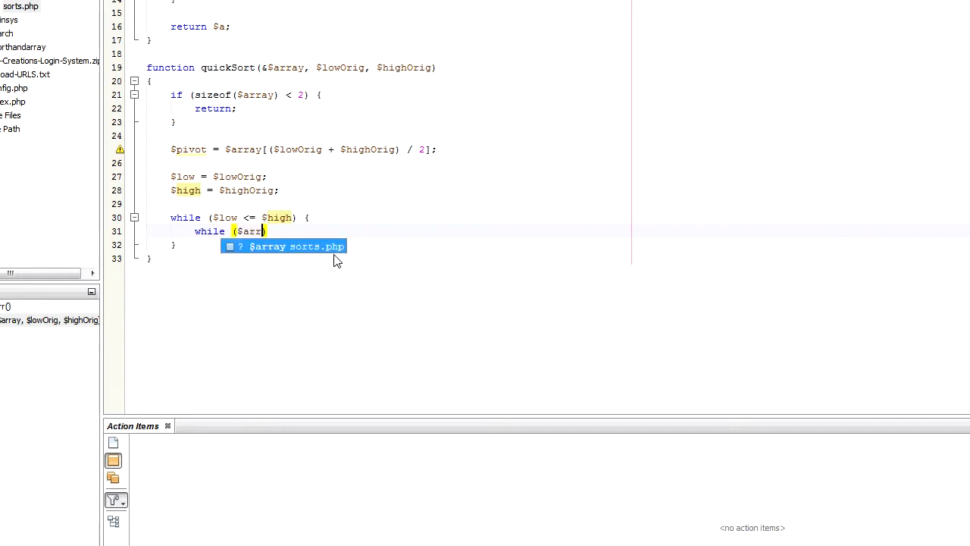
text(array[$lo)
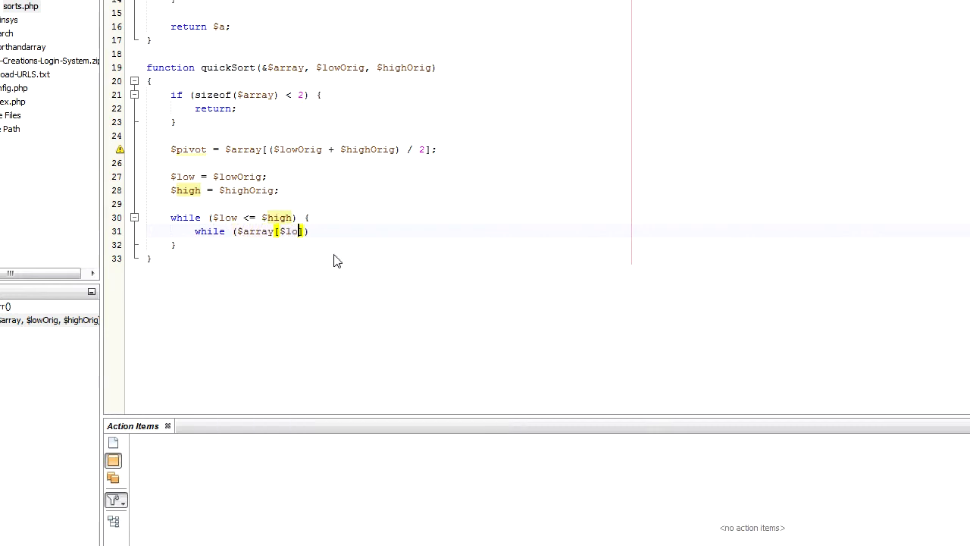
text(] <)
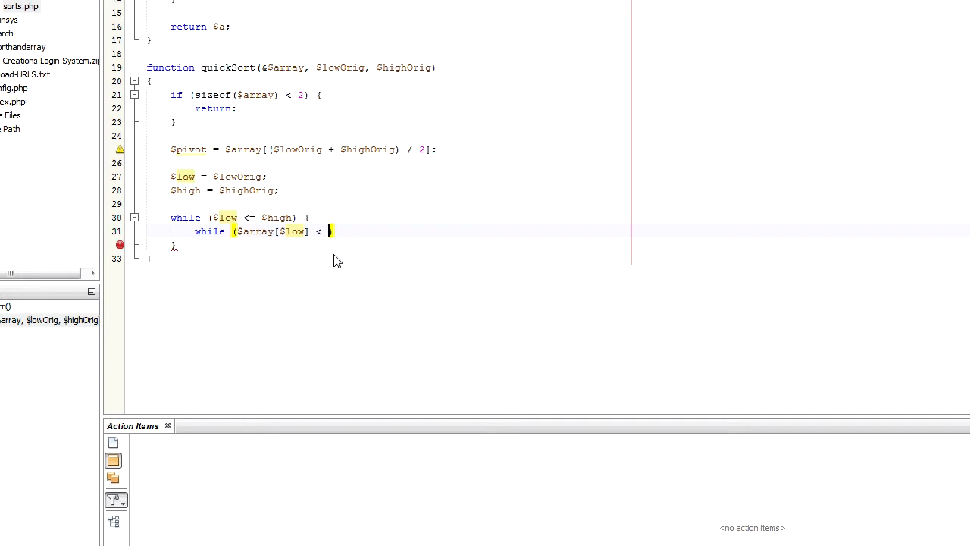
text($pivot)
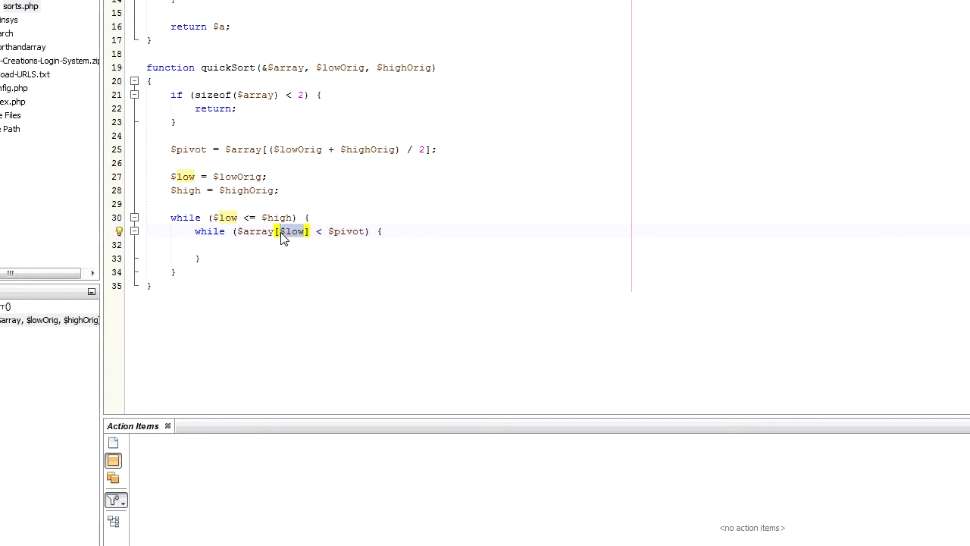
text($low++;)
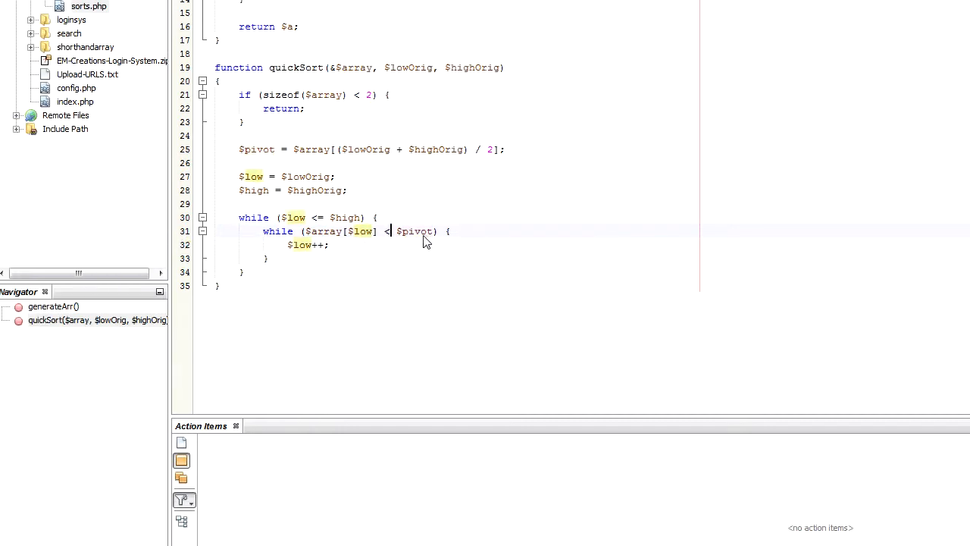
double_click(415, 230)
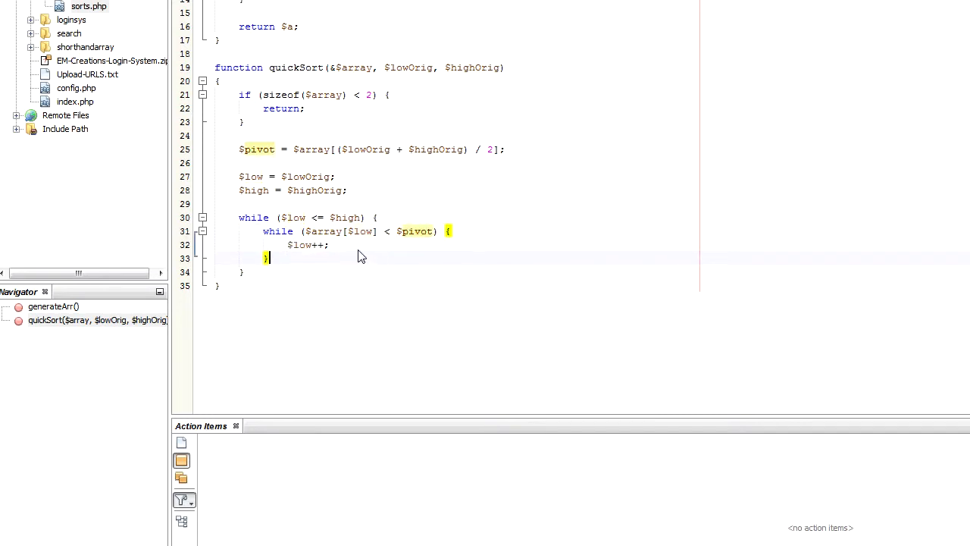
mouse_move(328, 270)
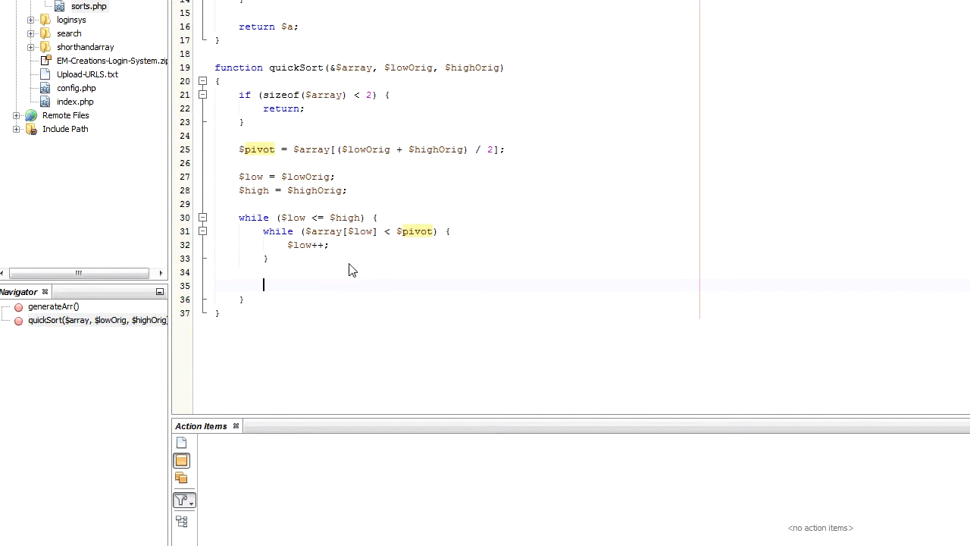
Add while ($array[$high] > $pivot) { $high--; } below the first inner loop.
text(while ($array[$high])
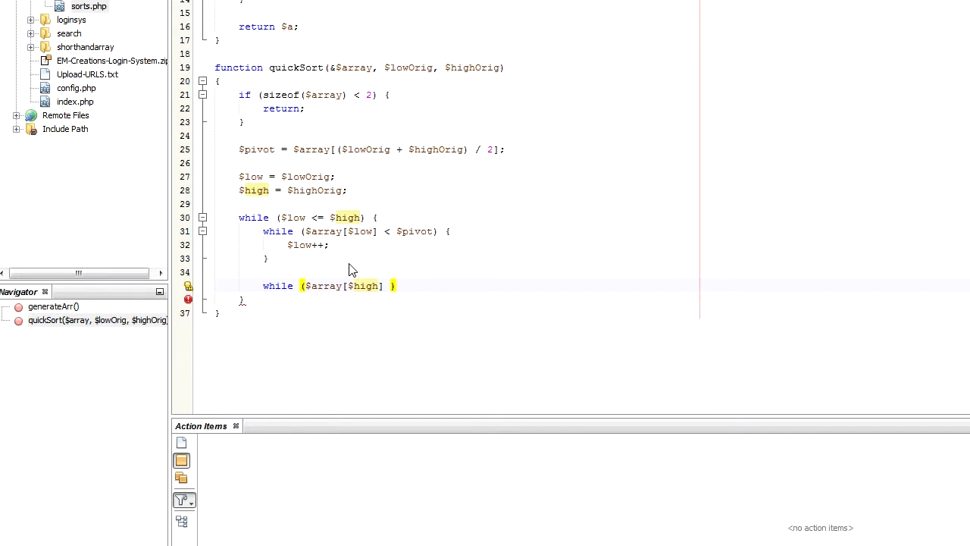
text(> $pivot)
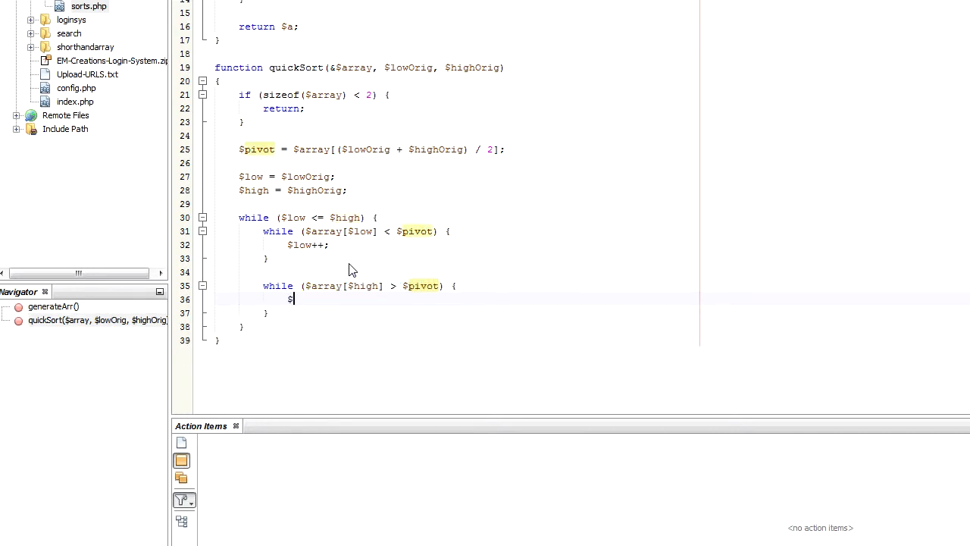
text($high--;)
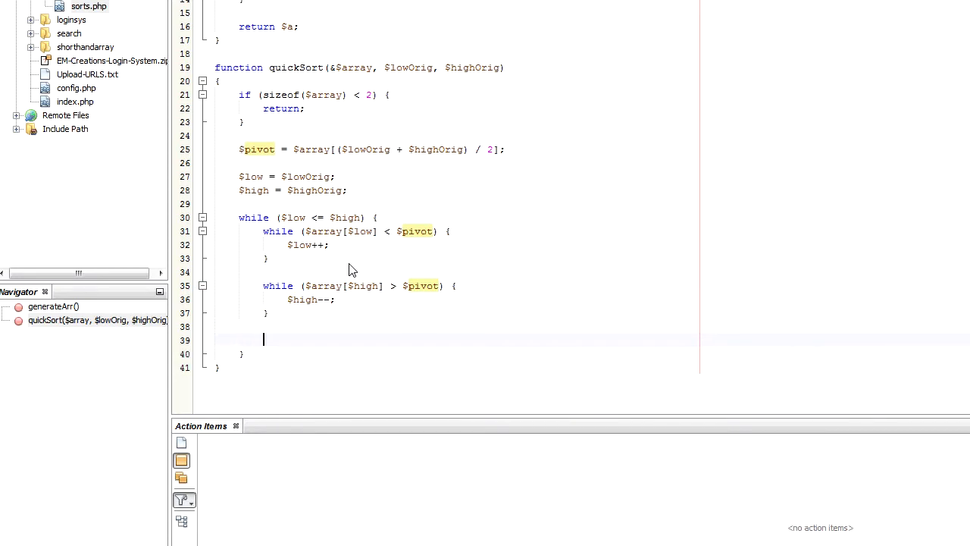
Open an empty if ($low <= $high) { } block after the two inner loops.
text(if ($)
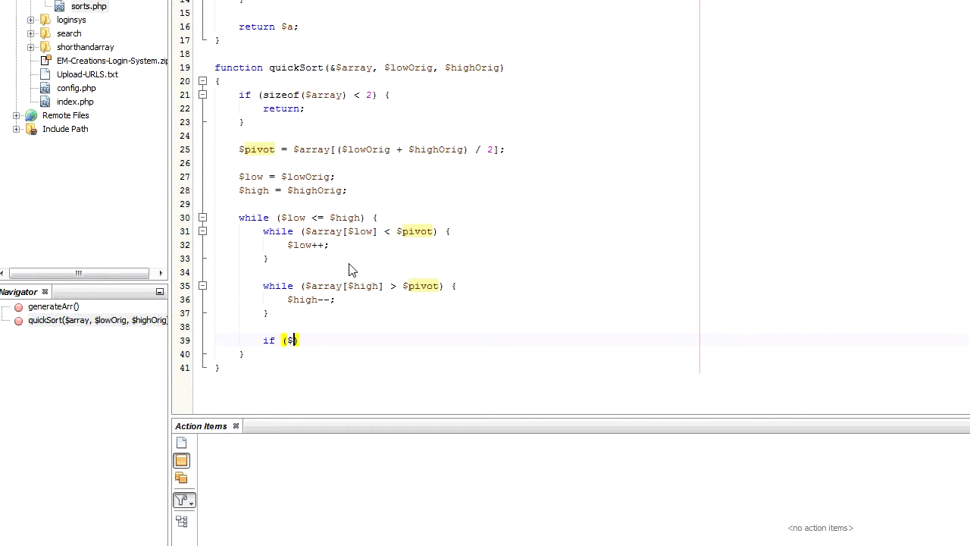
text(low <= $)
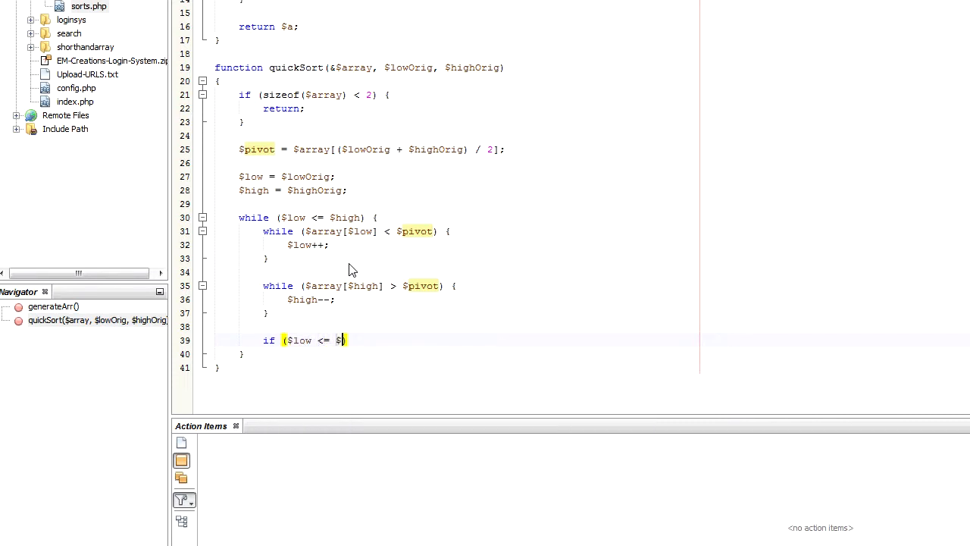
text(high) {)
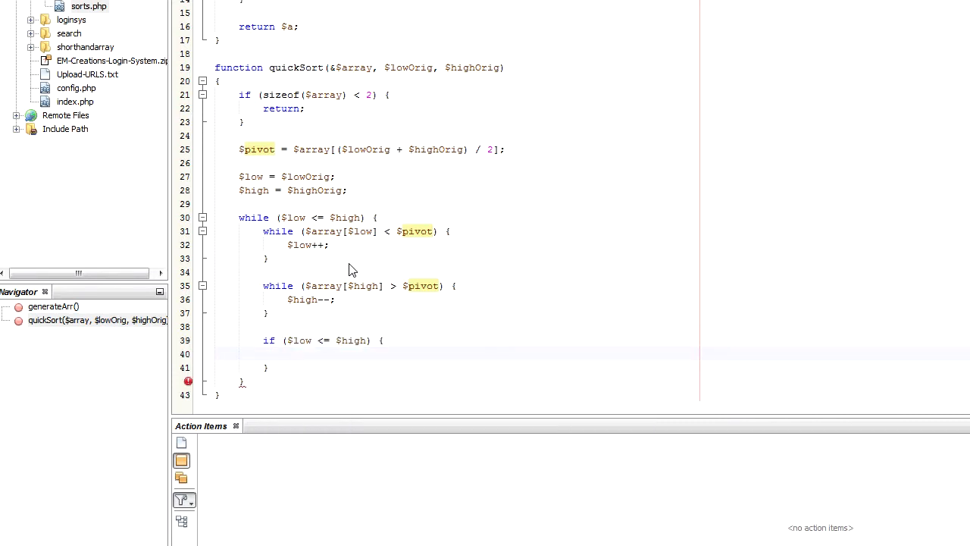
Inside the if block, swap $array[$low] and $array[$high] via a $temp variable under a '// Swap' comment.
text(// Swap their values)
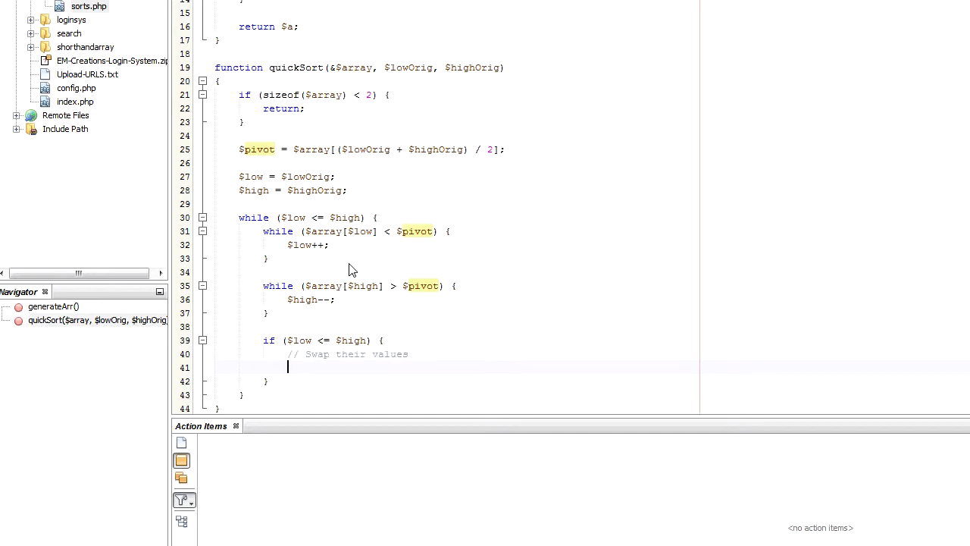
text($temp)
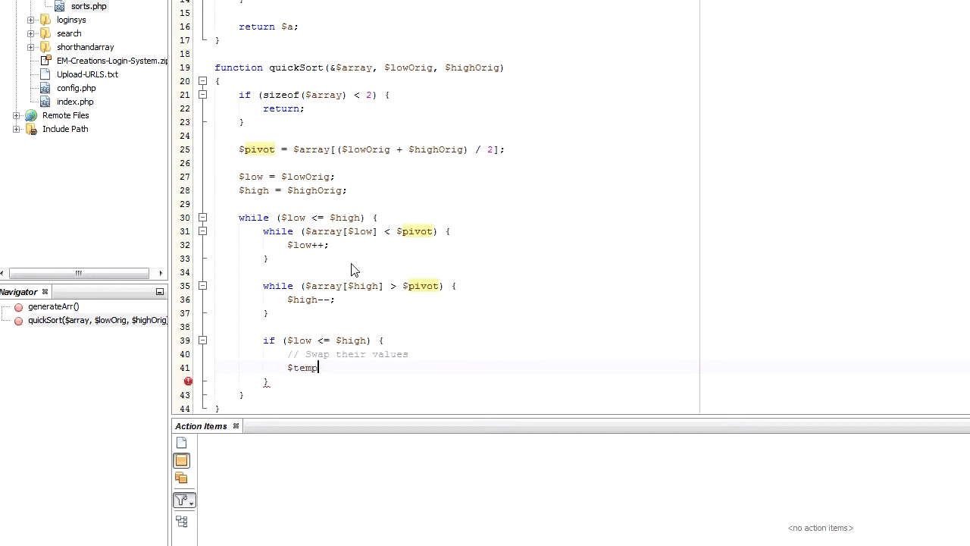
text(= $array)
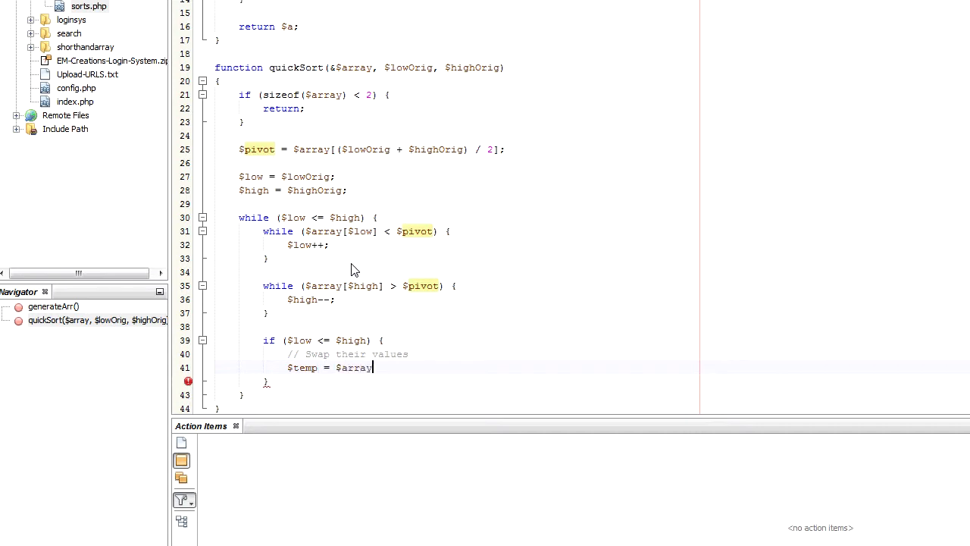
text([$low];'')
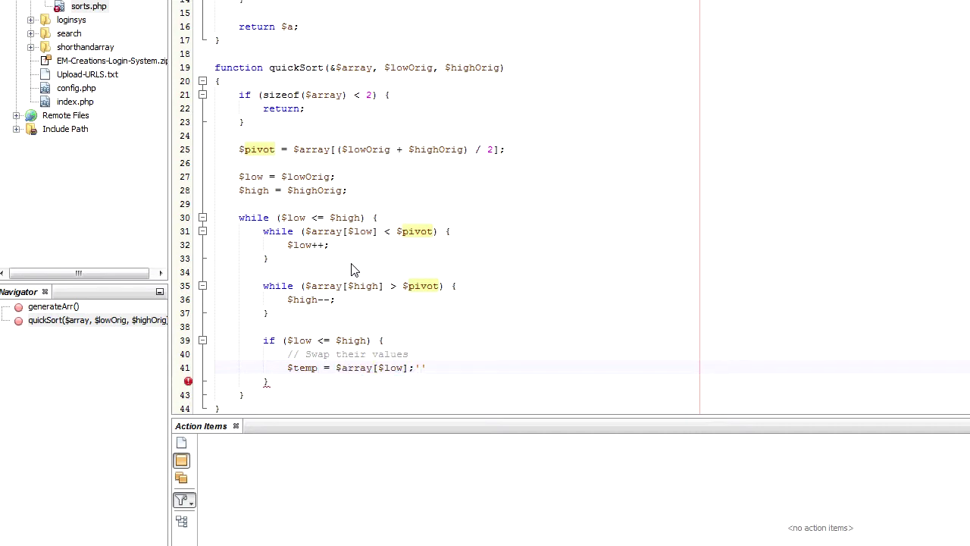
text($)
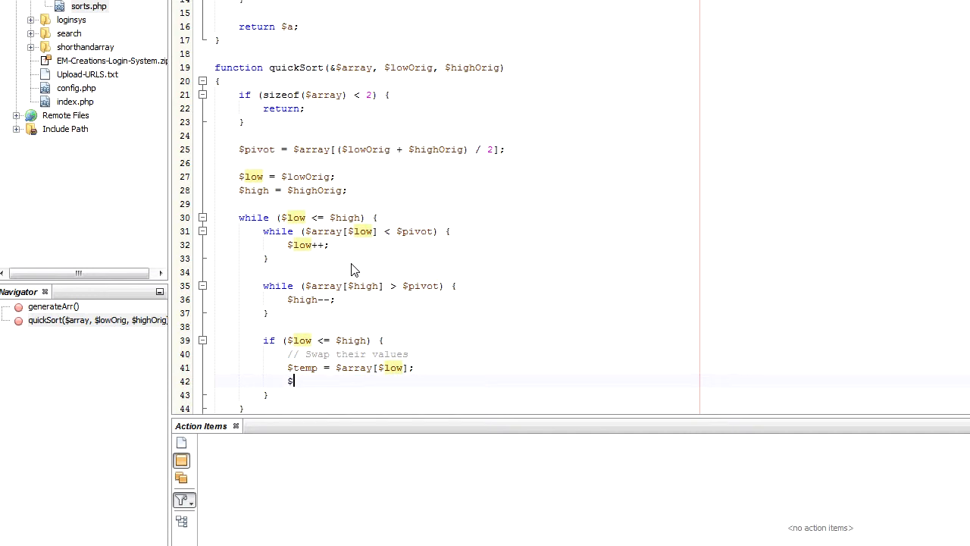
text($array[$;p)
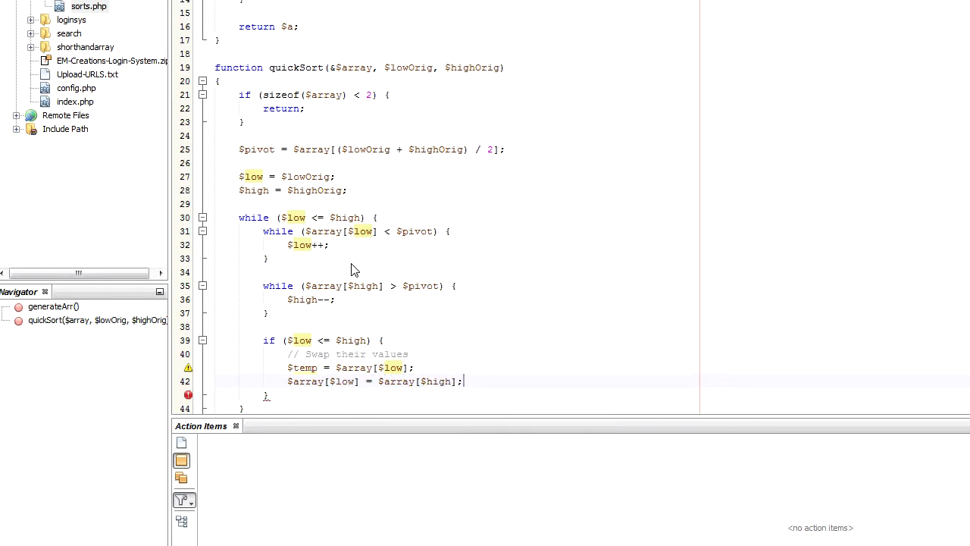
text($arrayp)
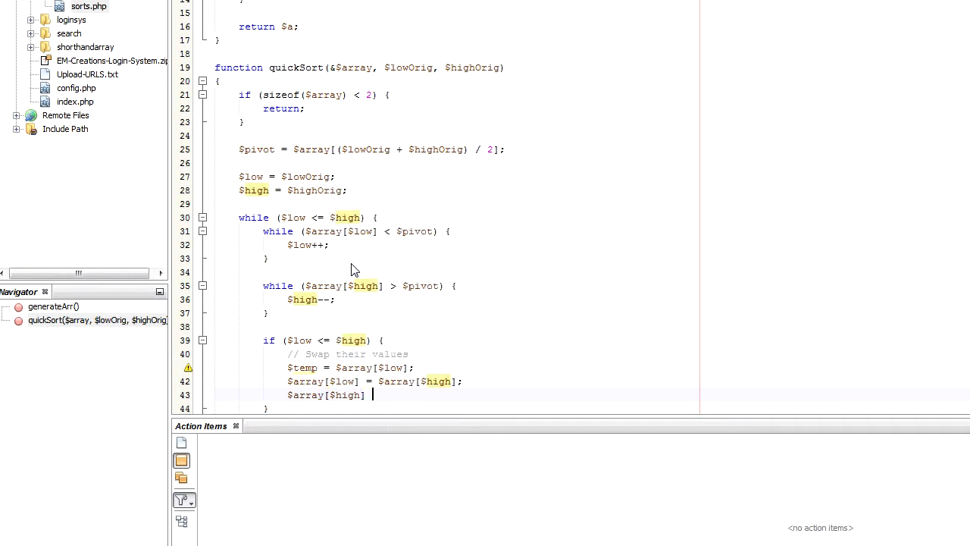
text($)
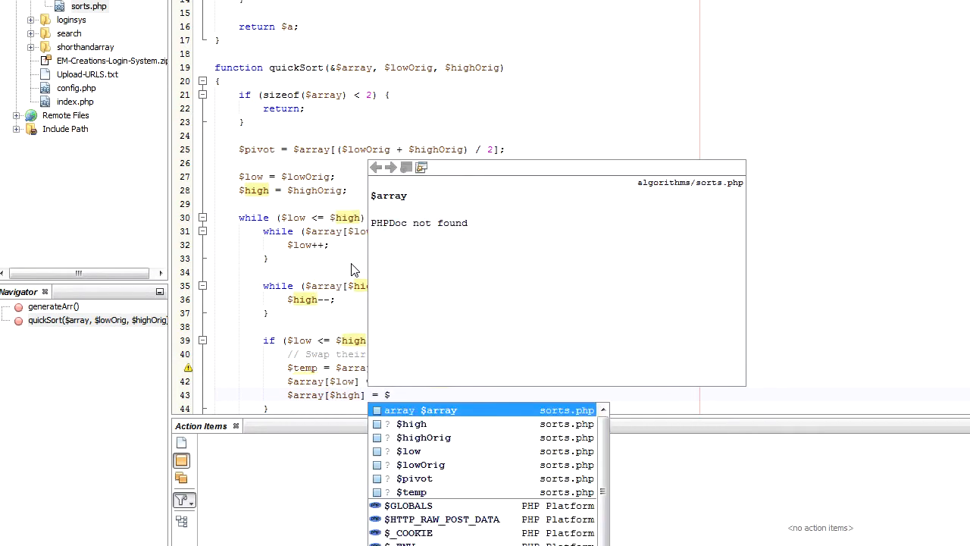
key(Escape)
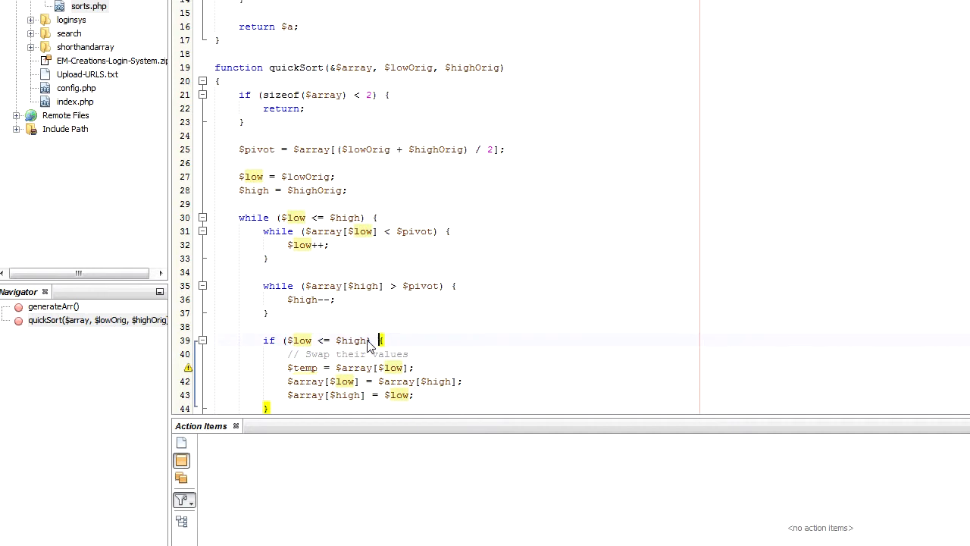
double_click(352, 339)
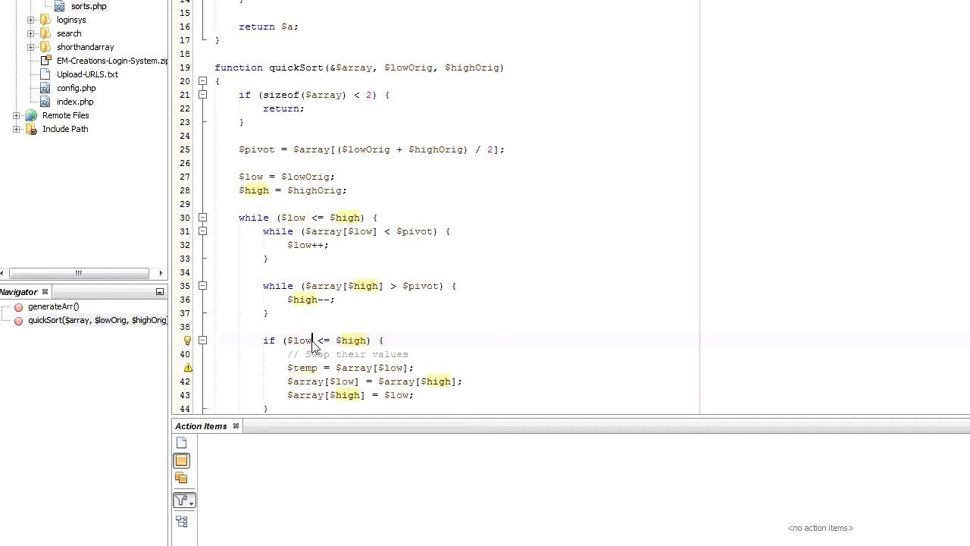
double_click(297, 340)
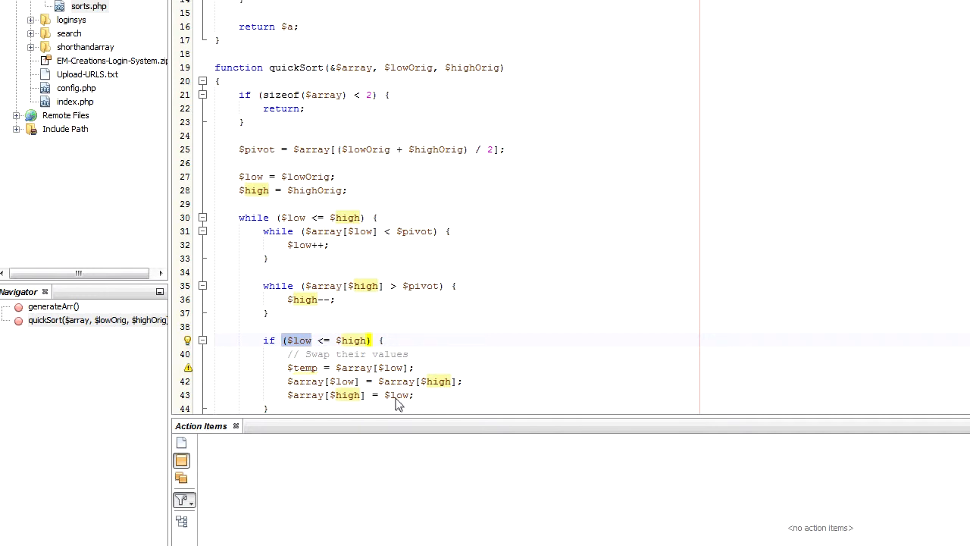
Follow the swap with $low++; and $high--;.
scroll(down, 3)
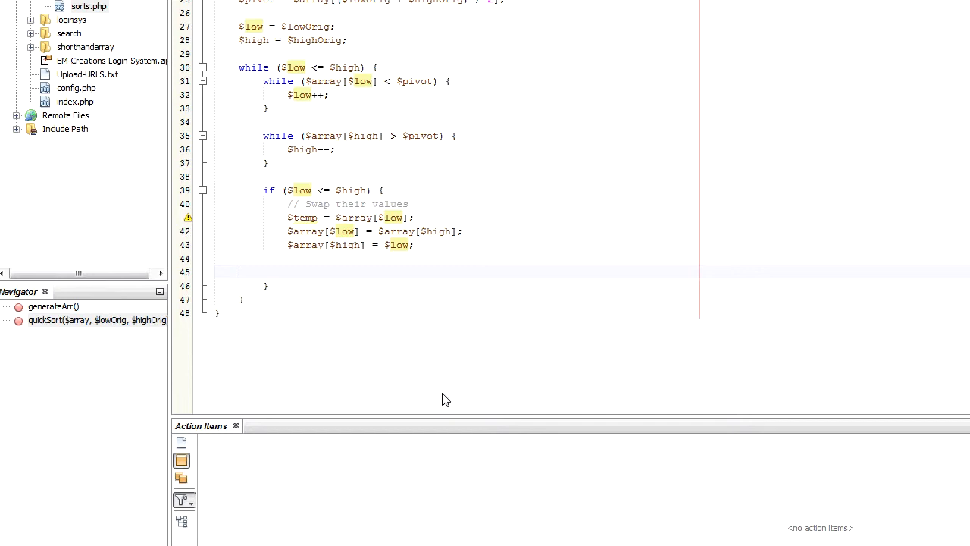
text($low++;)
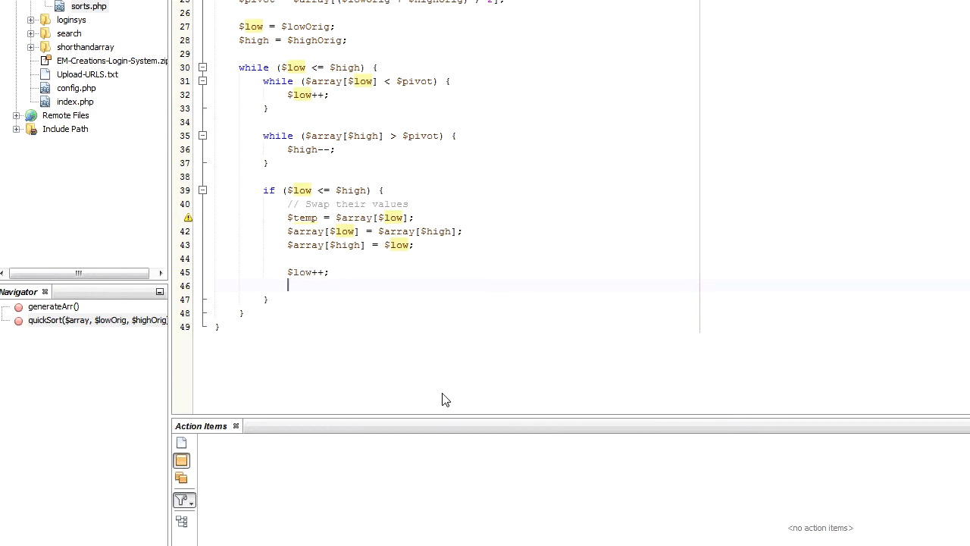
text($high--;)
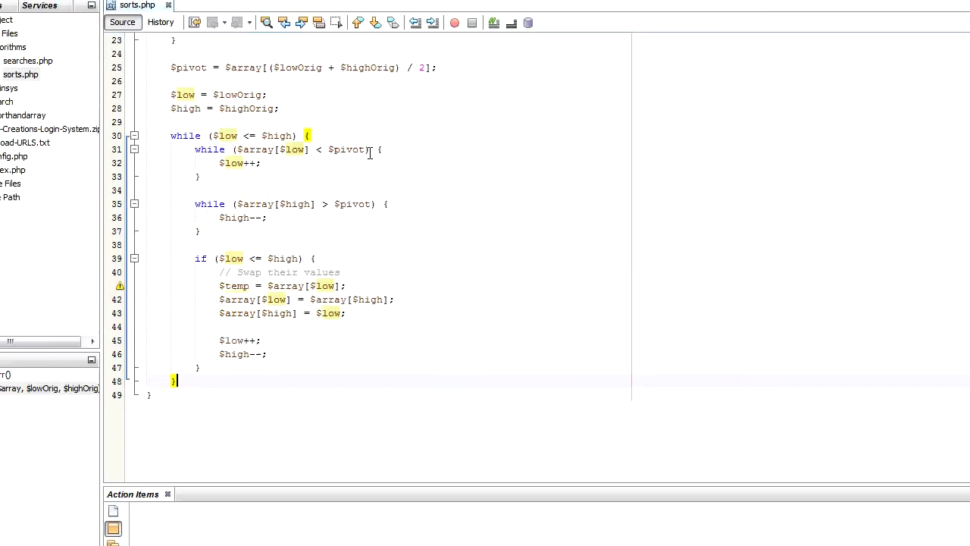
mouse_move(356, 139)
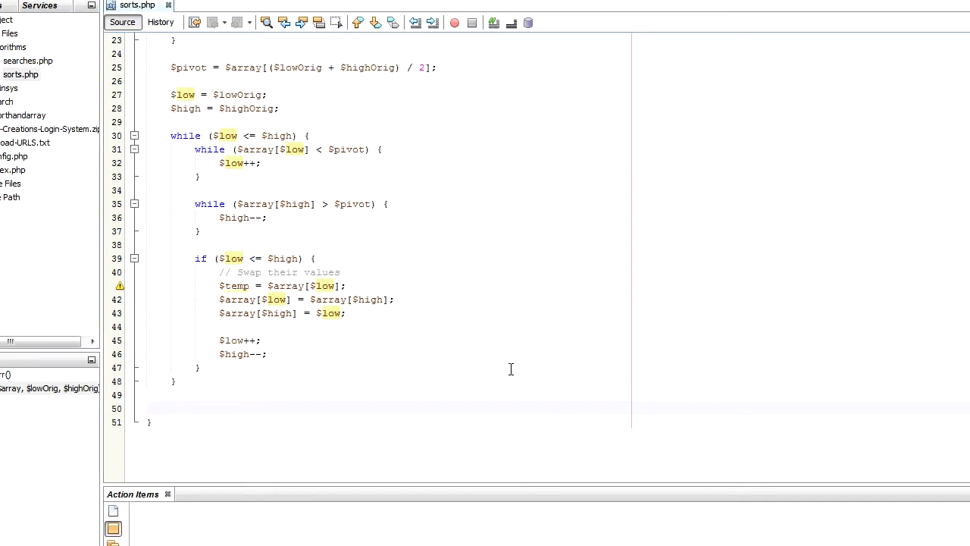
After the loop, add if ($lowOrig < $high) quickSort($array, $lowOrig, $high);.
text(if ())
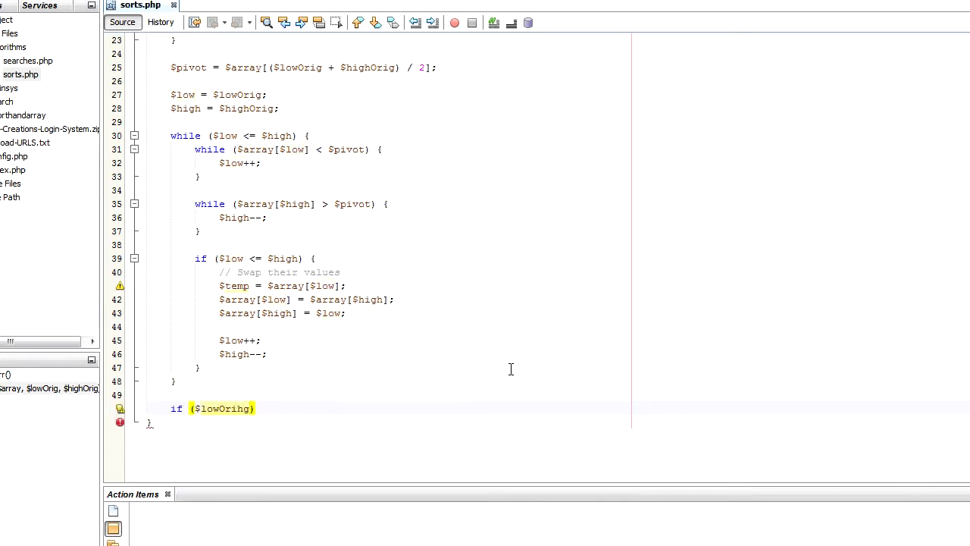
text(<)
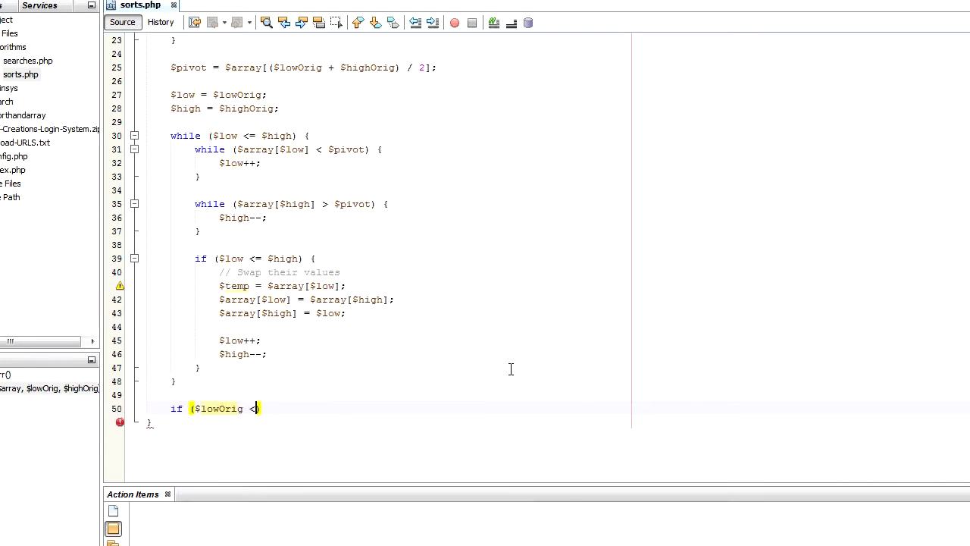
text($high)
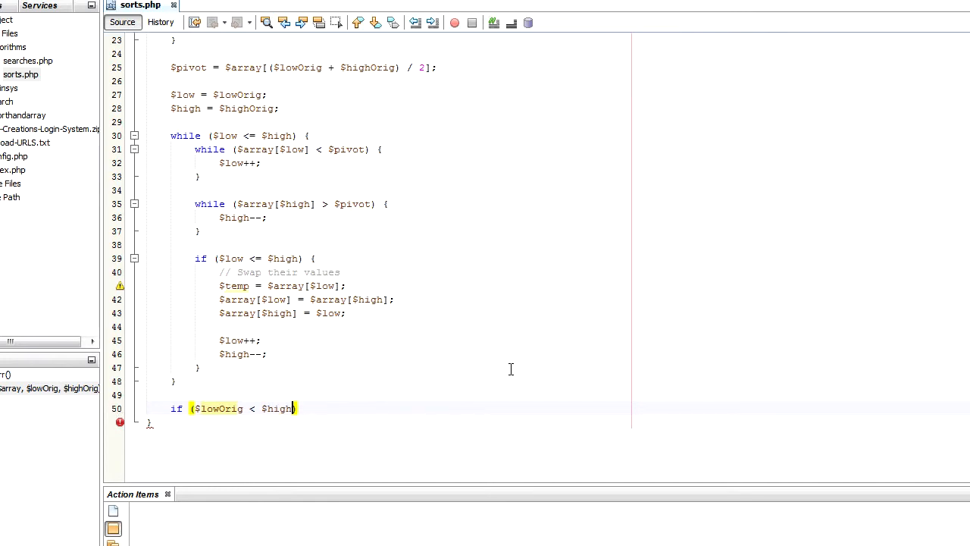
text(PASSWORD_BCRYPT)
text( {)
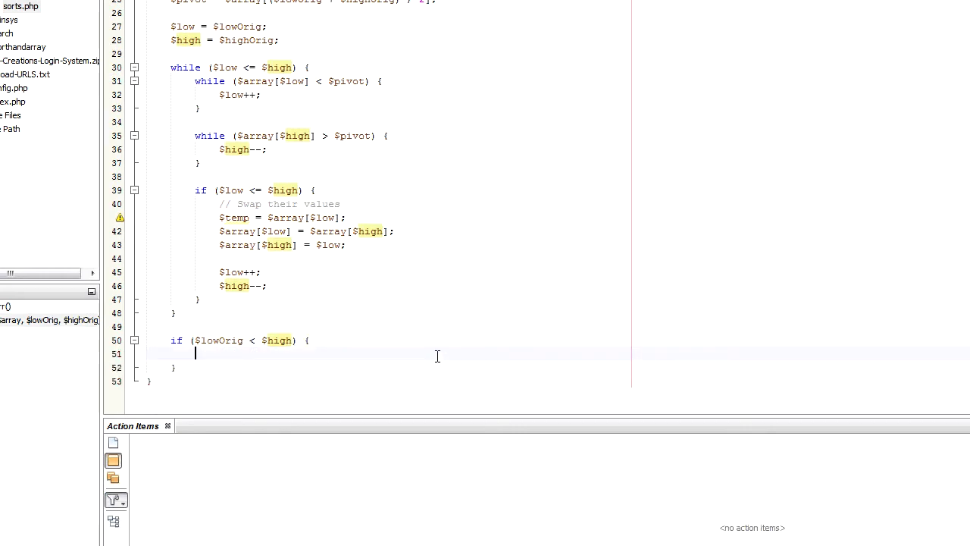
text(quickSort();)
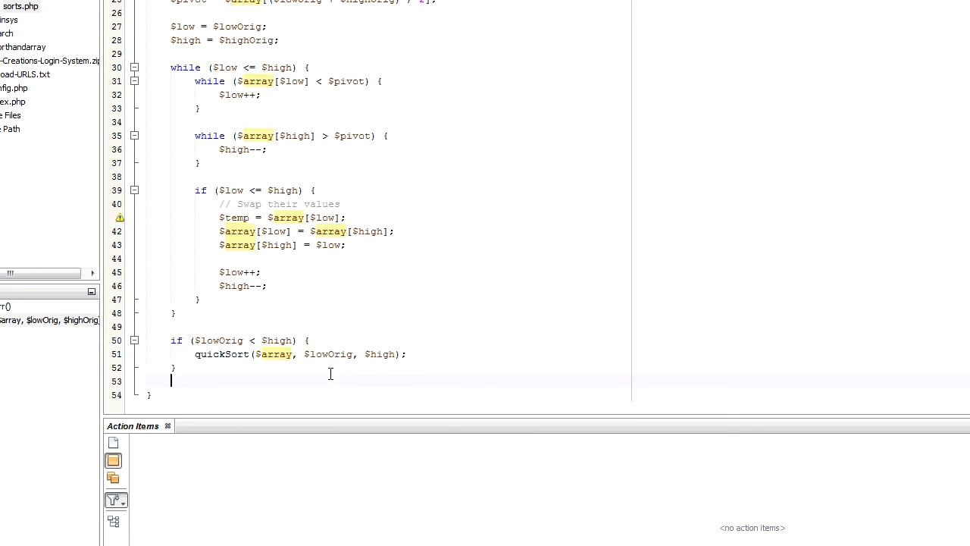
Add if ($low < $highOrig) quickSort($array, $low, $highOrig); for the upper range.
text(if ($low <)
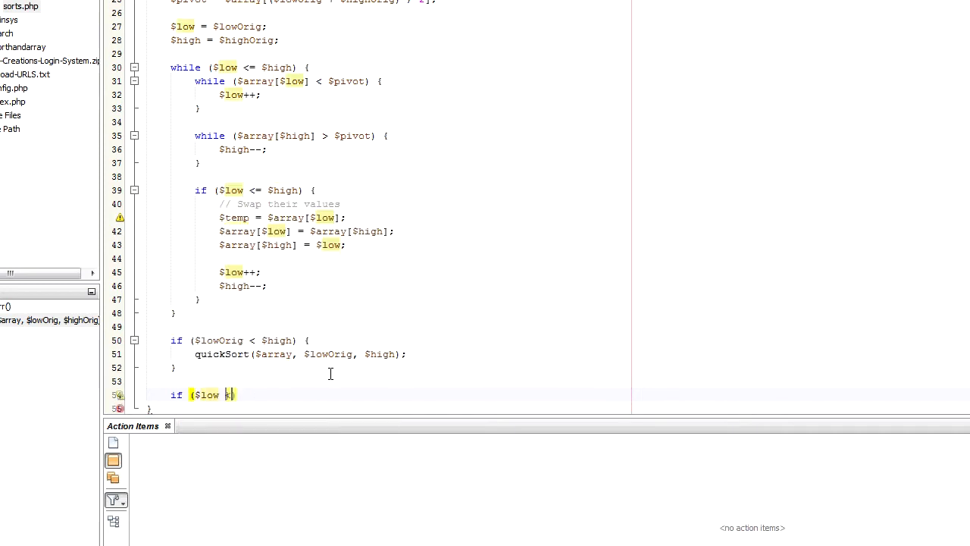
text(< $highOrig)
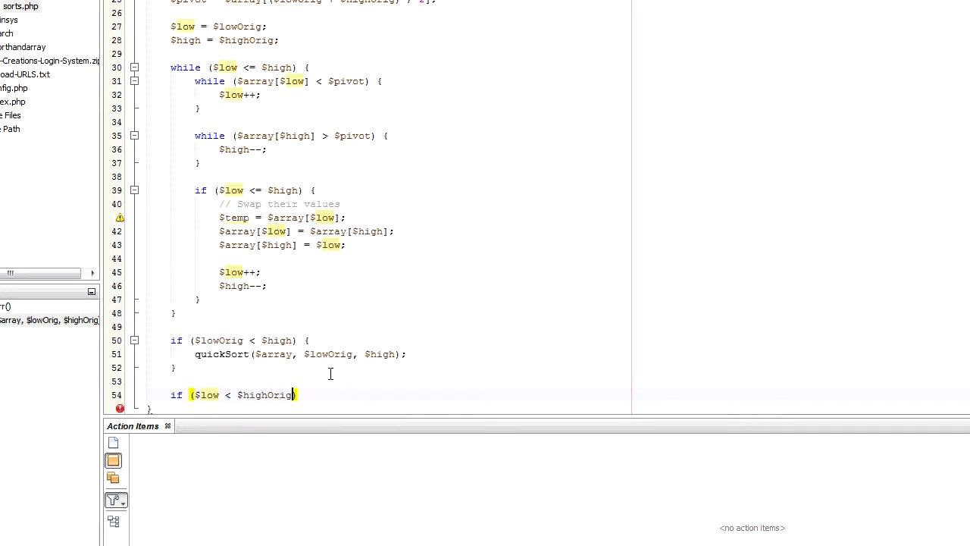
text(B)
text(quickSort();)
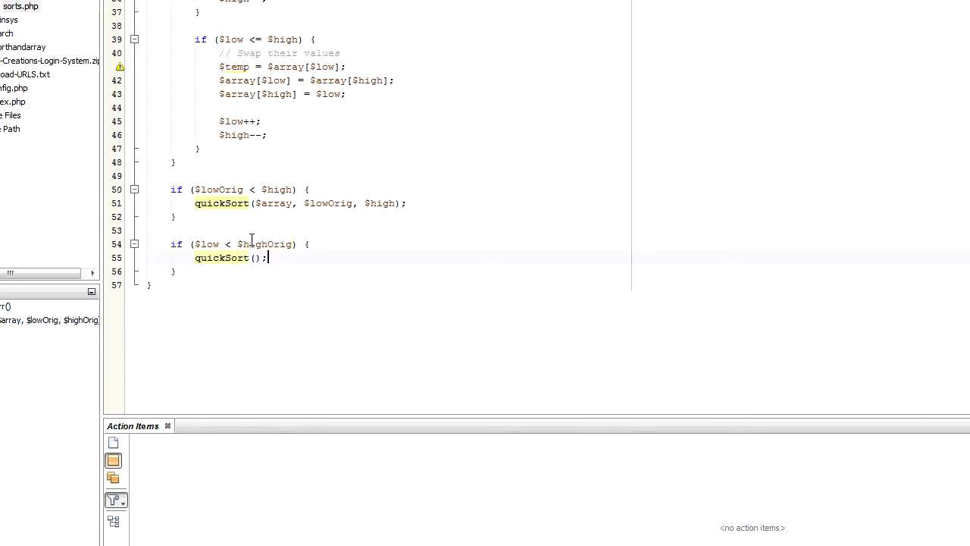
text($array)
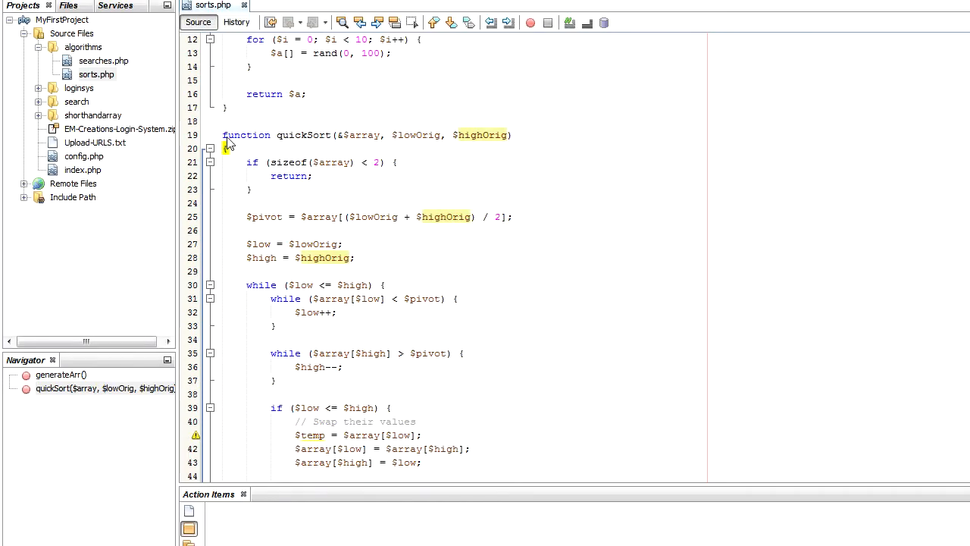
Check quickSort's closing brace and scroll back to the top of sorts.php.
click(226, 149)
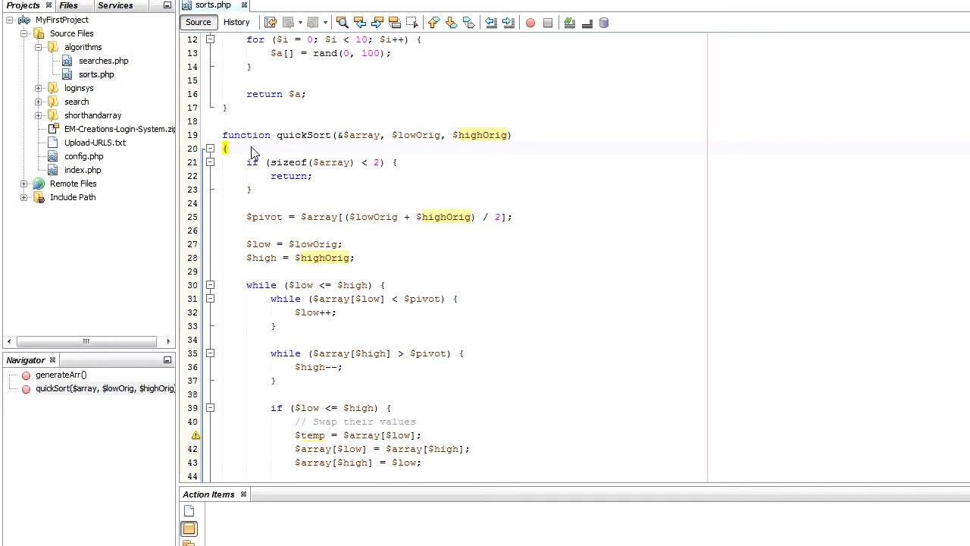
scroll(down, 3)
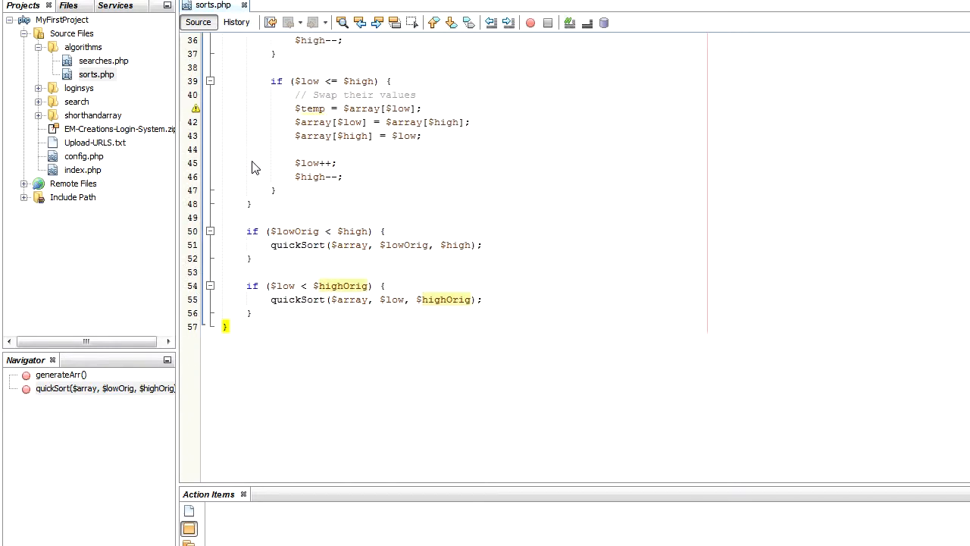
scroll(up, 3)
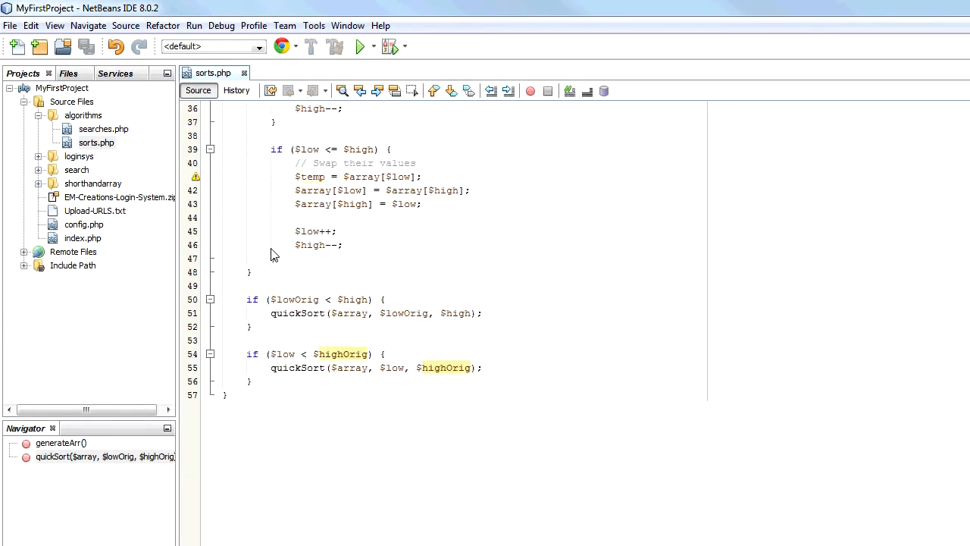
scroll(up, 3)
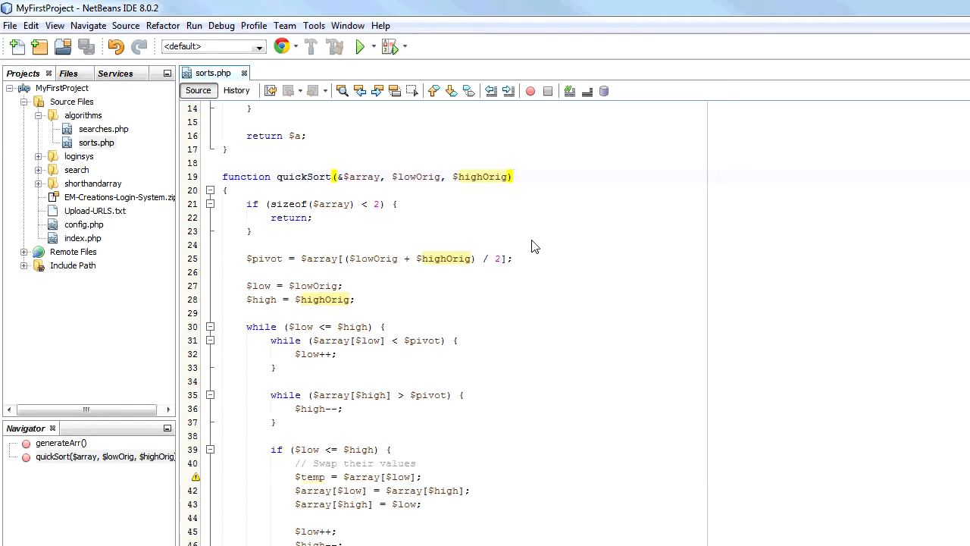
scroll(up, 3)
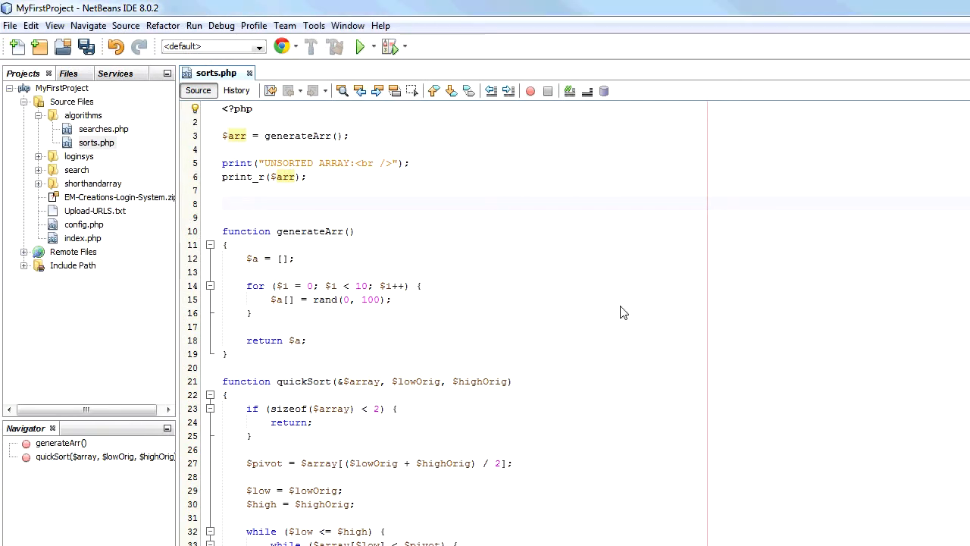
Print a 'SORTED ARRAY:<br/>' heading and call quickSort($arr, 0, sizeof($arr) - 1).
text(print();)
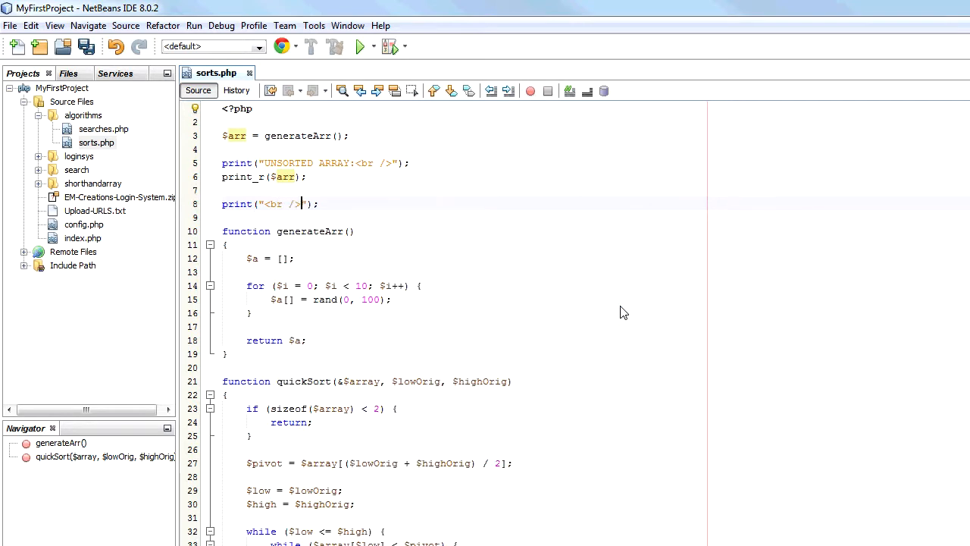
text(SORTED AR)
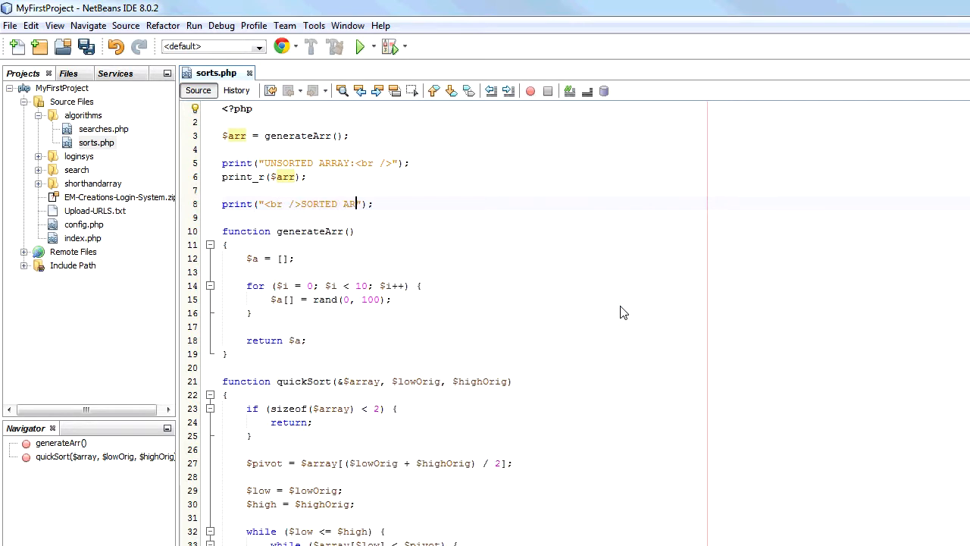
text(RAY:<br)
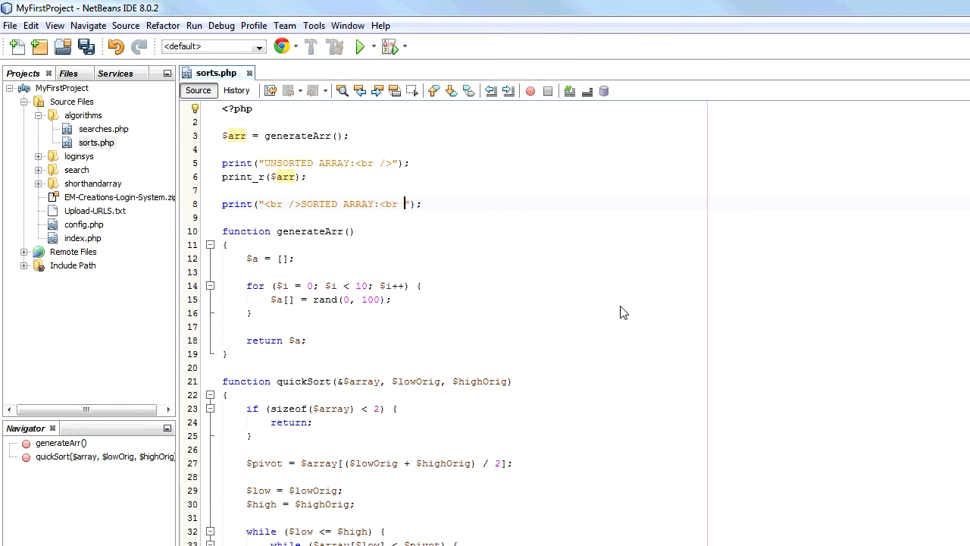
text(/>"))
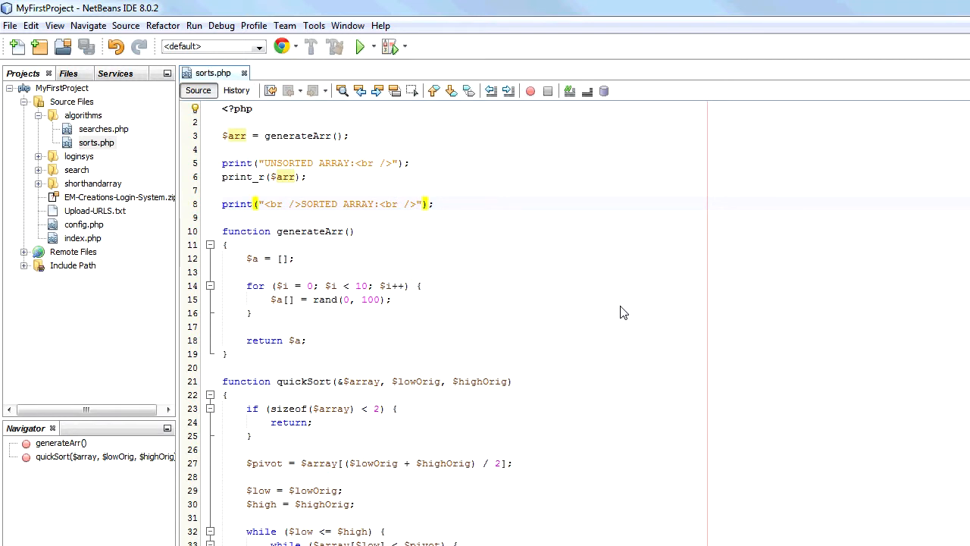
text(quickSort($arr, 0, ))
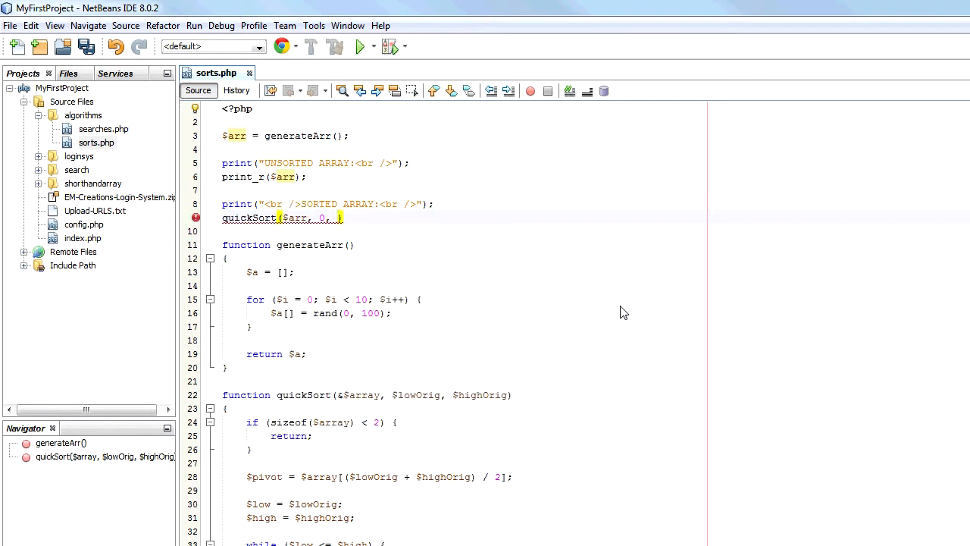
text(sizeof($)
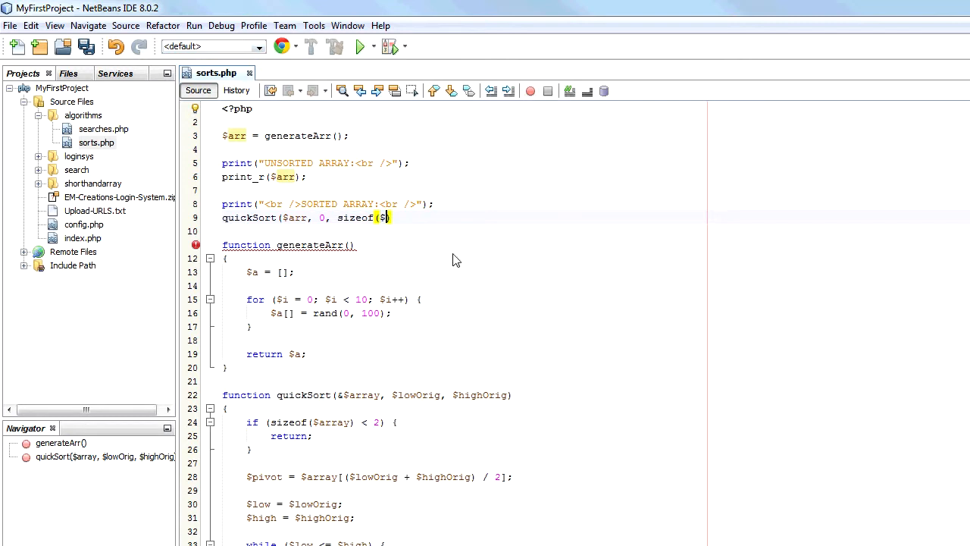
text(arr)
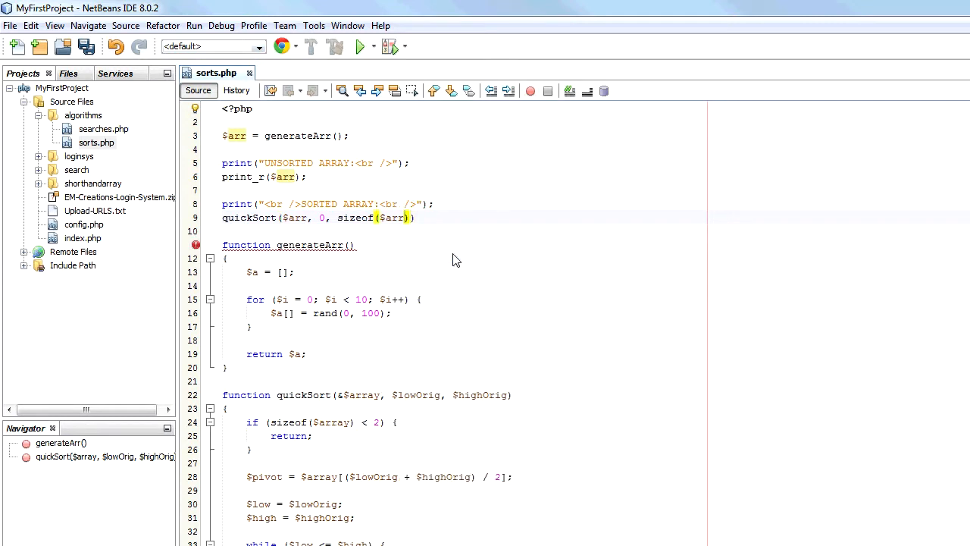
text(- 1)
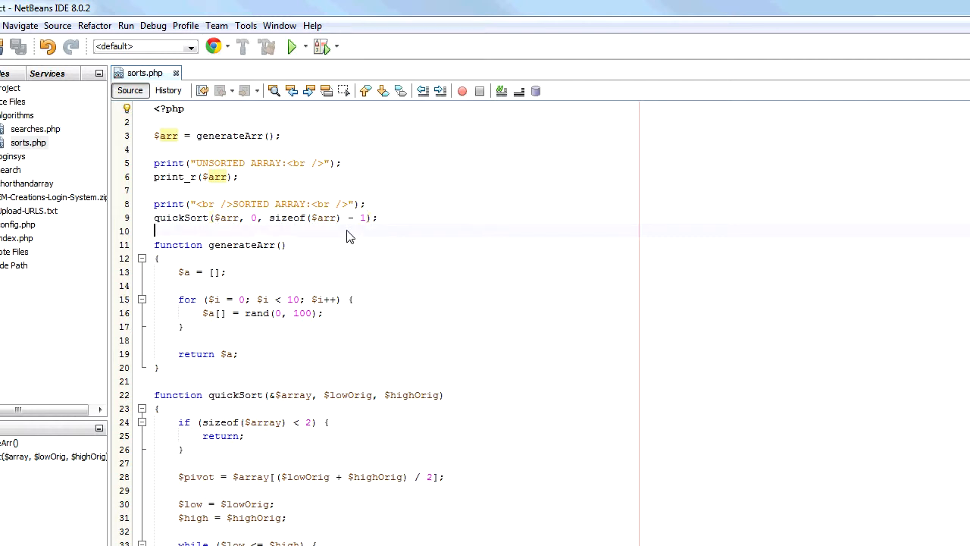
mouse_move(321, 286)
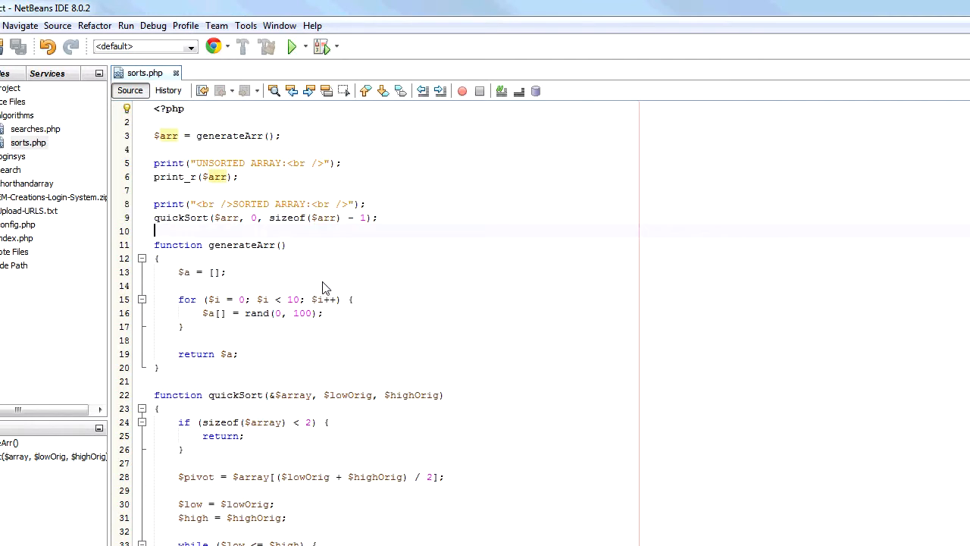
Highlight $arr and sizeof($arr) in the call and scroll through quickSort to review it.
double_click(326, 218)
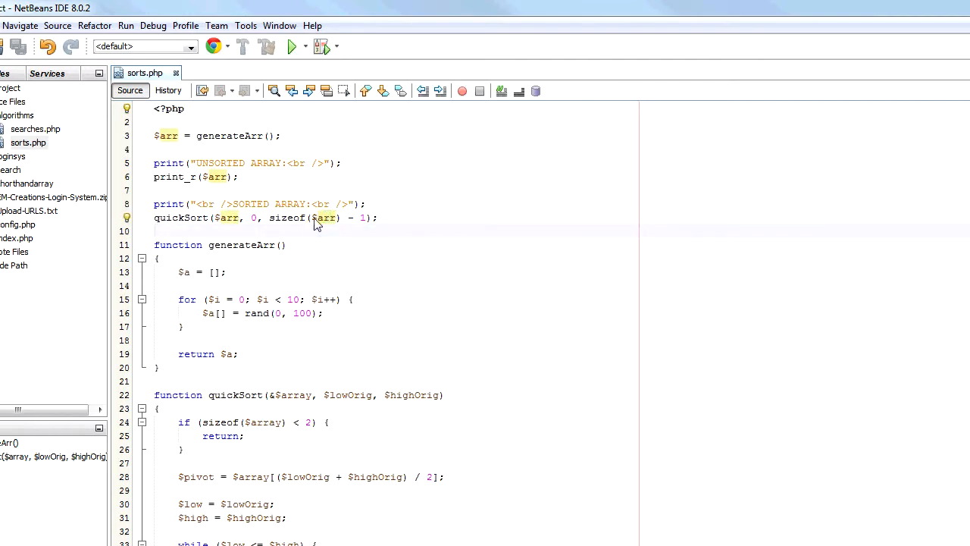
double_click(287, 218)
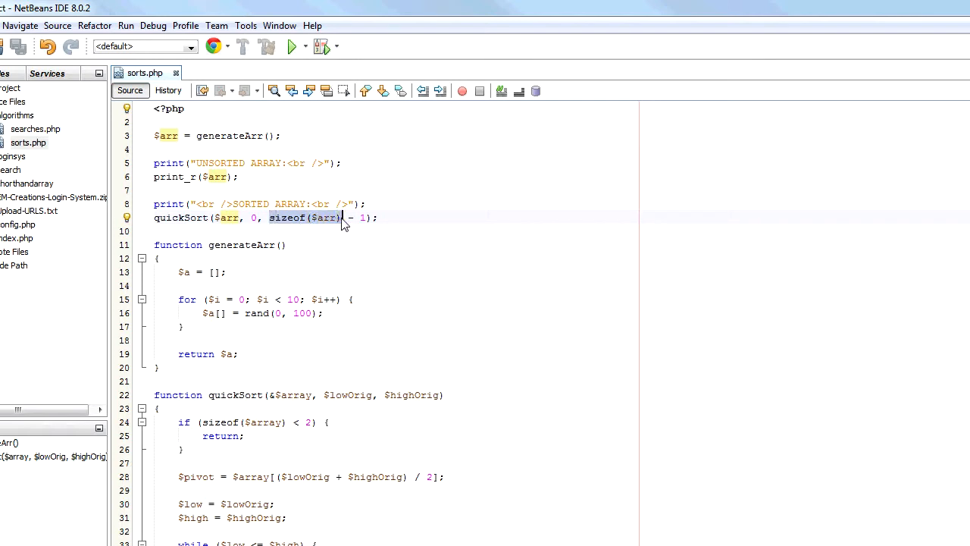
scroll(down, 3)
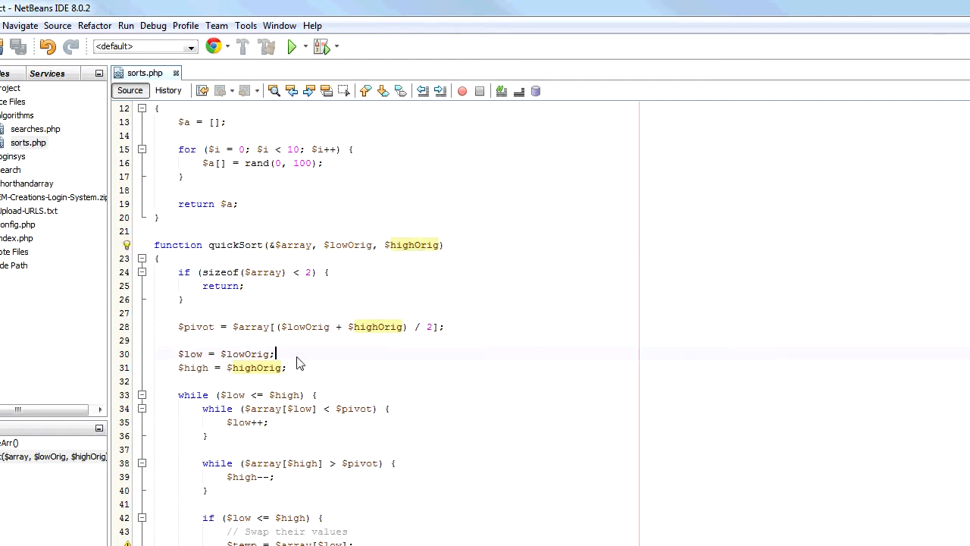
scroll(down, 3)
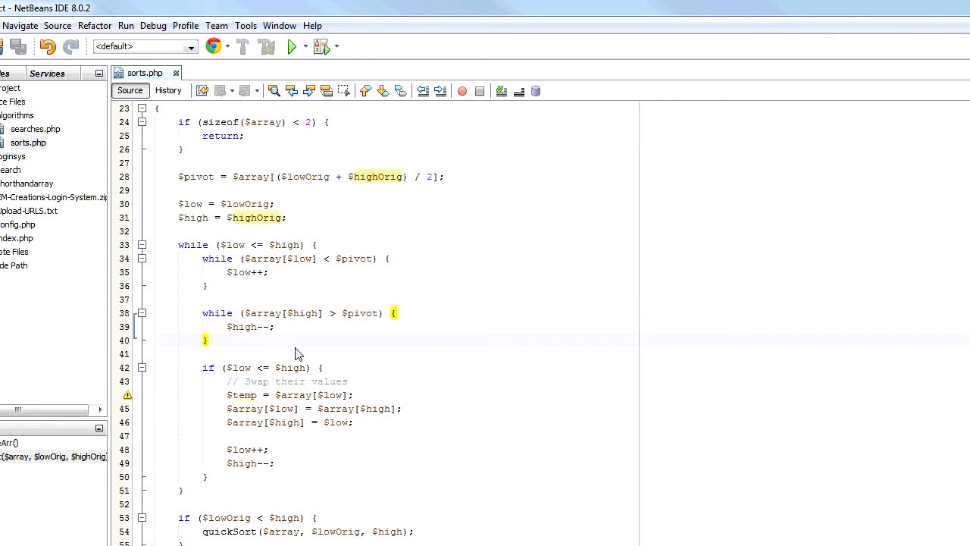
scroll(up, 3)
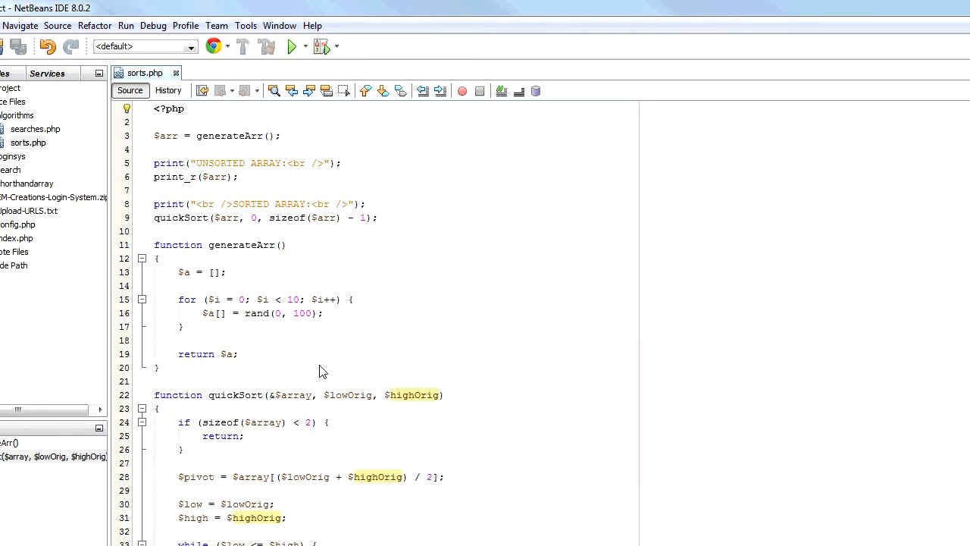
mouse_move(406, 230)
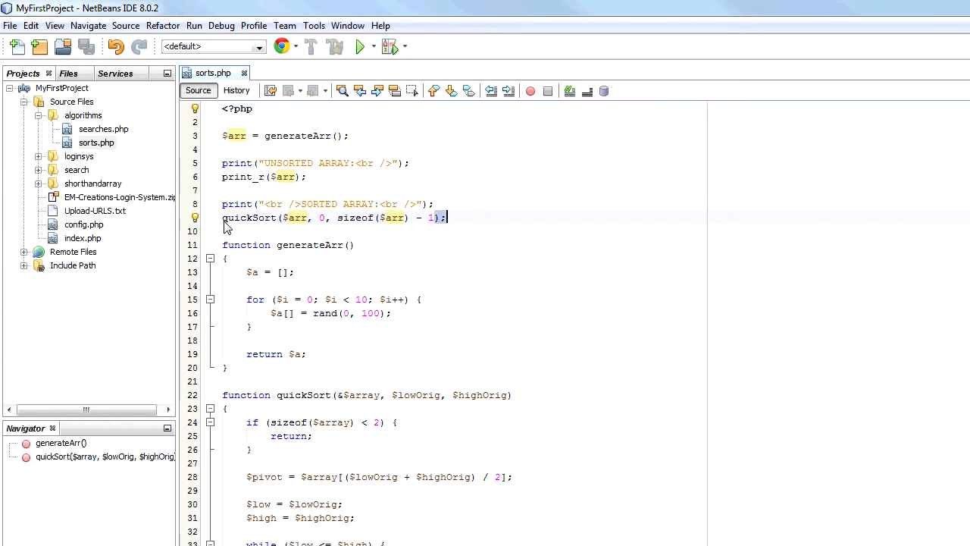
scroll(down, 3)
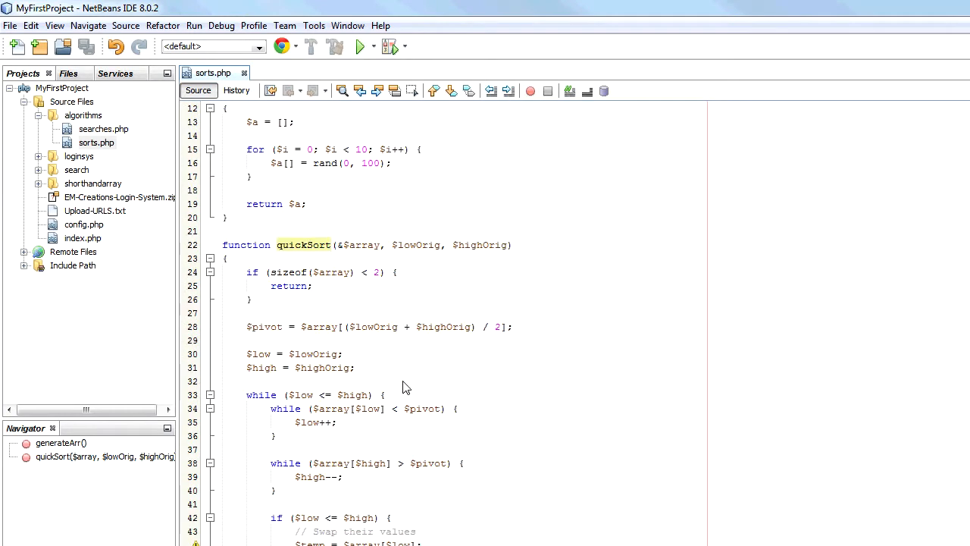
scroll(up, 3)
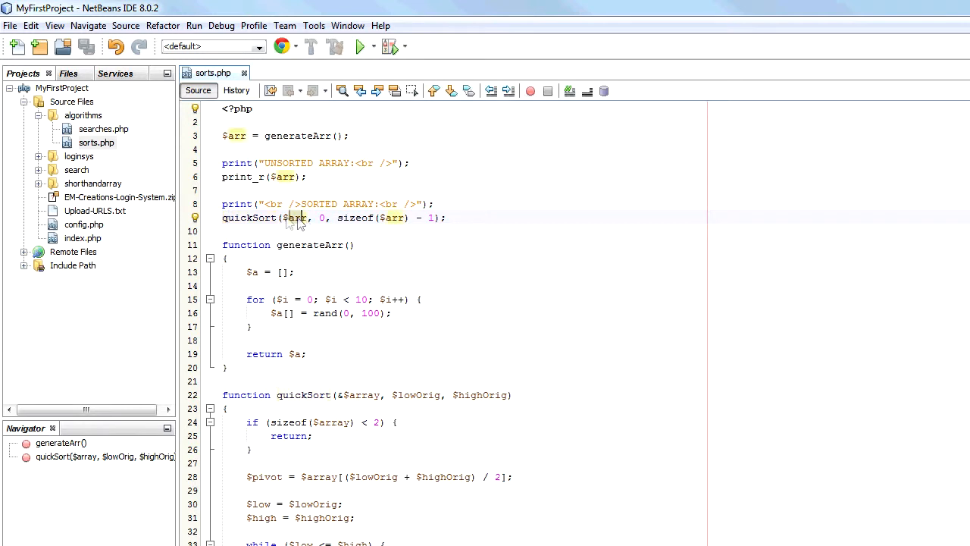
mouse_move(303, 218)
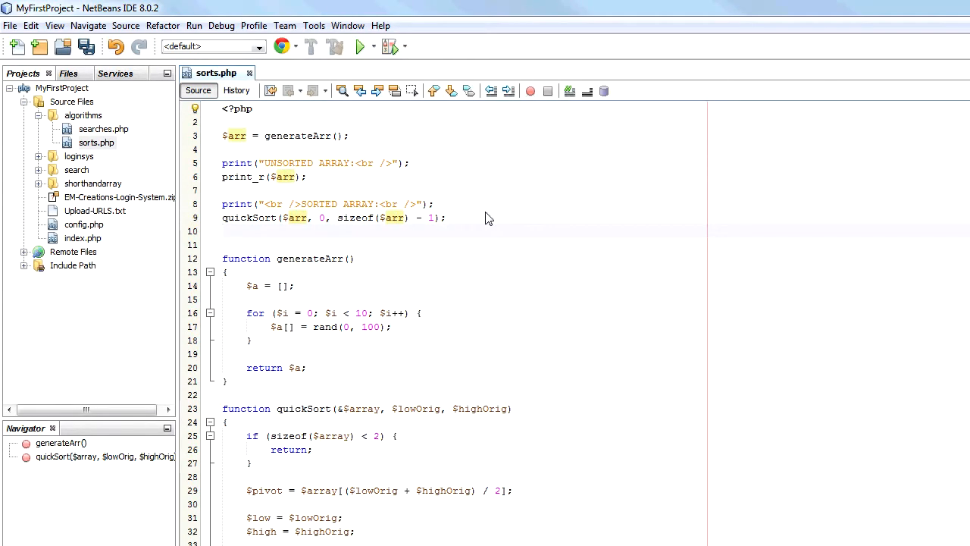
Add a print_r($arr); line after the quickSort call to output the sorted array.
text(preint($arr);)
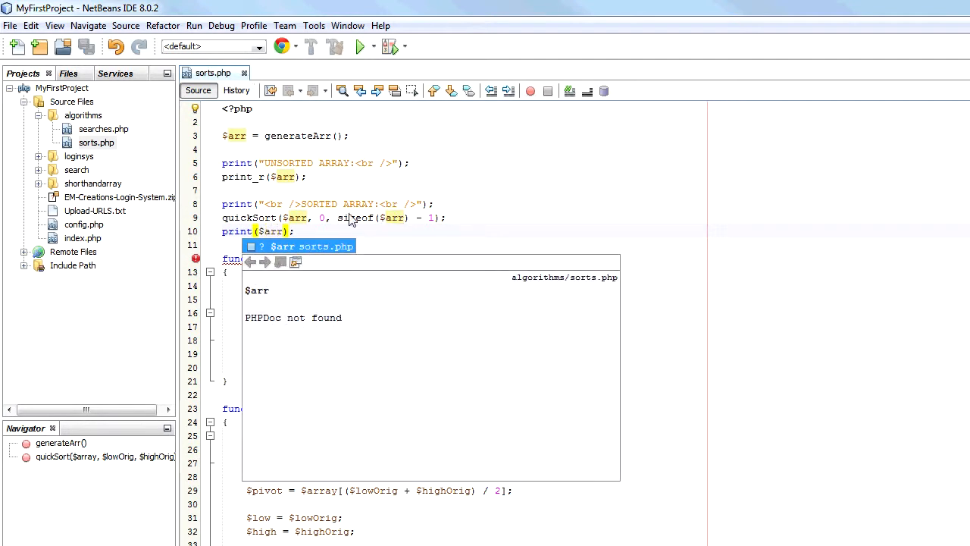
text(+_)
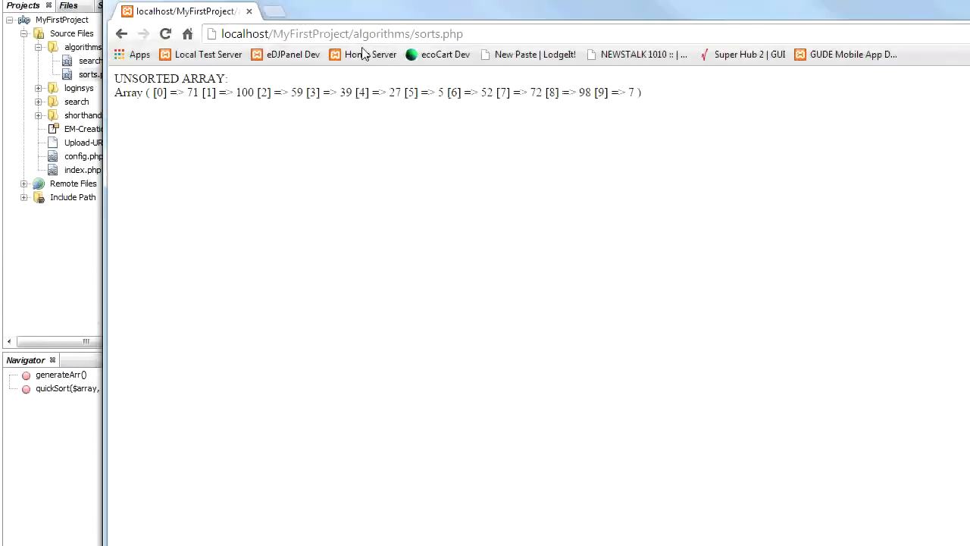
Reload sorts.php and inspect the UNSORTED ARRAY and SORTED ARRAY output lines.
click(165, 39)
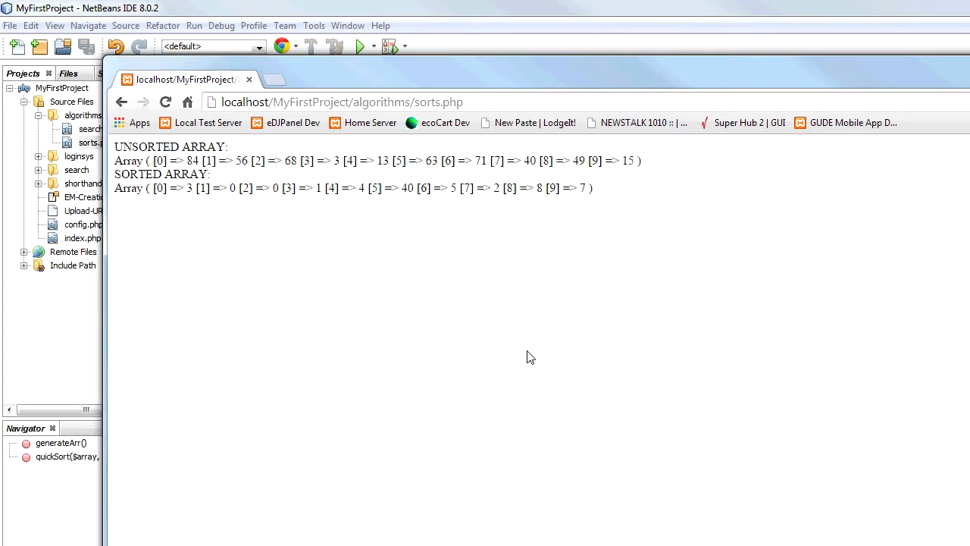
double_click(178, 187)
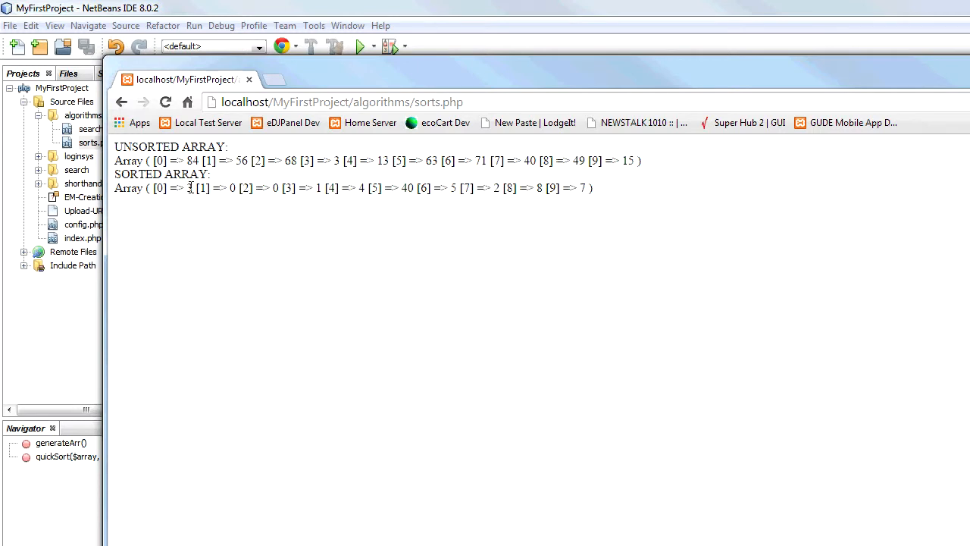
double_click(191, 188)
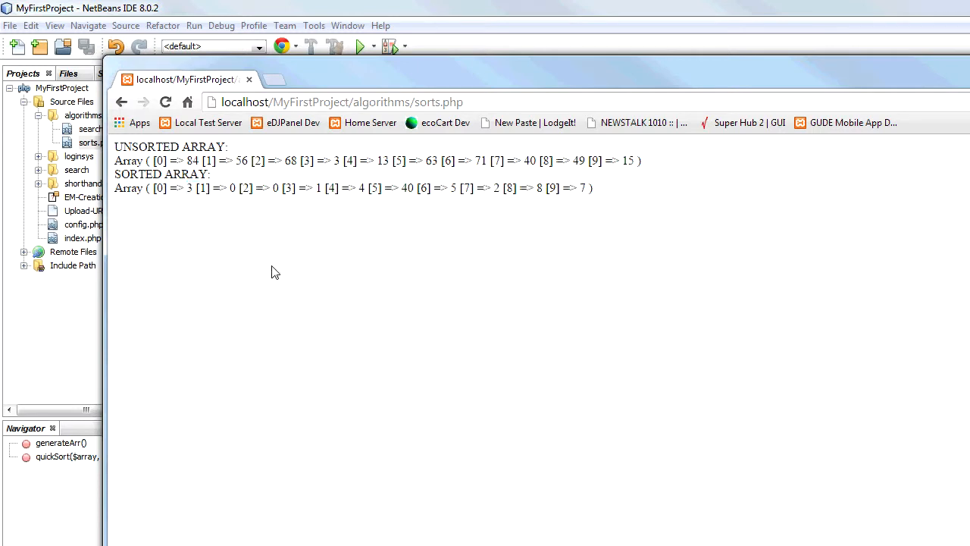
click(165, 102)
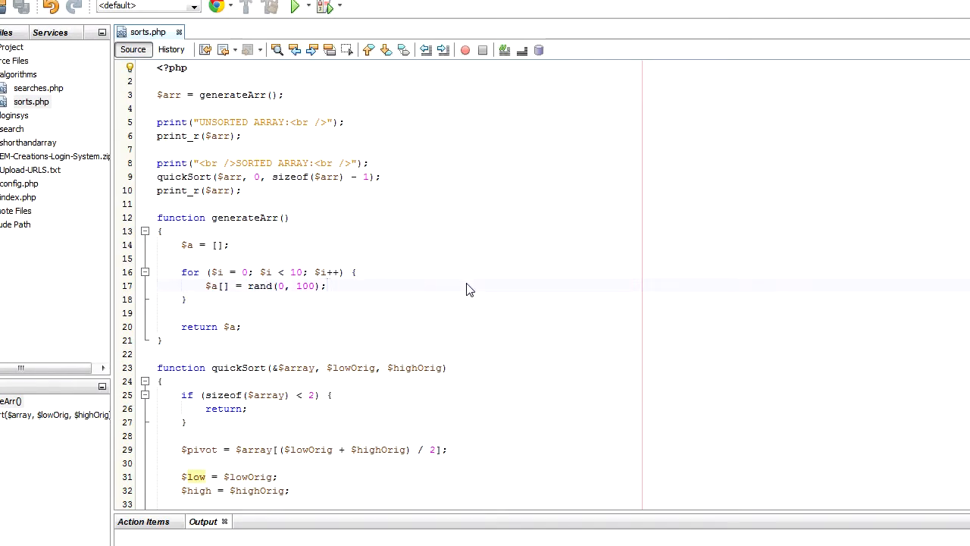
Scroll through sorts.php before running the project to the algorithms index listing.
scroll(down, 3)
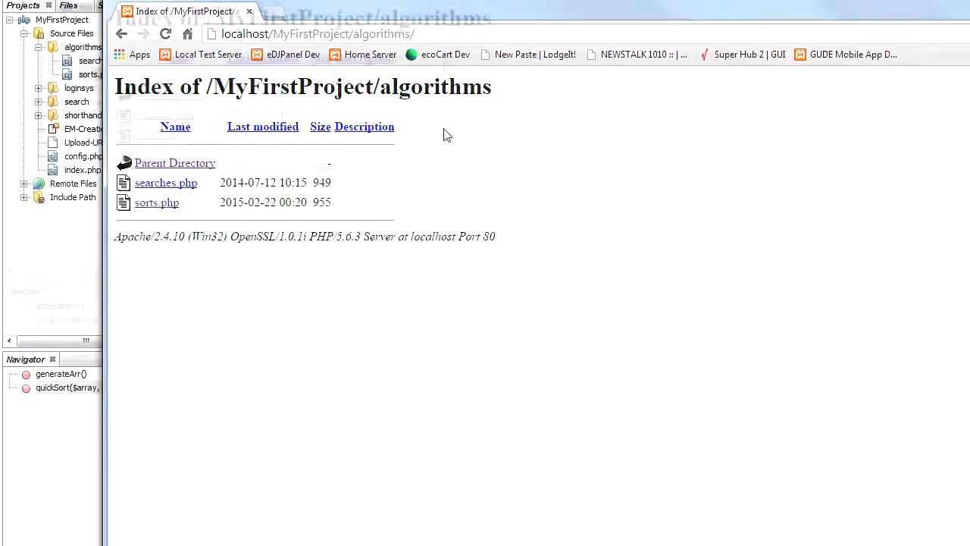
Load sorts.php from the directory listing, reload it, and check the unsorted array values.
click(157, 203)
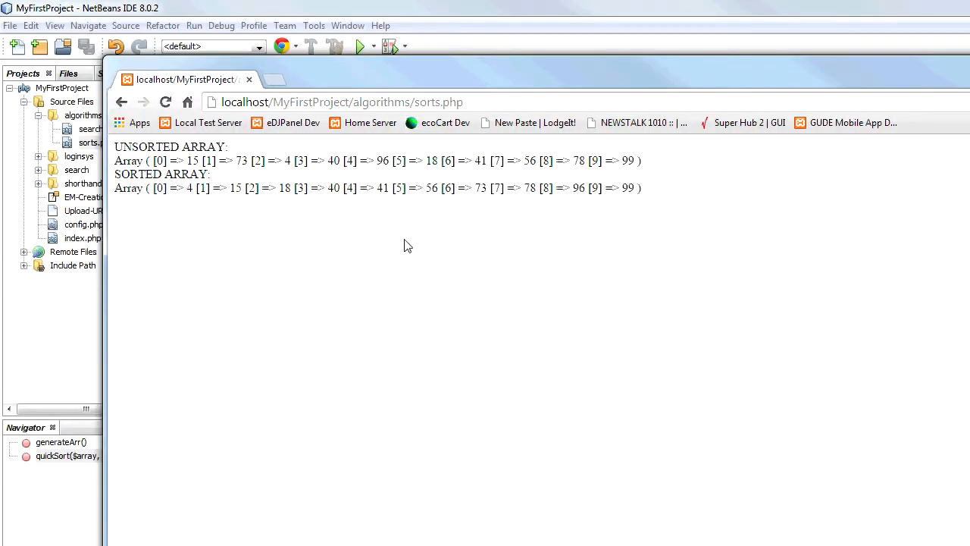
click(165, 102)
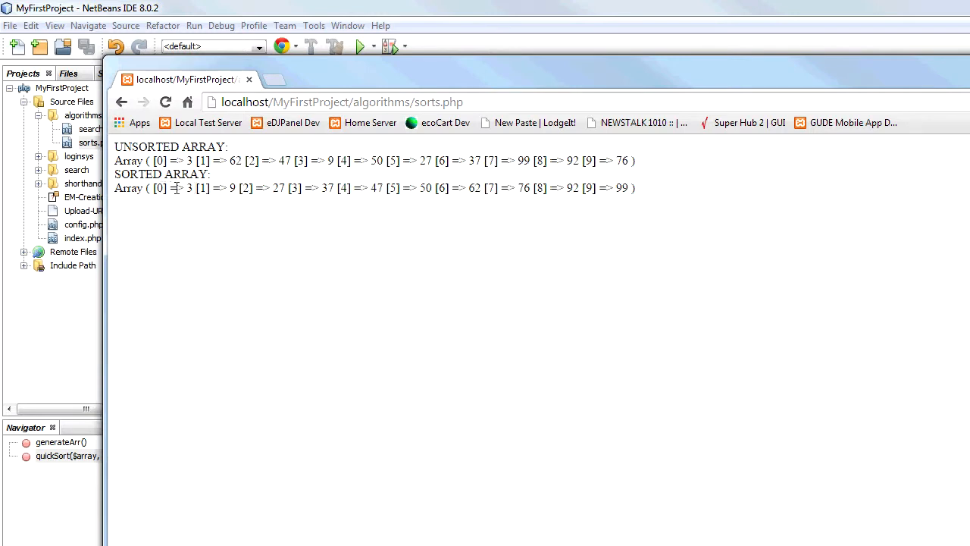
drag(209, 160, 634, 161)
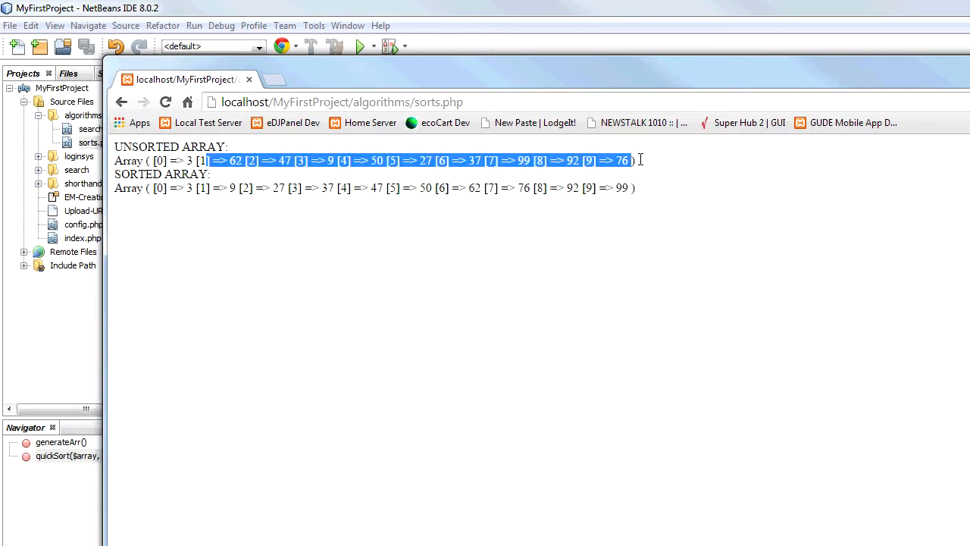
click(342, 188)
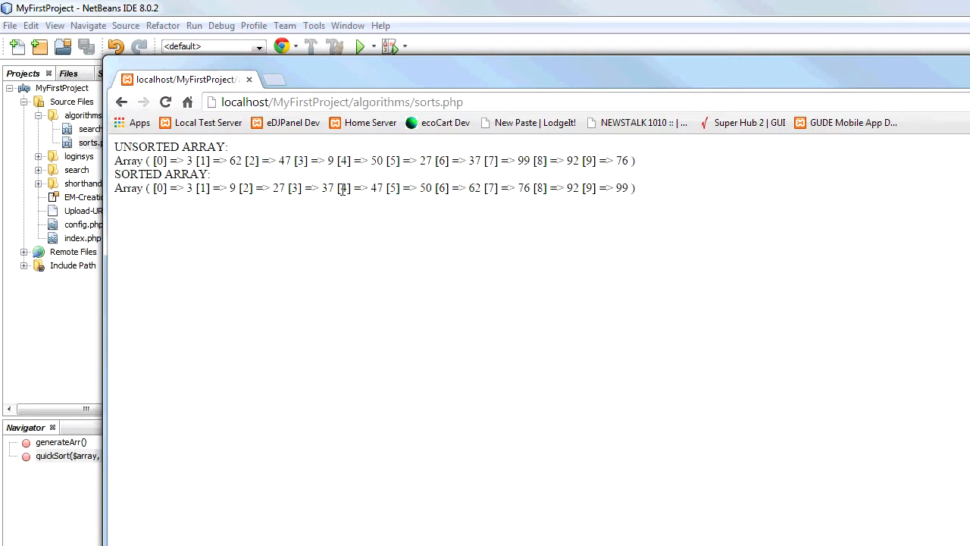
mouse_move(530, 309)
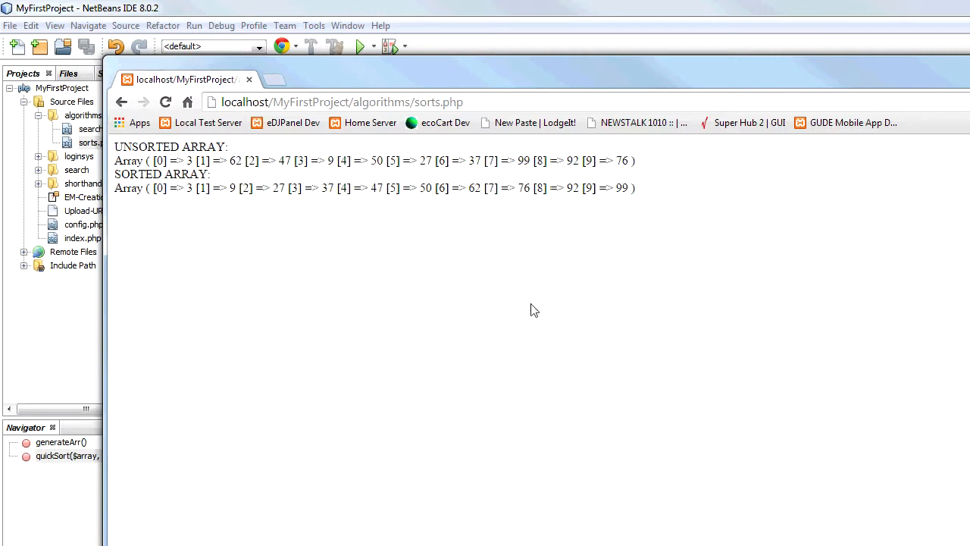
mouse_move(447, 191)
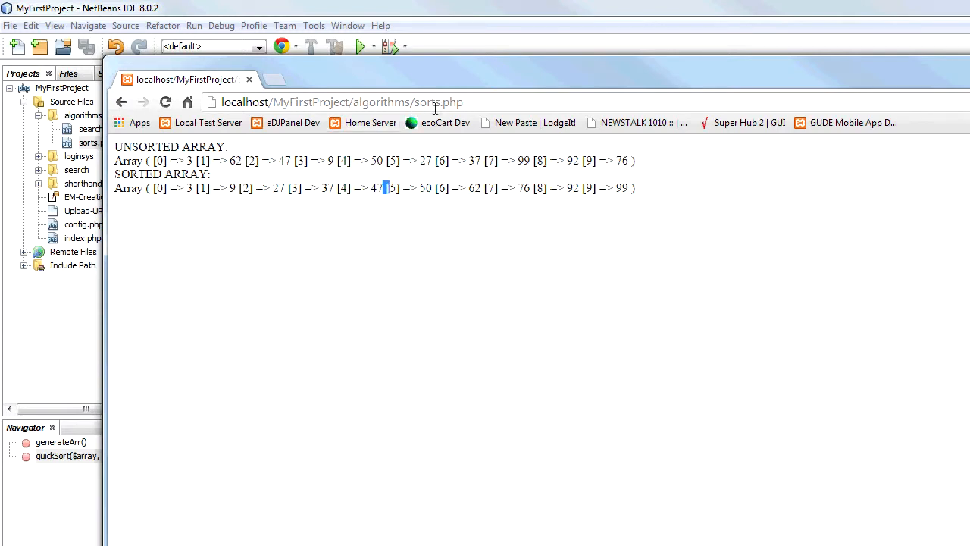
Reload the page repeatedly to confirm each new random array comes out correctly sorted.
right_click(424, 247)
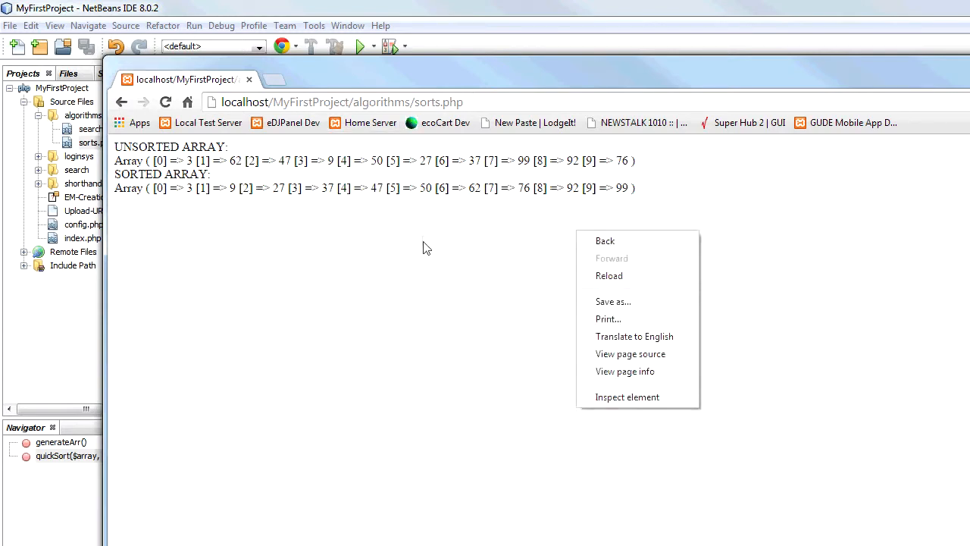
click(609, 276)
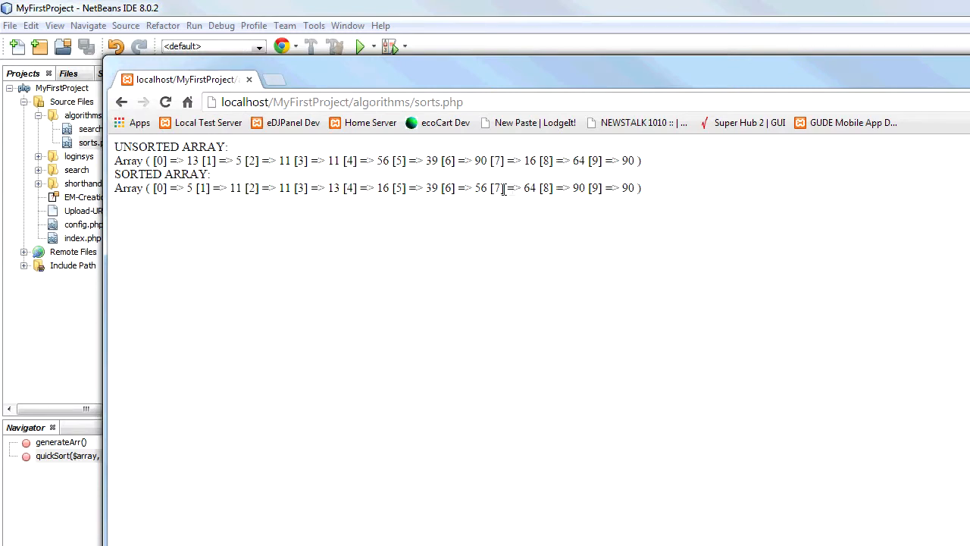
click(165, 103)
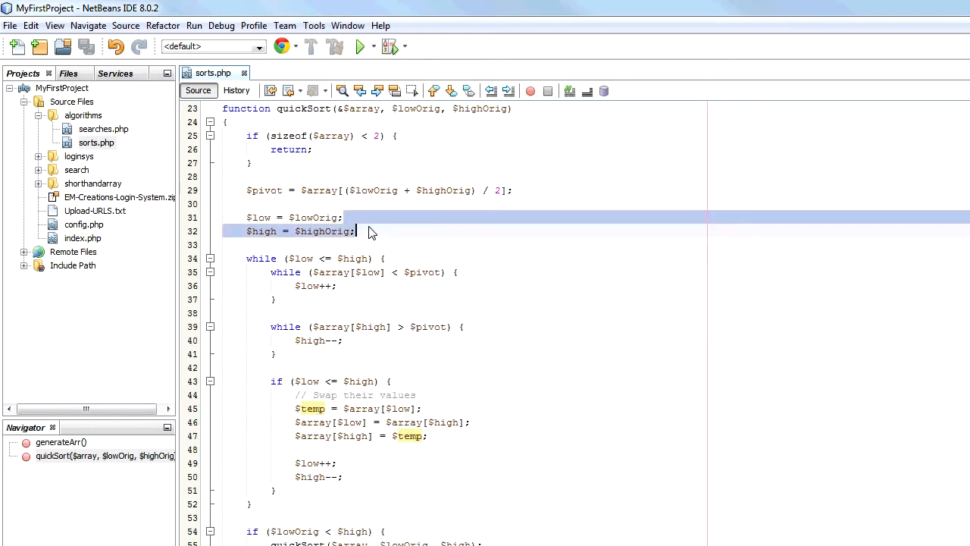
Scroll back to the opening lines of sorts.php with the working quickSort code.
scroll(up, 3)
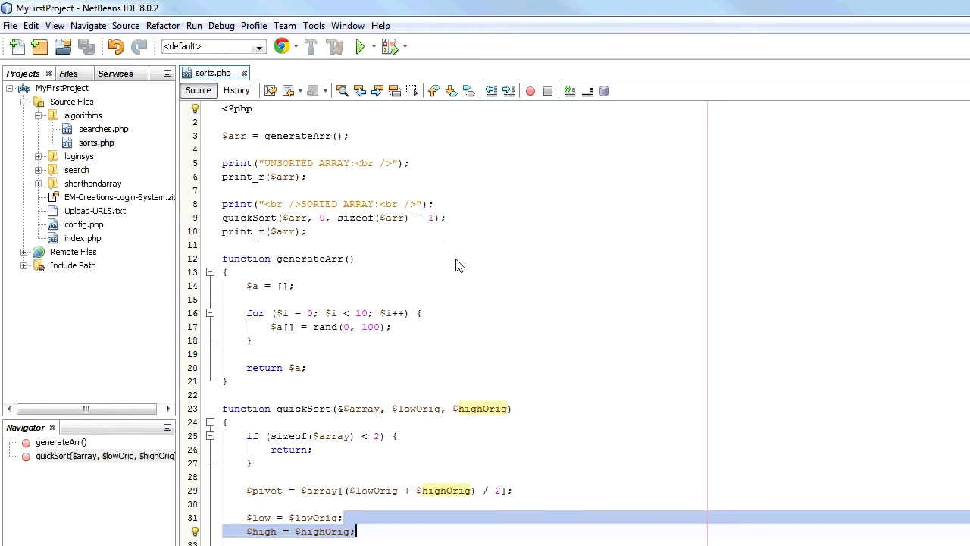